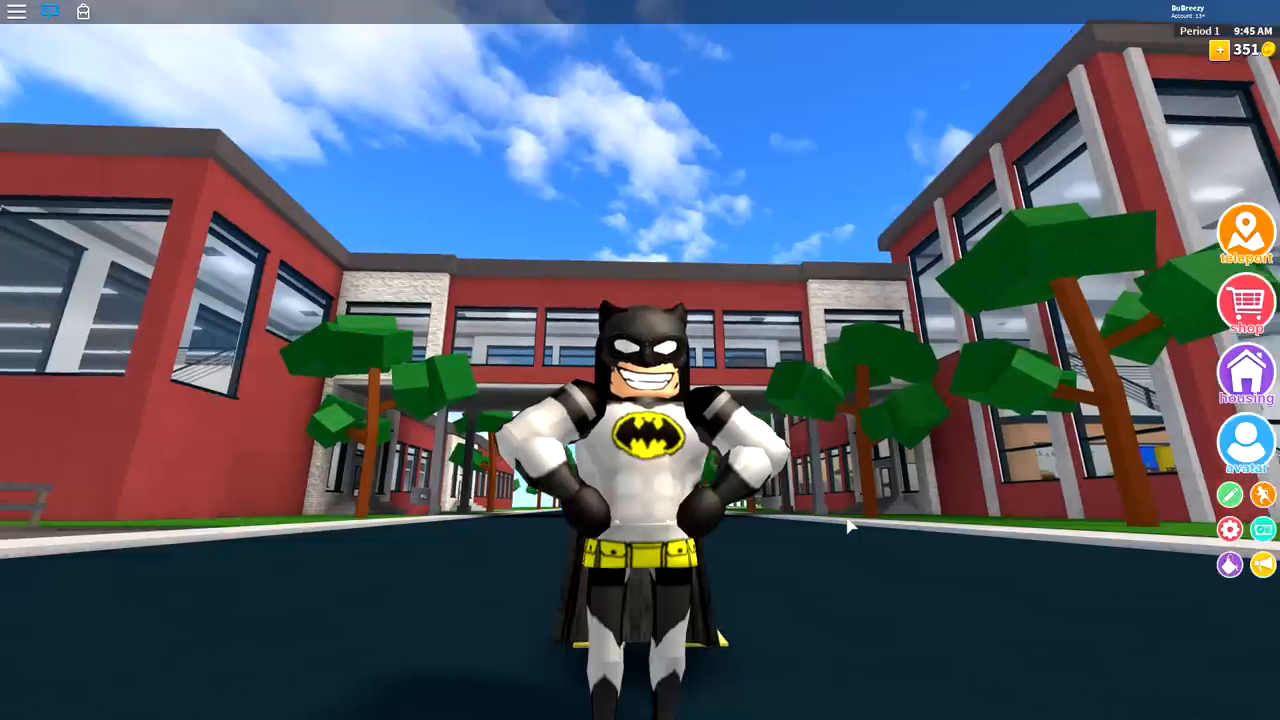
pyautogui.moveTo(843, 587)
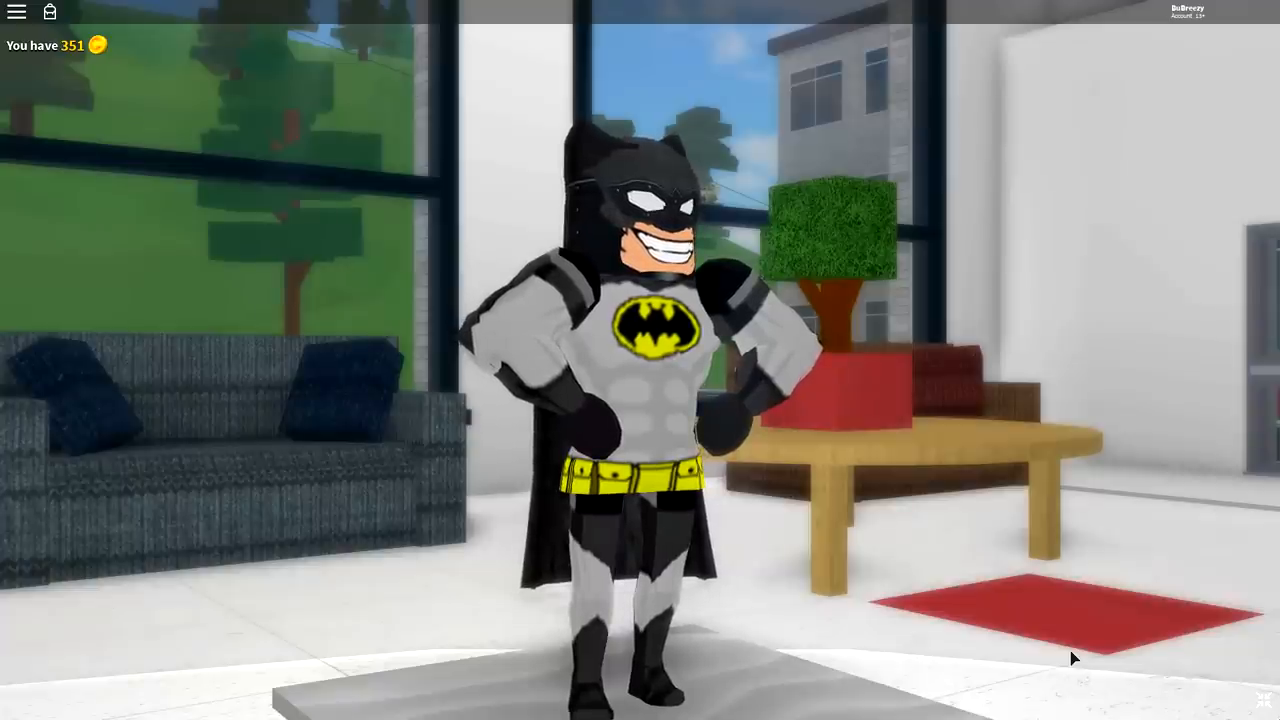
pyautogui.moveTo(1032, 572)
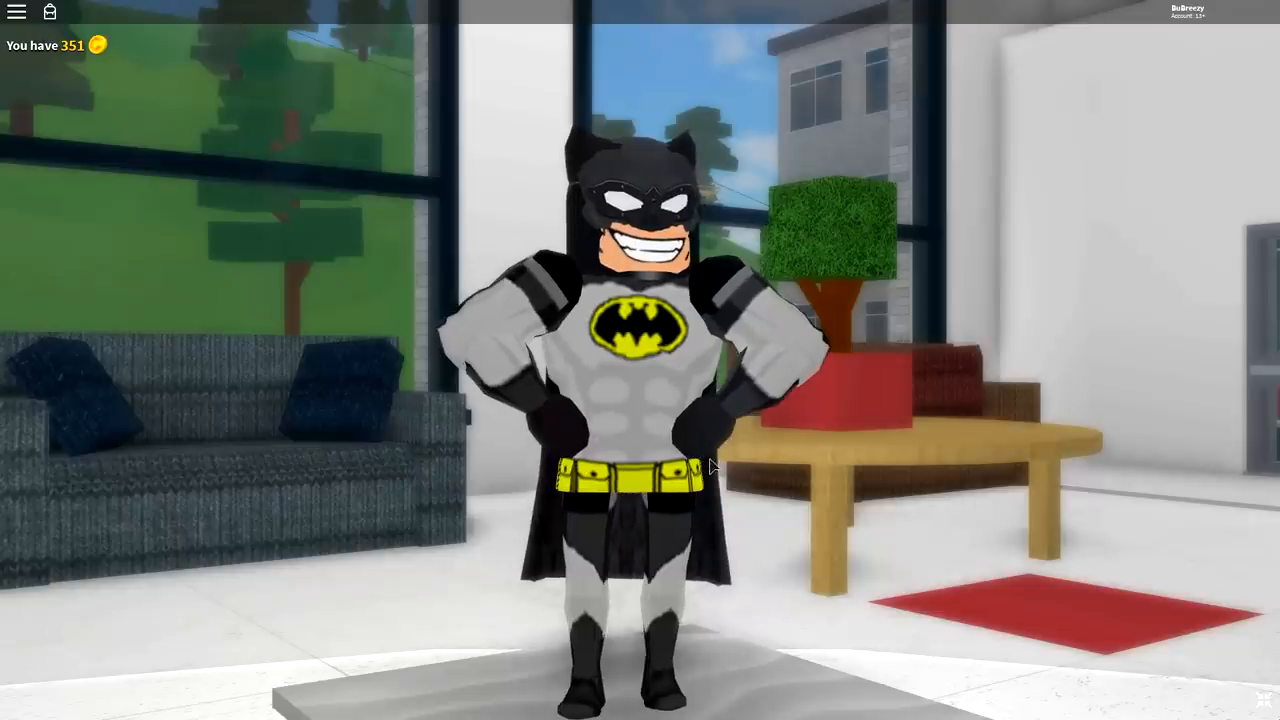
# Leave the avatar preview for the school hall and open the avatar editor
pyautogui.click(49, 11)
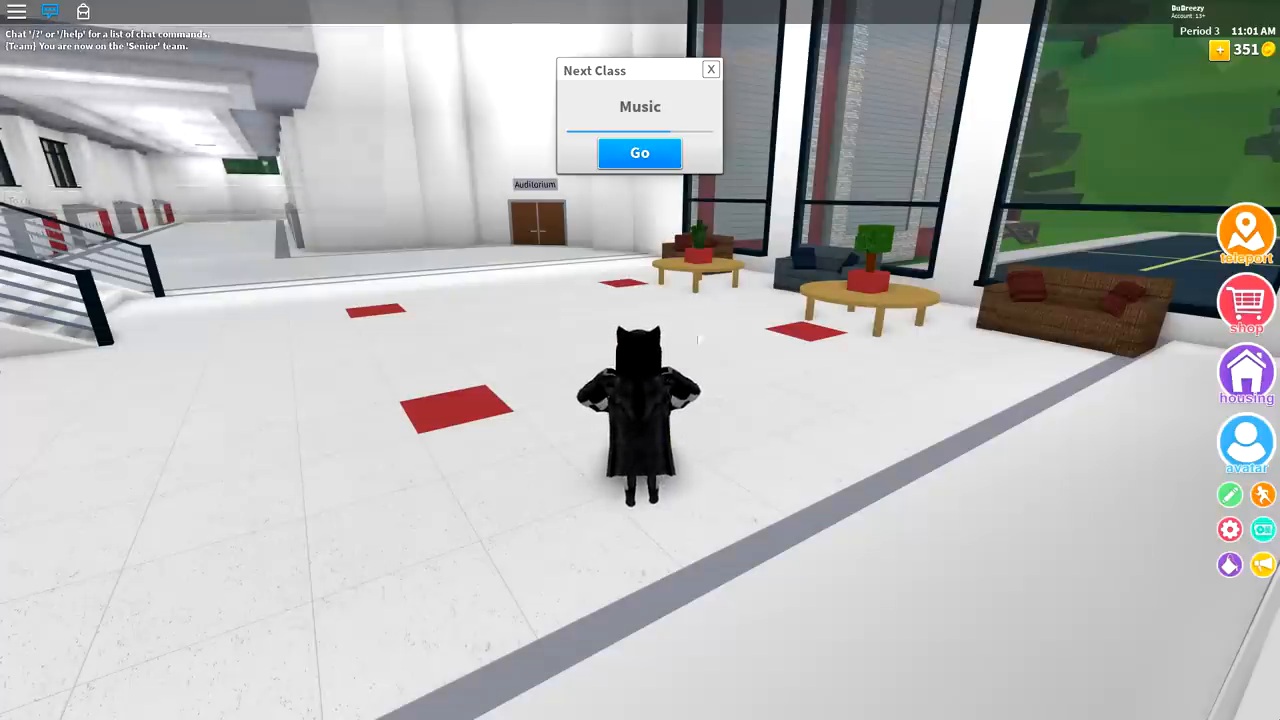
pyautogui.click(639, 153)
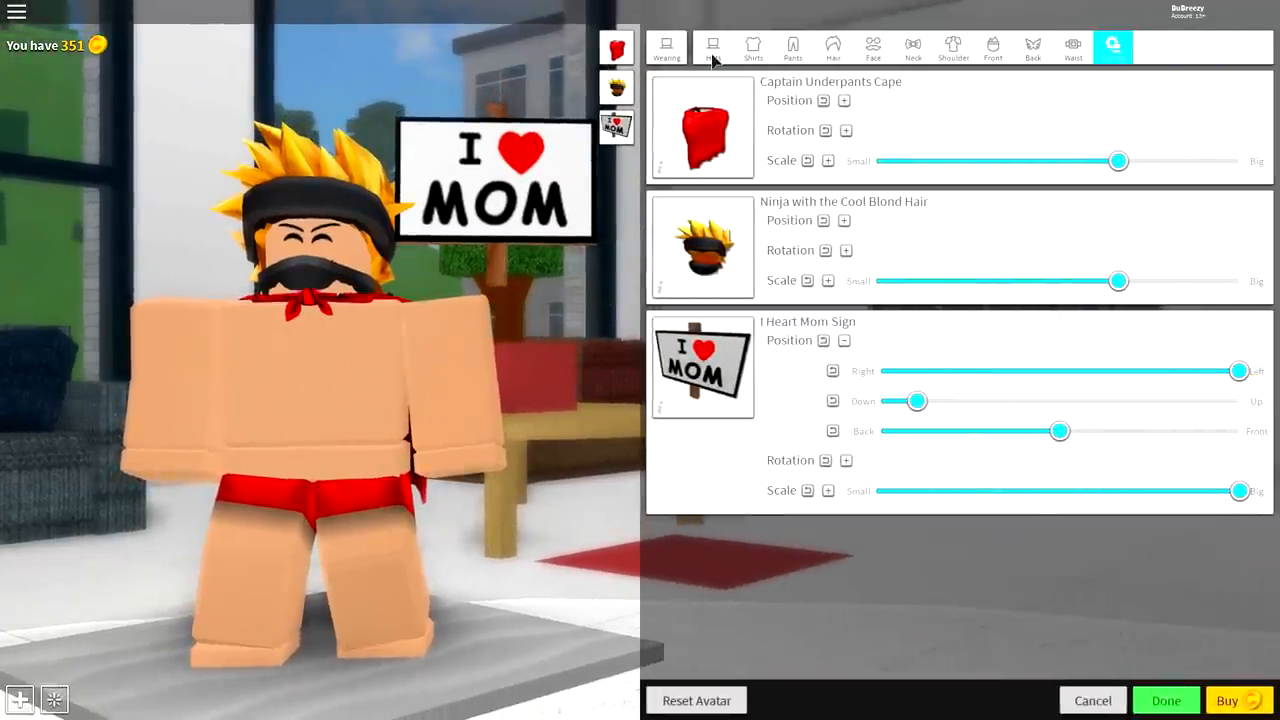
# Unequip the avatar's worn hats and accessories, leaving a plain head
pyautogui.click(713, 47)
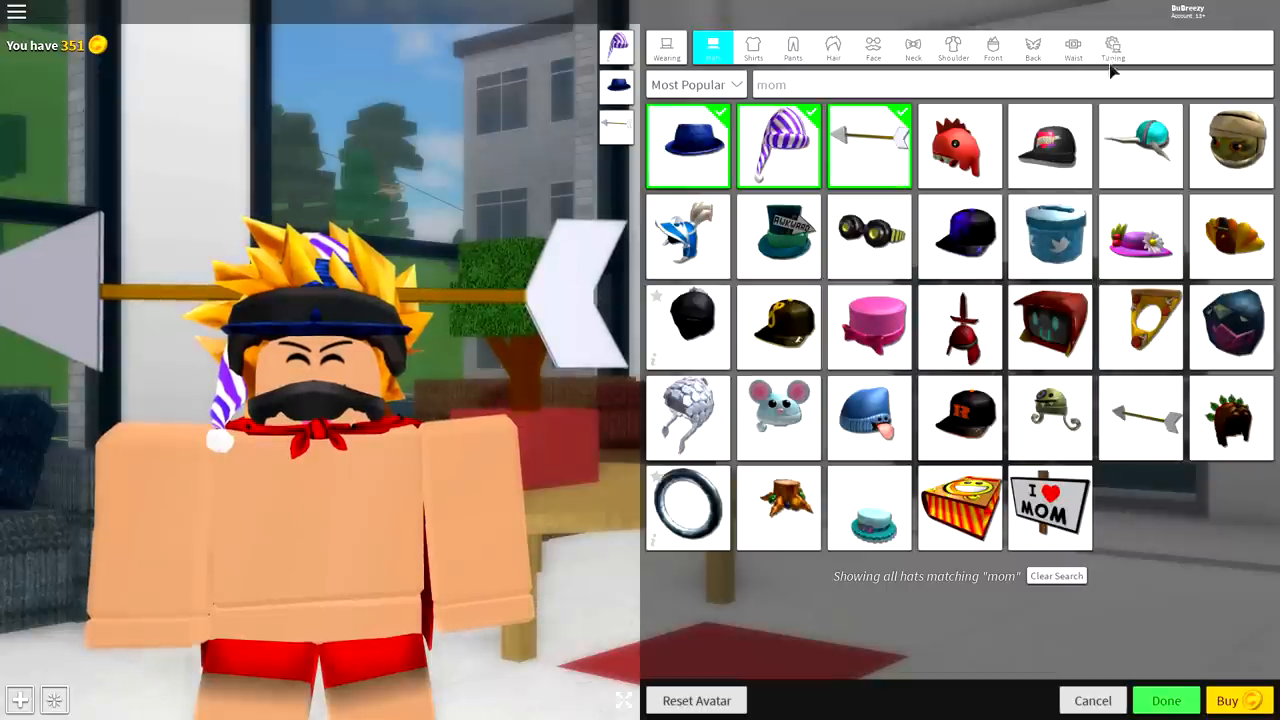
pyautogui.click(1112, 47)
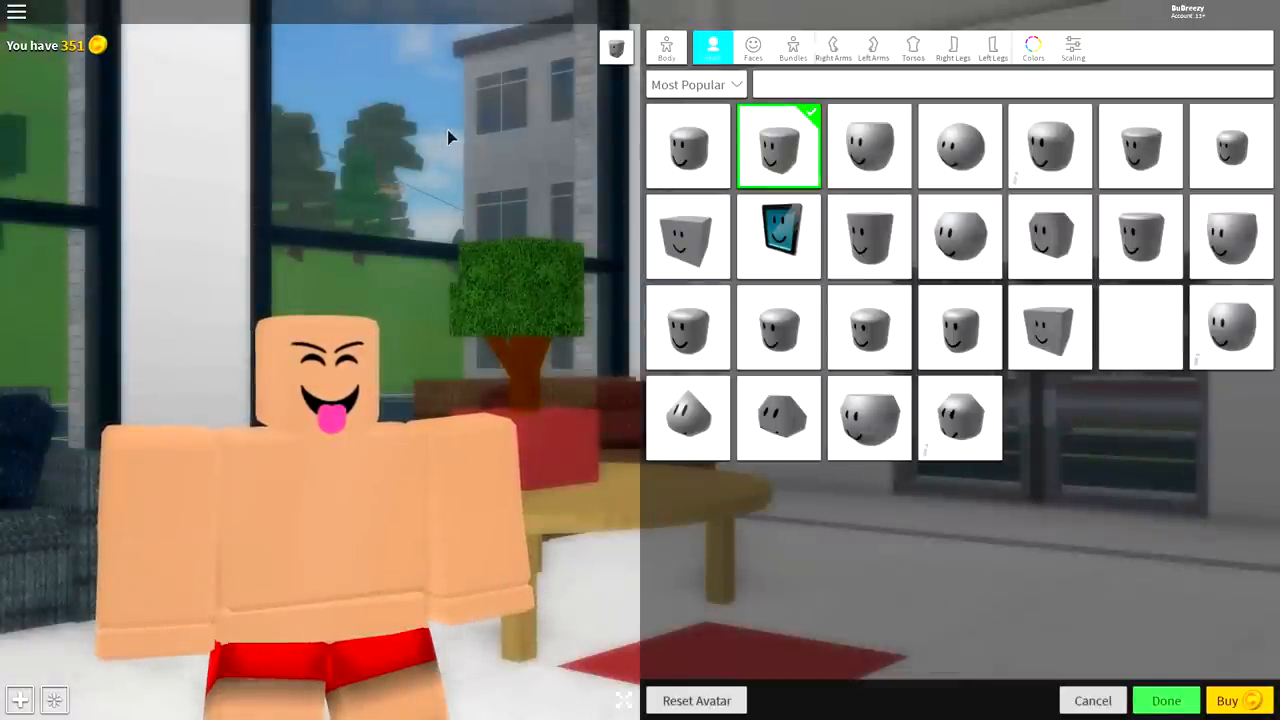
# Swap the tongue-out face for the grinning smirk face found by searching 'pal', then clear the search
pyautogui.click(752, 46)
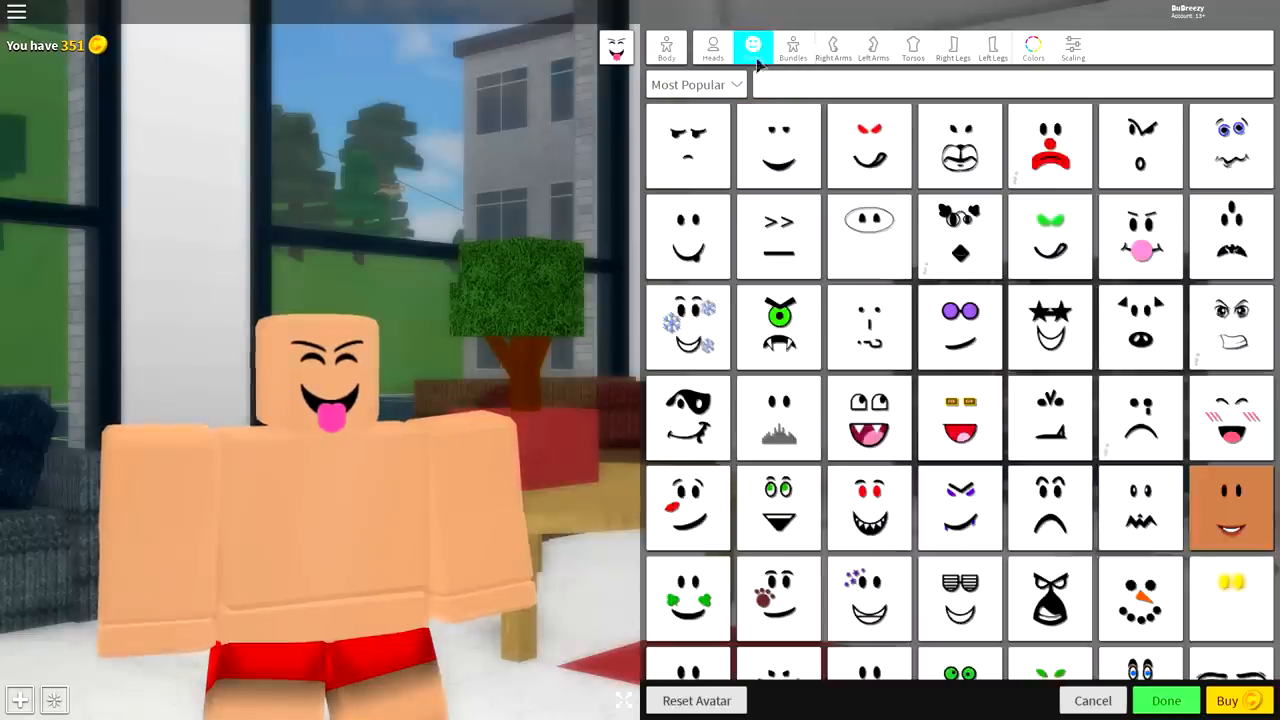
pyautogui.scroll(-3)
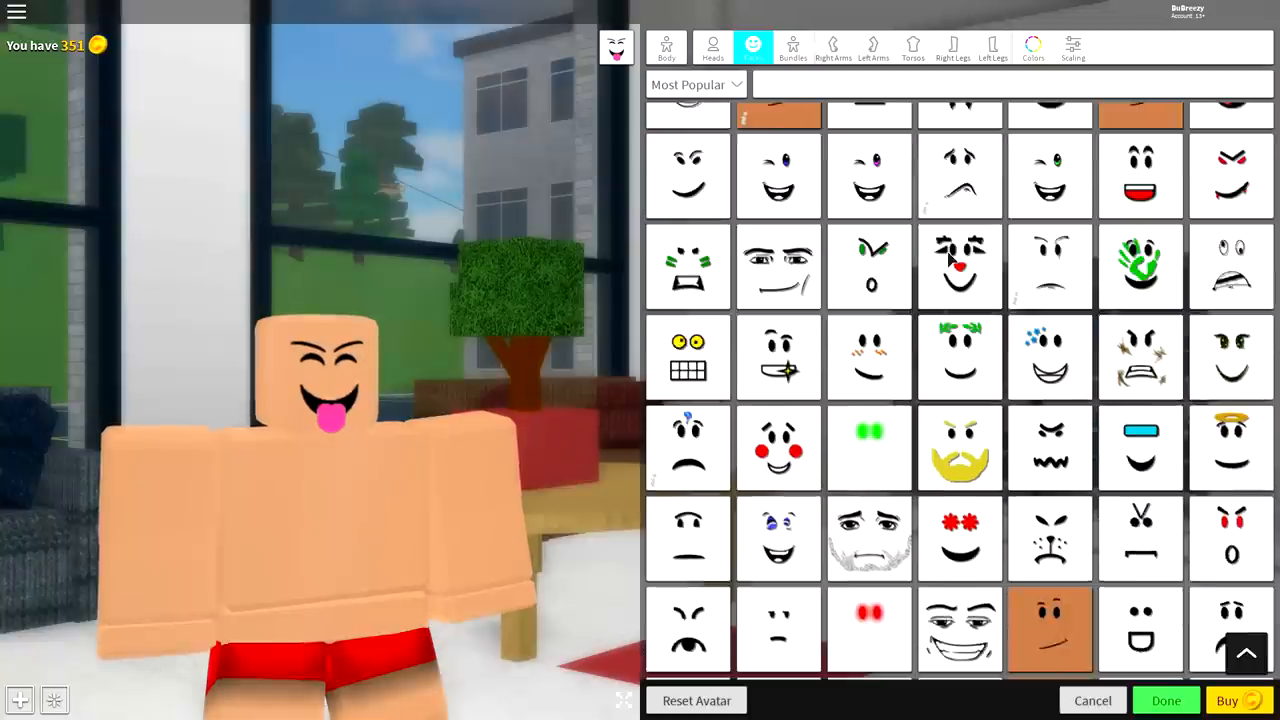
pyautogui.write('pal fac')
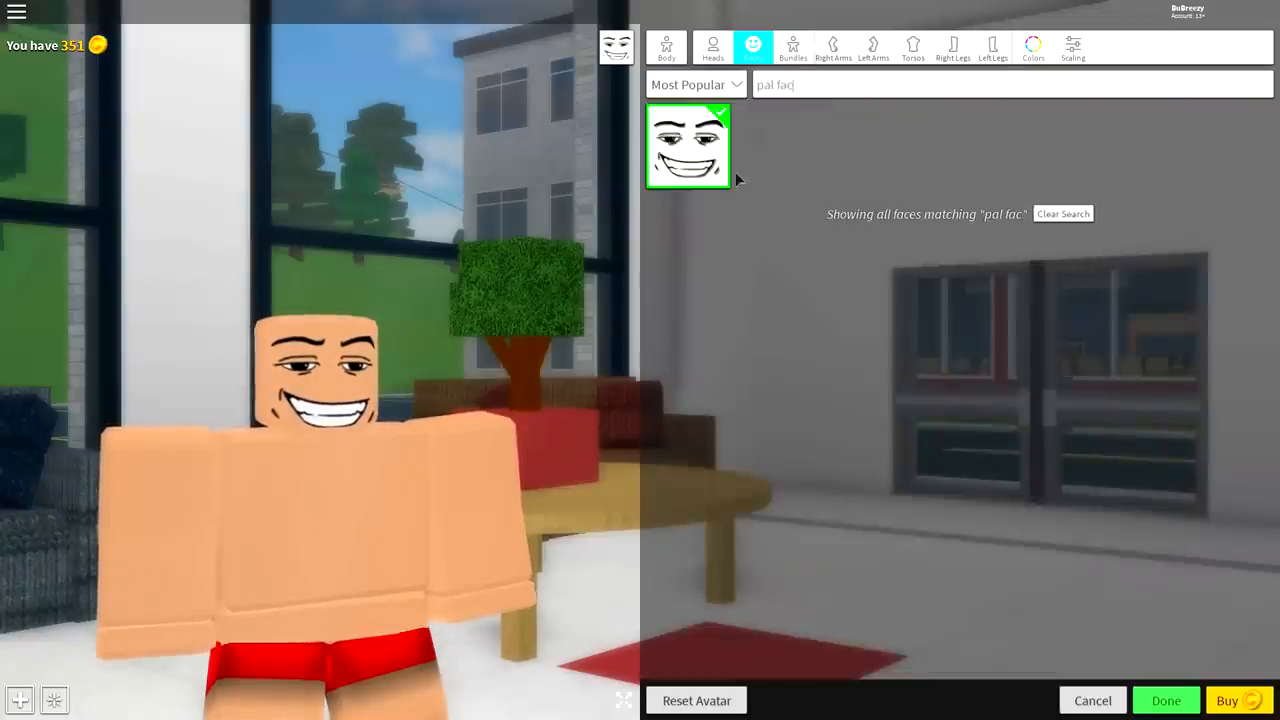
pyautogui.click(1062, 213)
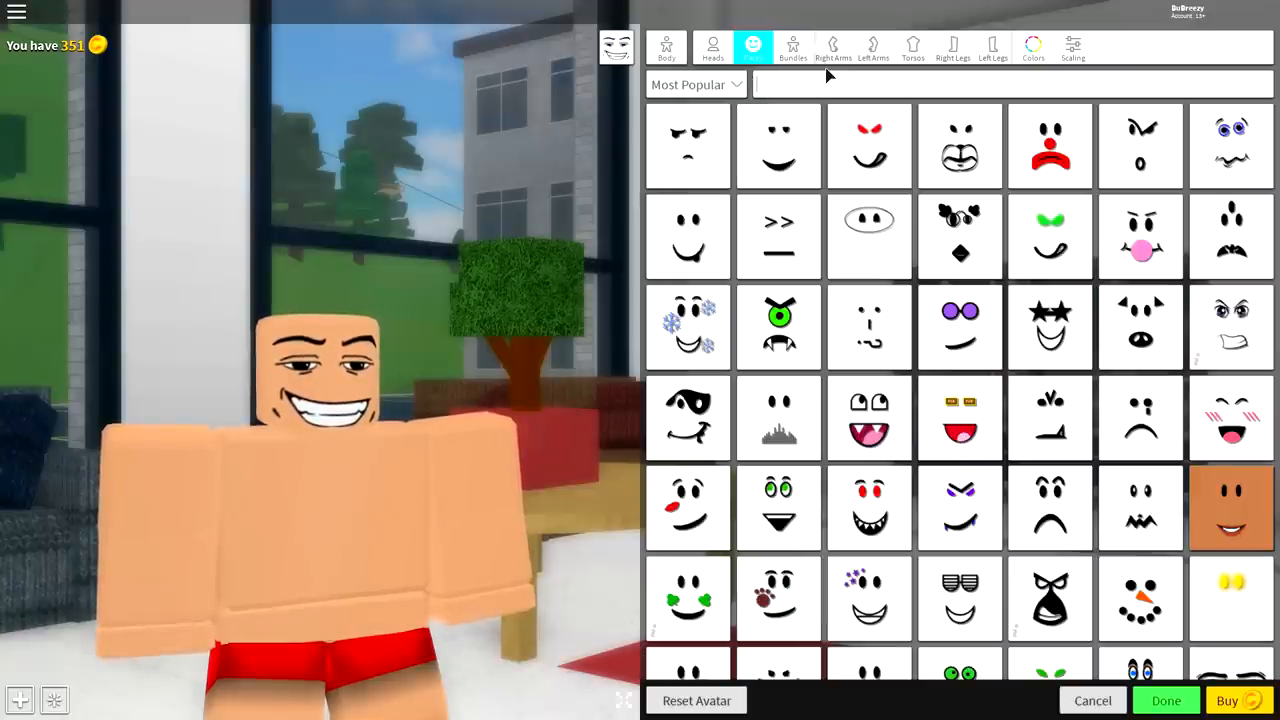
# Equip the superhero right arm, left arm, torso and left leg from a 'superherpo' search
pyautogui.click(833, 47)
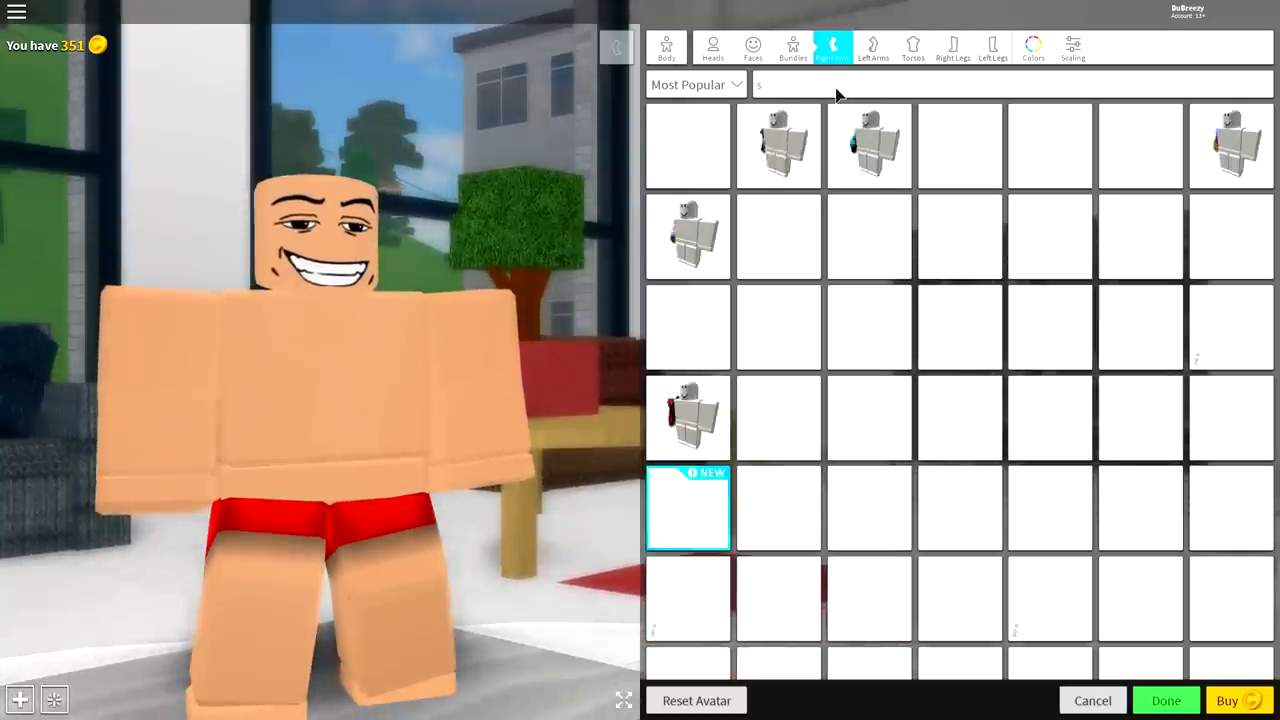
pyautogui.write('superherpo')
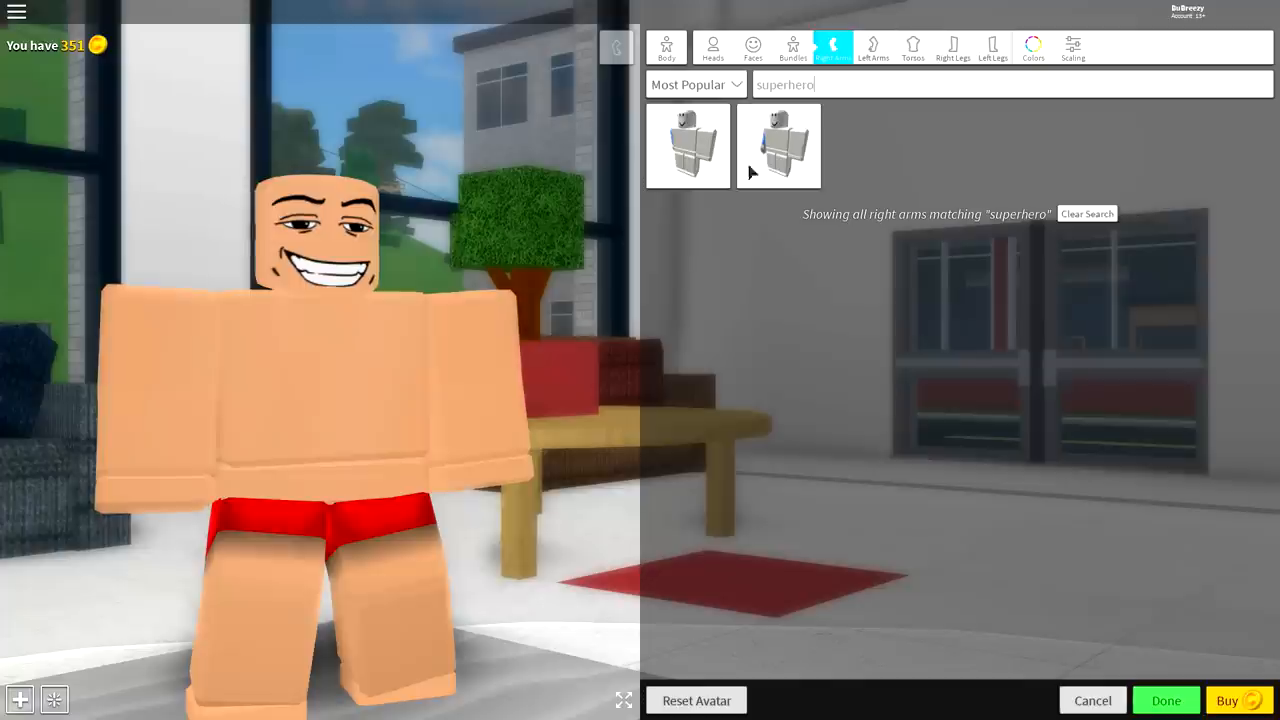
pyautogui.click(688, 145)
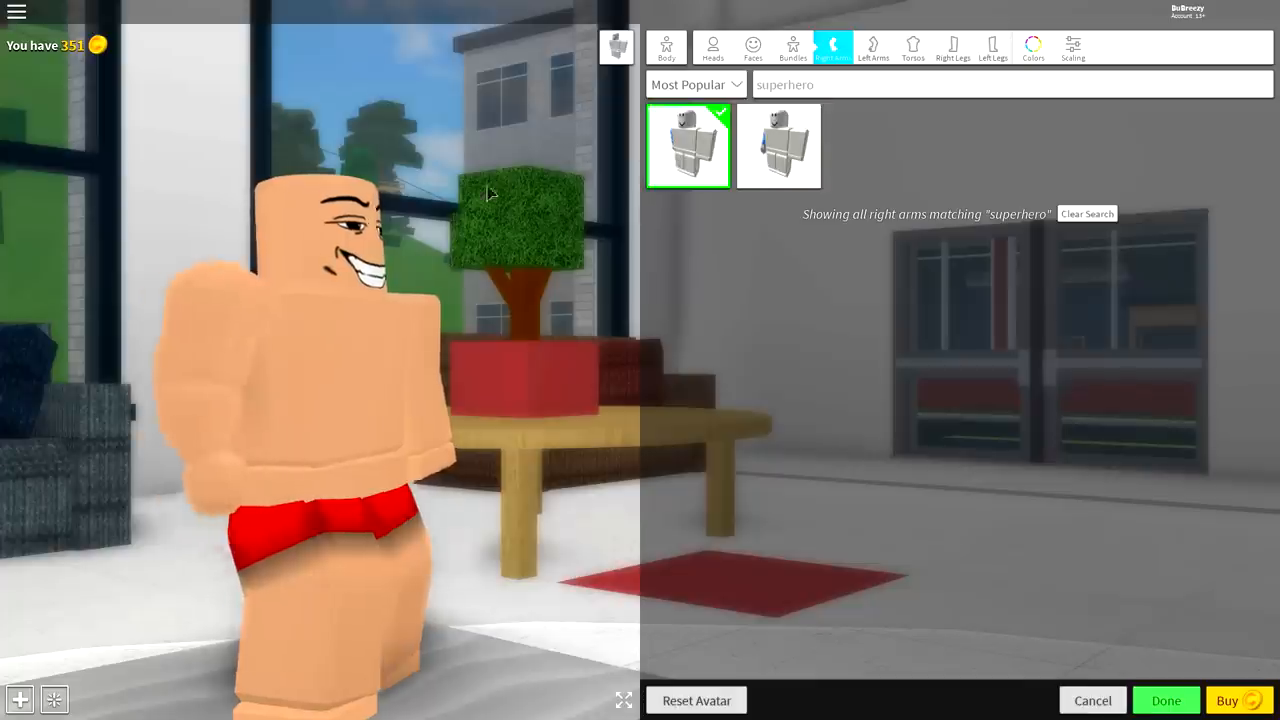
pyautogui.click(873, 47)
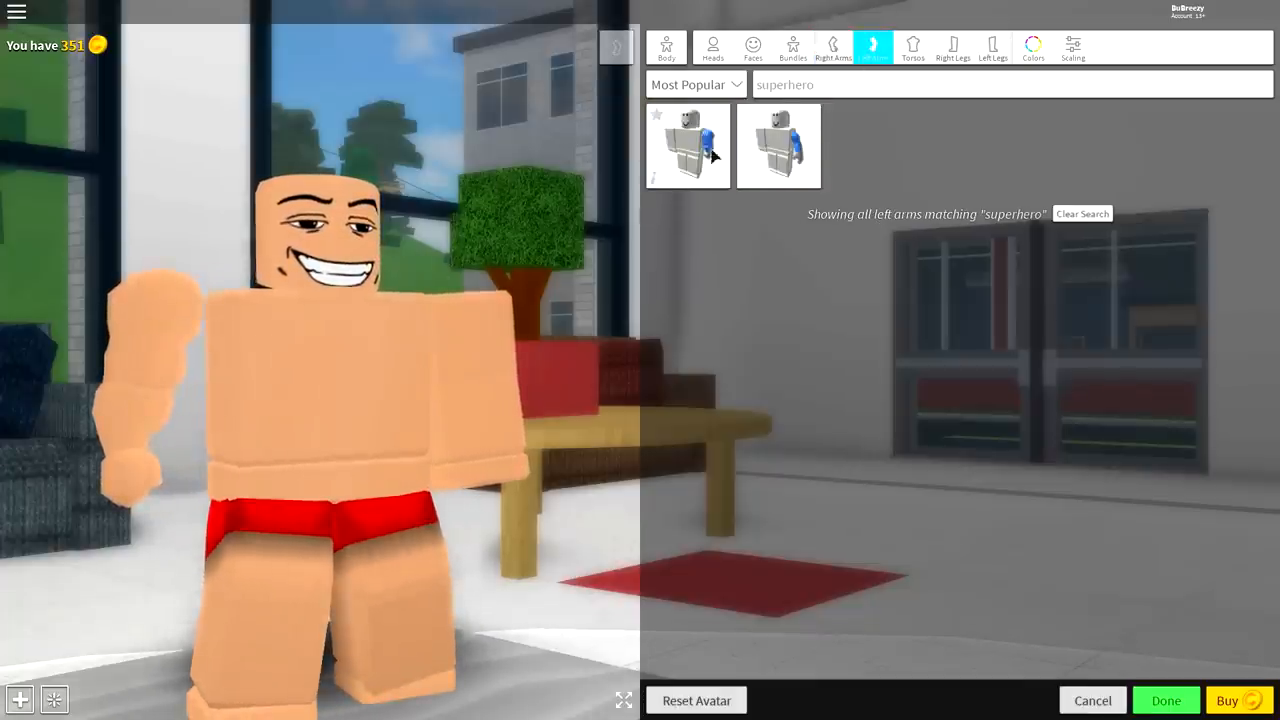
pyautogui.click(912, 47)
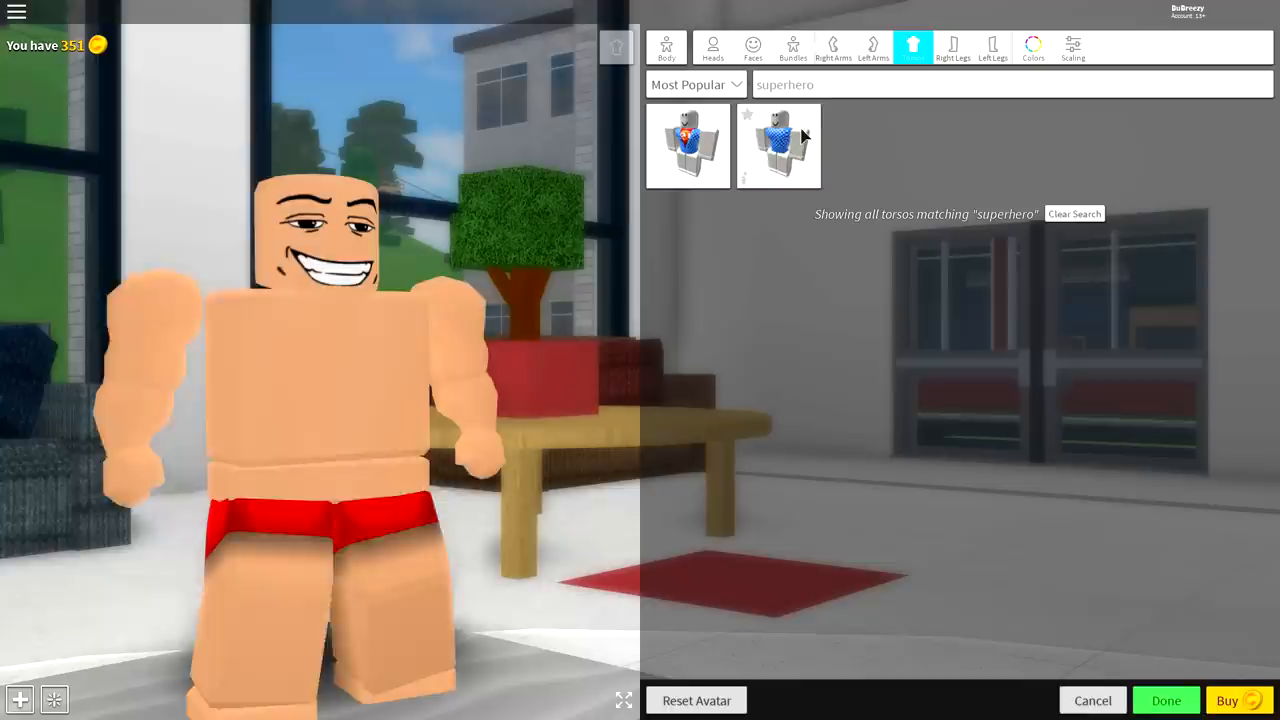
pyautogui.click(779, 146)
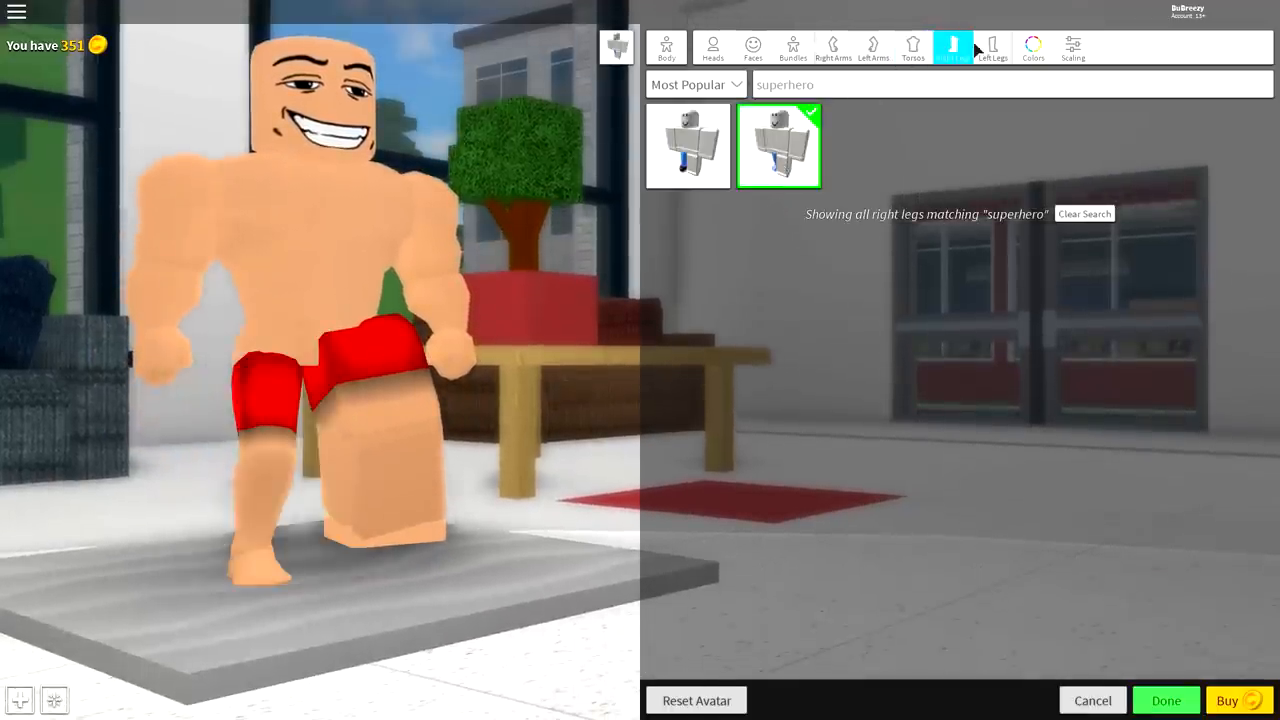
pyautogui.click(993, 47)
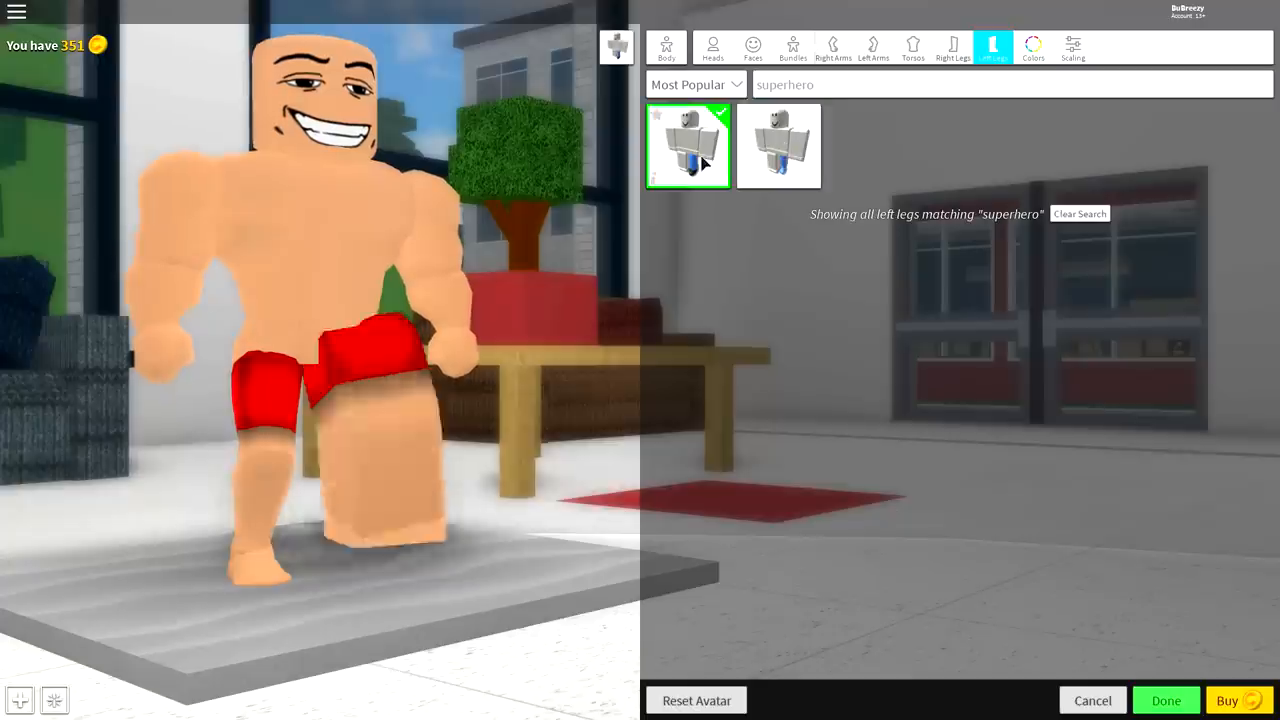
pyautogui.click(779, 146)
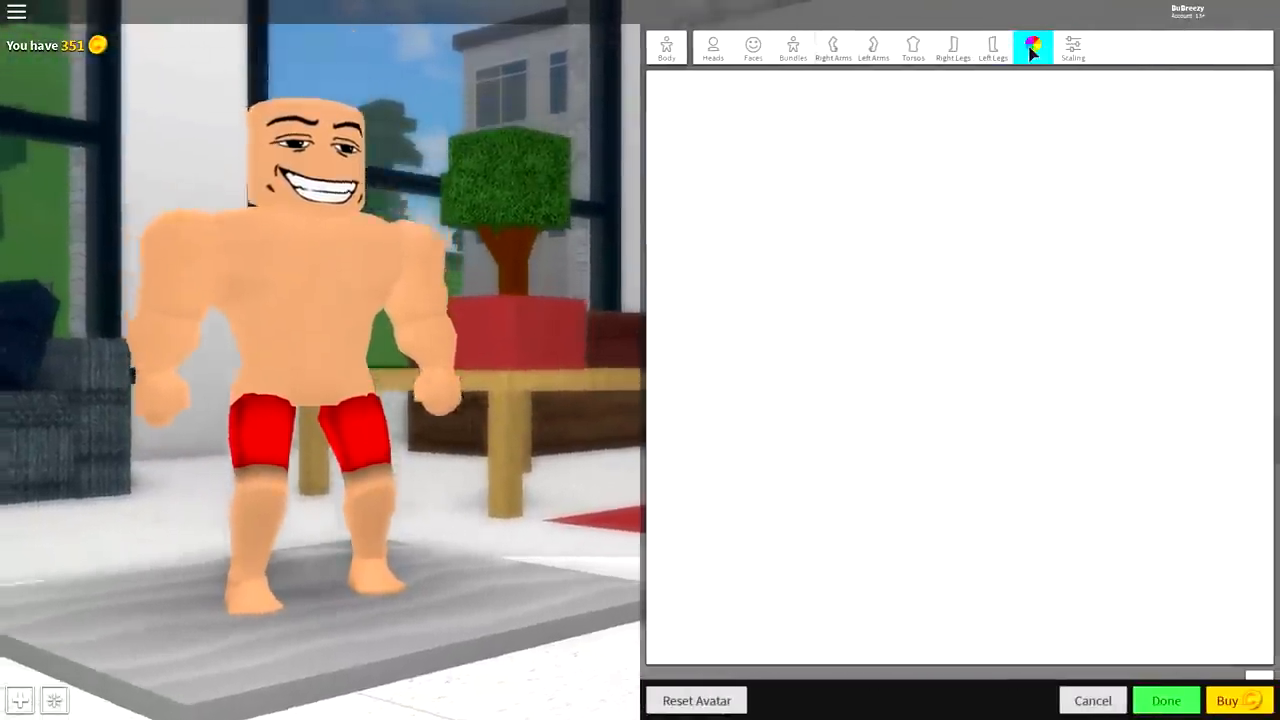
# Color the arms black with custom body colors, then increase height and upper body width
pyautogui.click(1033, 46)
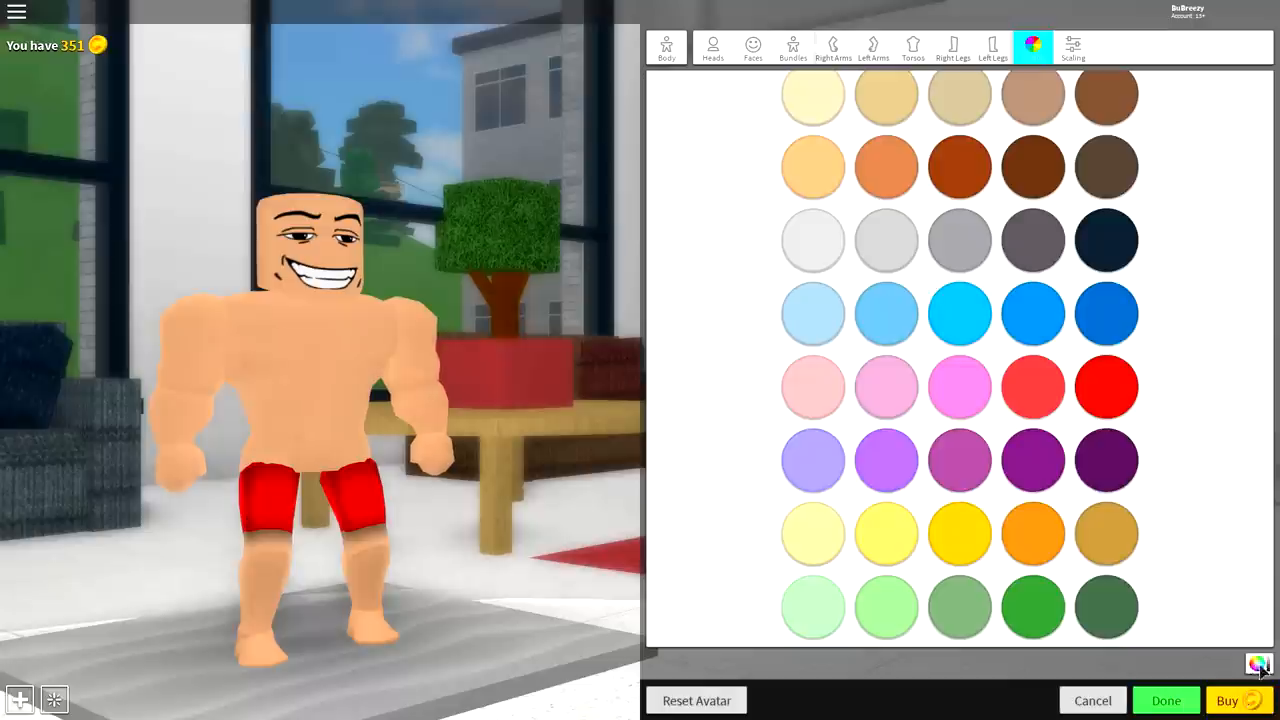
pyautogui.click(1258, 664)
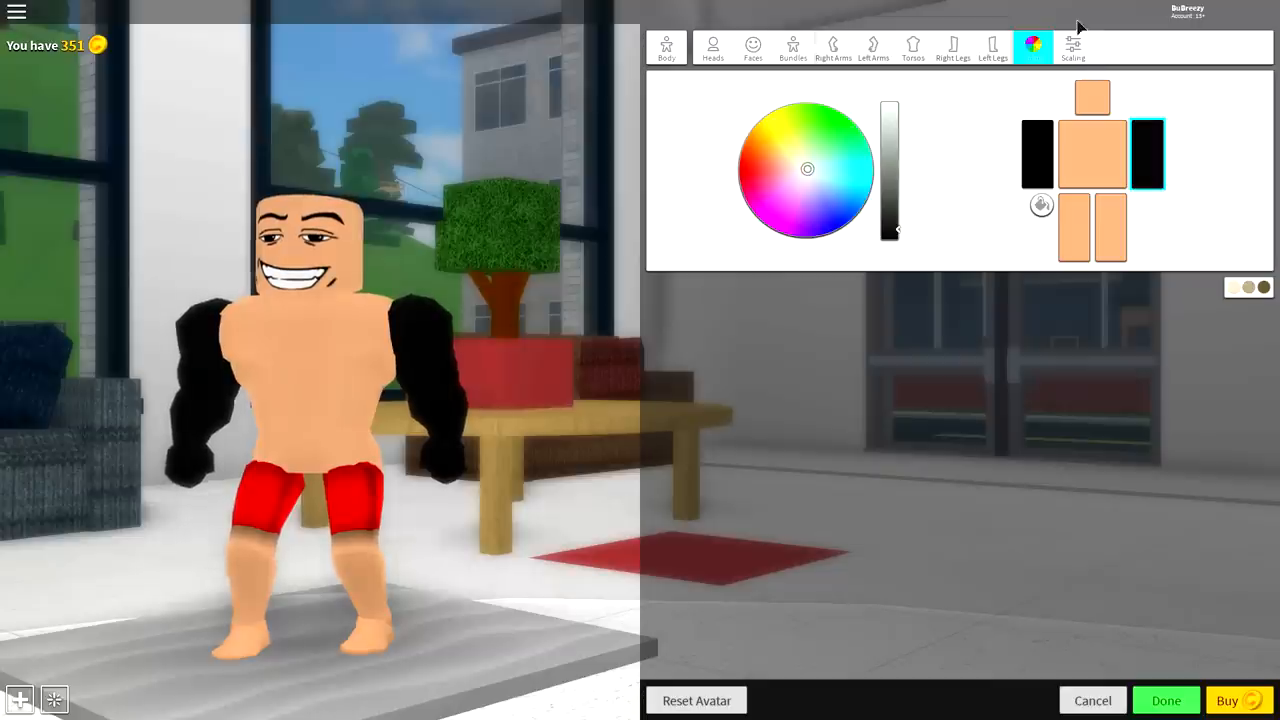
pyautogui.click(1072, 47)
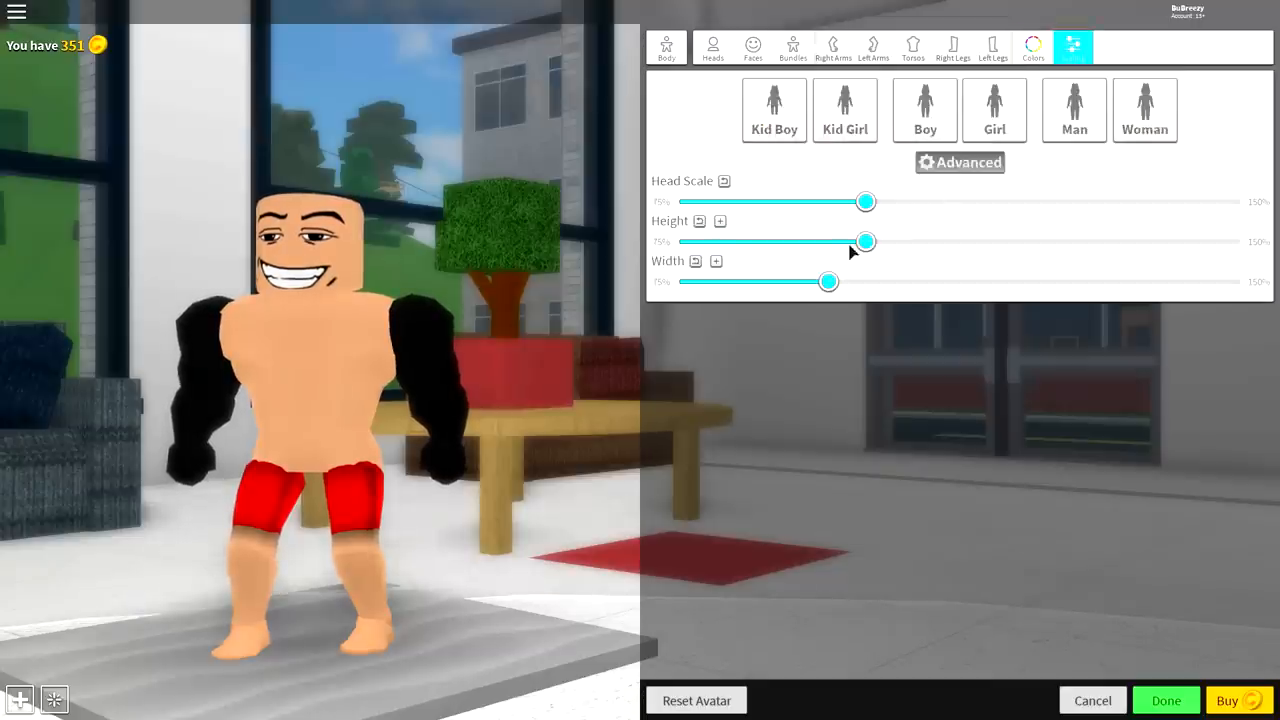
pyautogui.moveTo(865, 241); pyautogui.dragTo(977, 241)
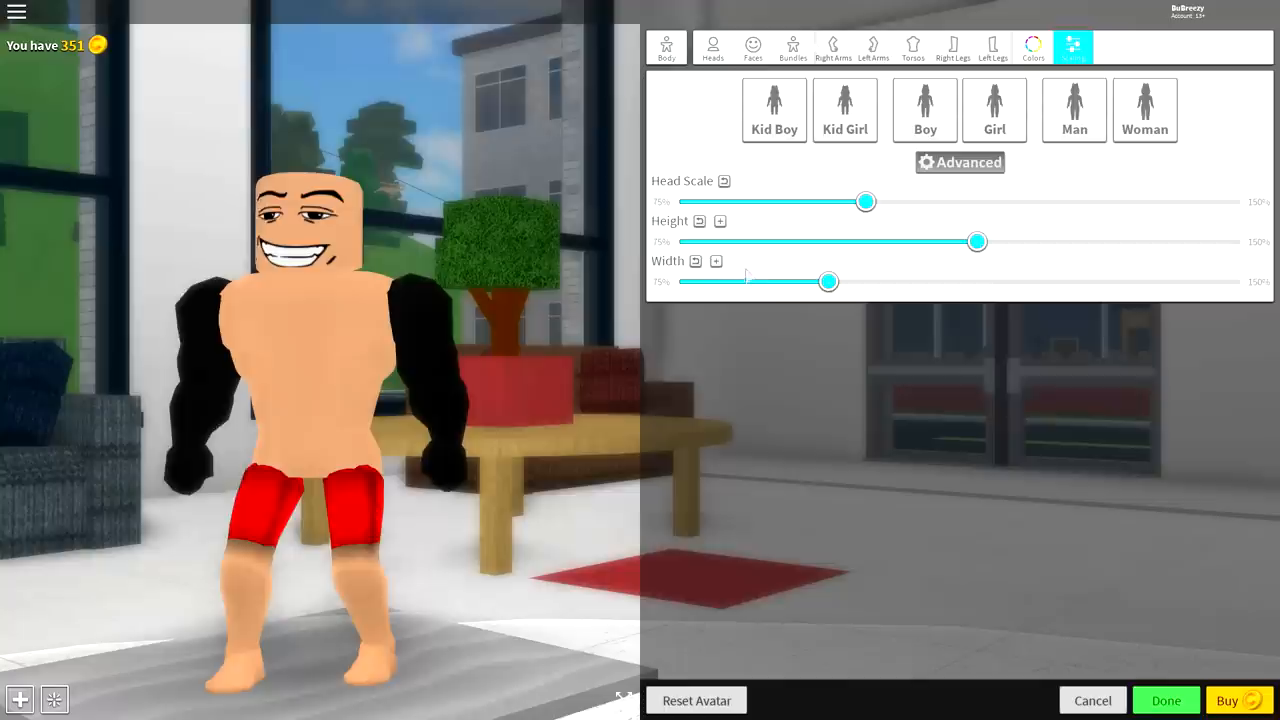
pyautogui.click(716, 261)
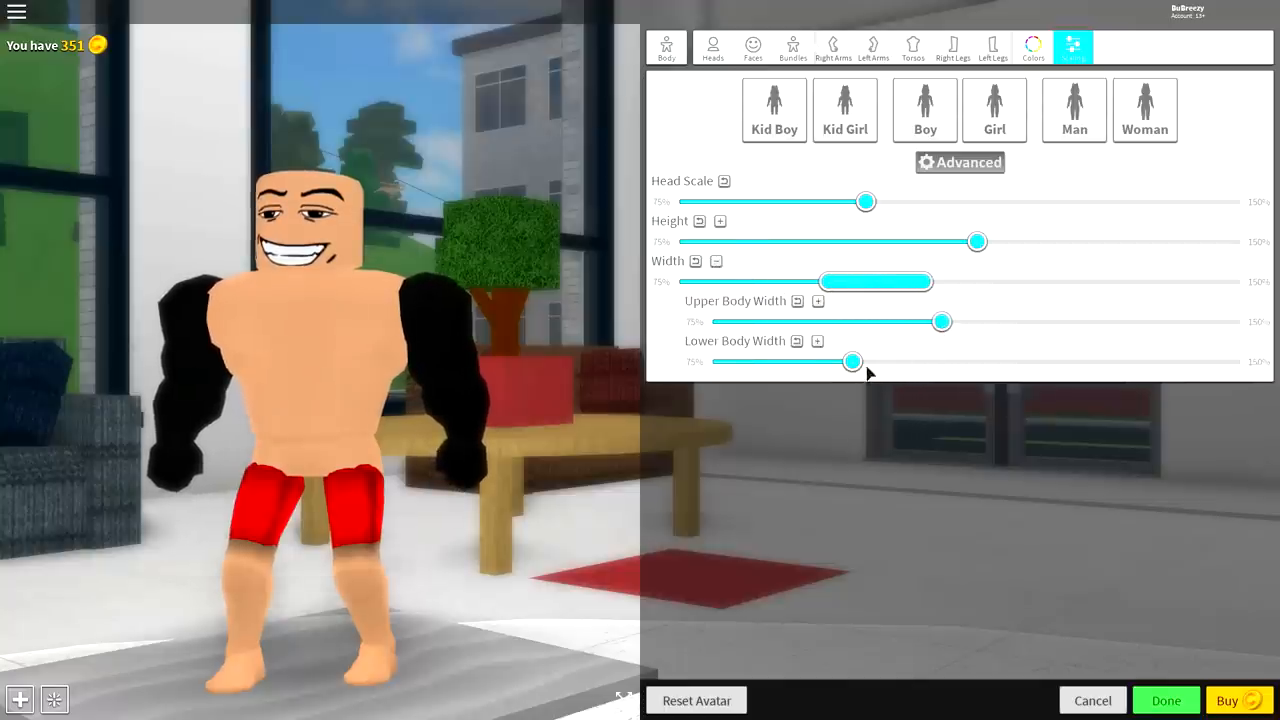
pyautogui.moveTo(852, 361); pyautogui.dragTo(765, 361)
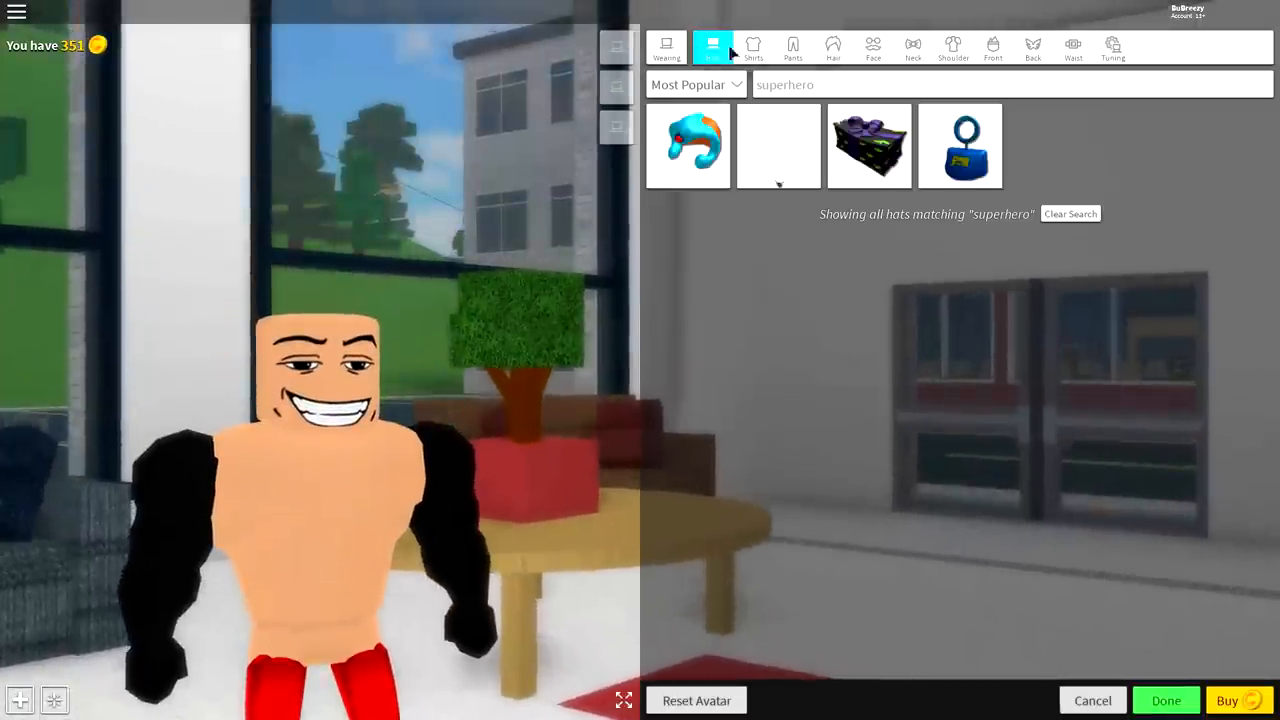
pyautogui.click(792, 47)
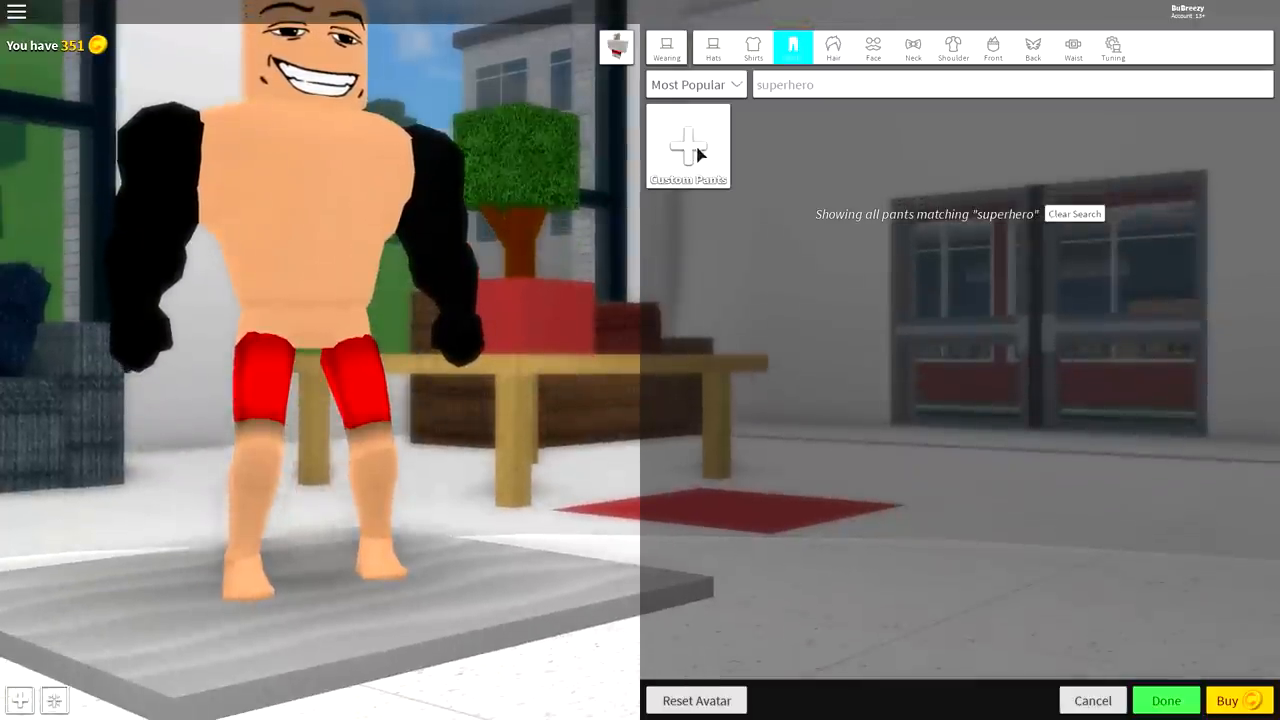
pyautogui.click(688, 146)
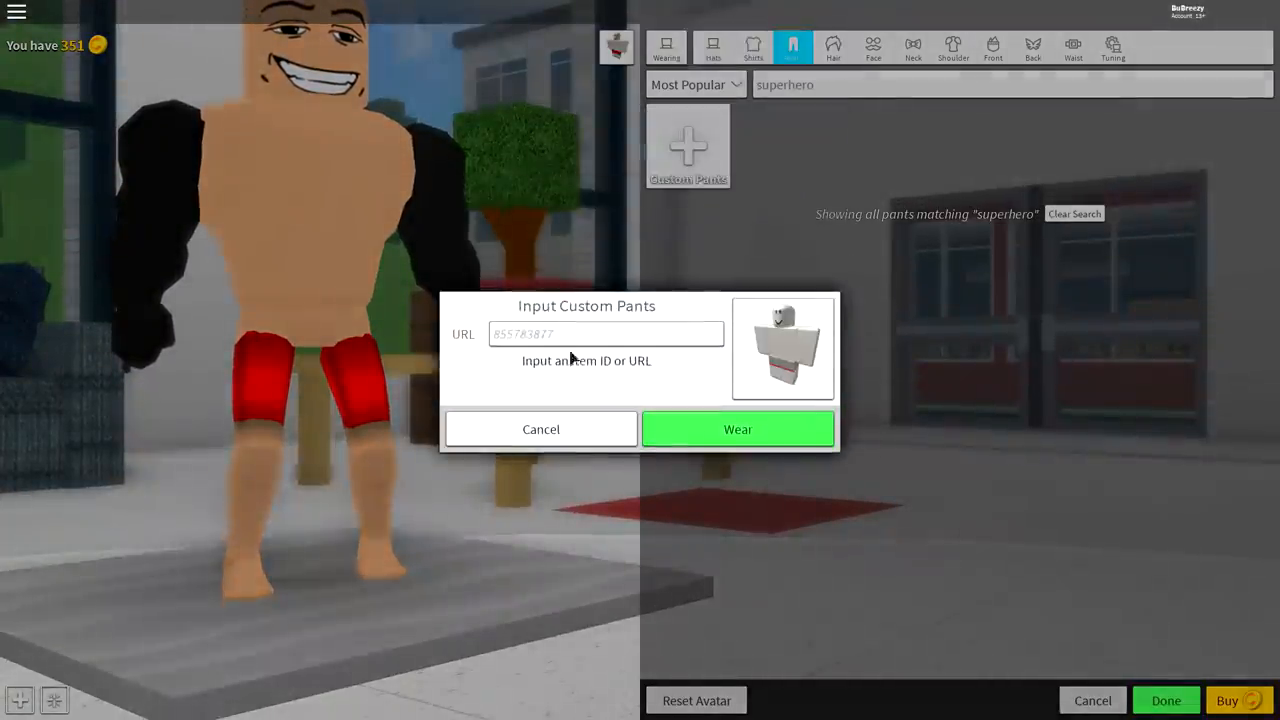
pyautogui.write('1314771467')
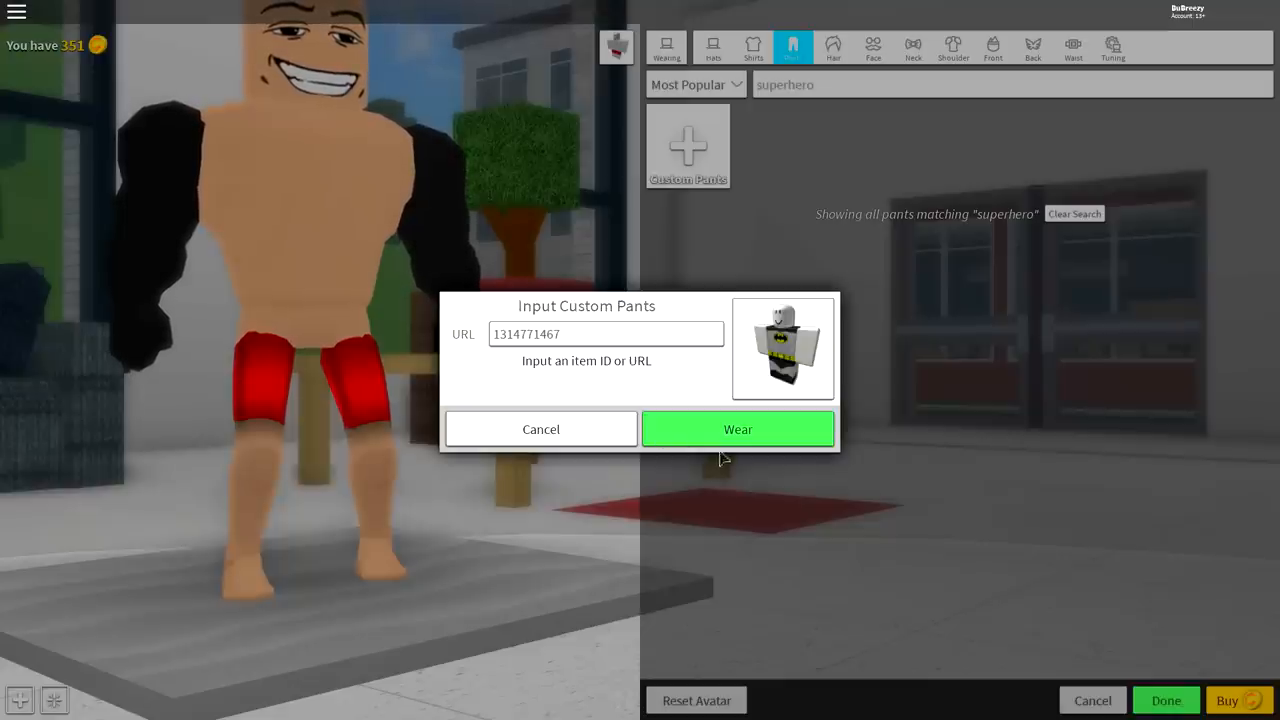
pyautogui.click(737, 428)
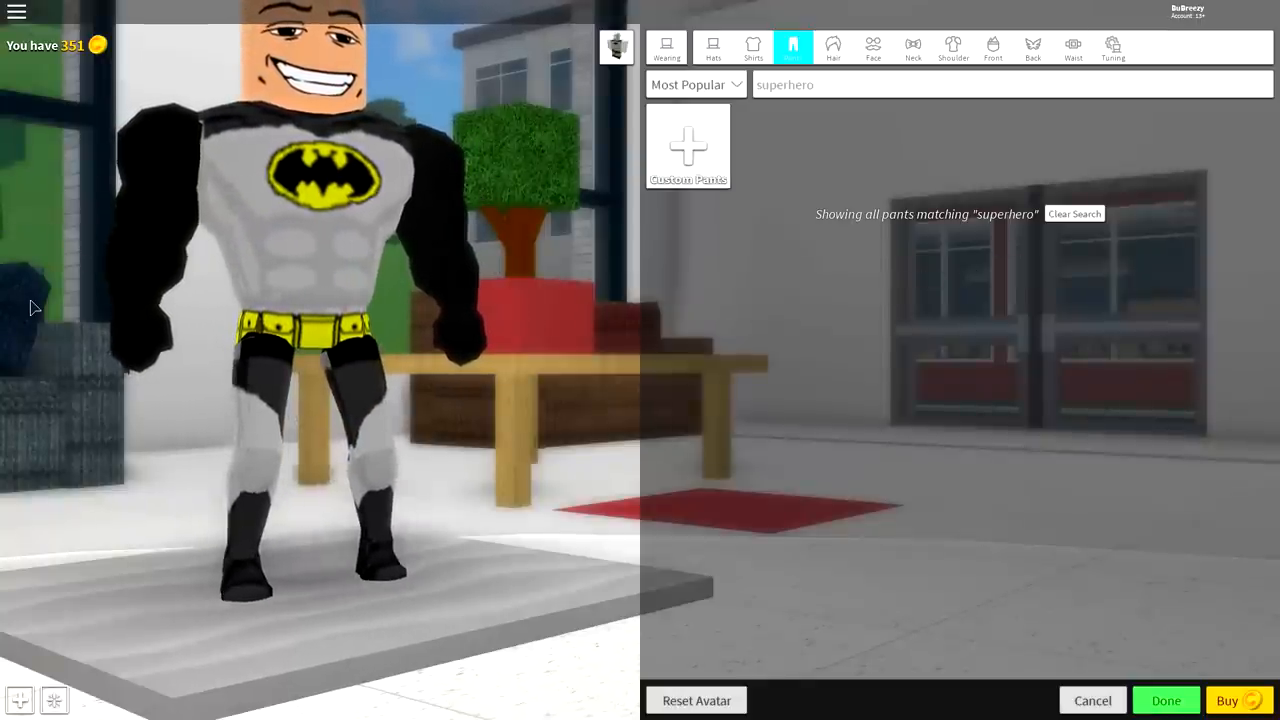
pyautogui.click(753, 47)
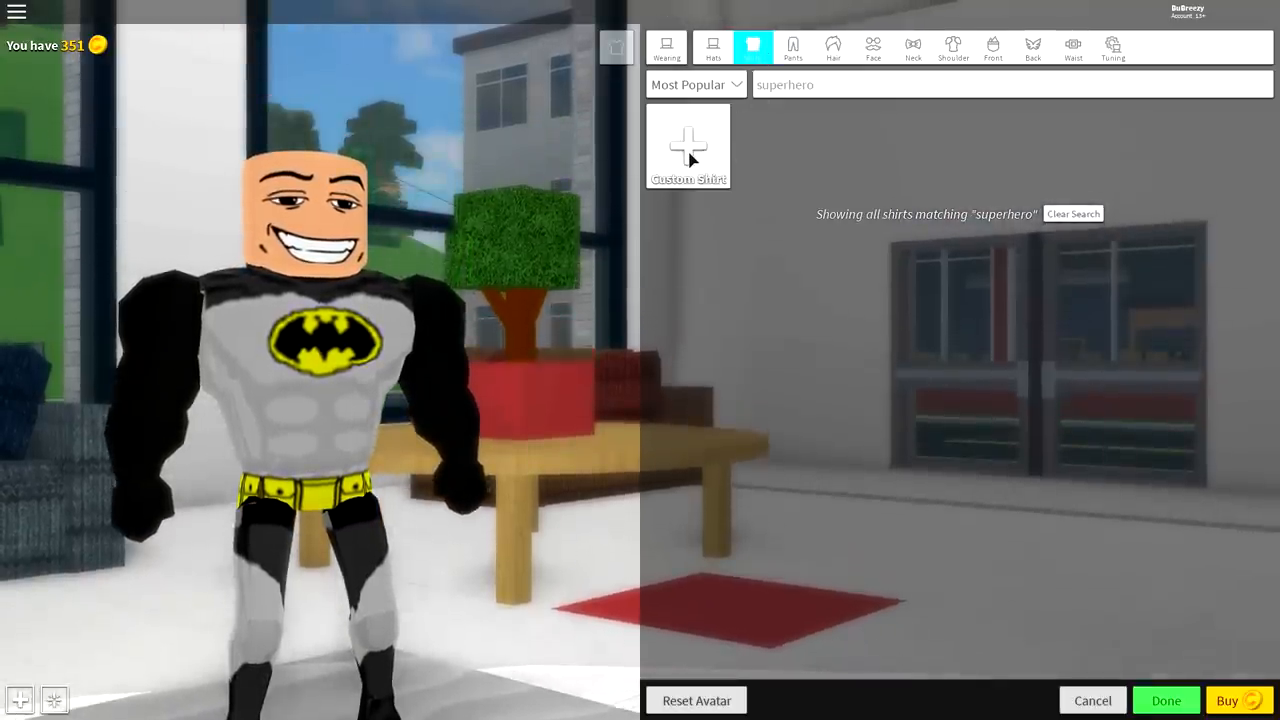
# Wear the custom Batman shirt by item ID, then close the editor with Done
pyautogui.click(688, 147)
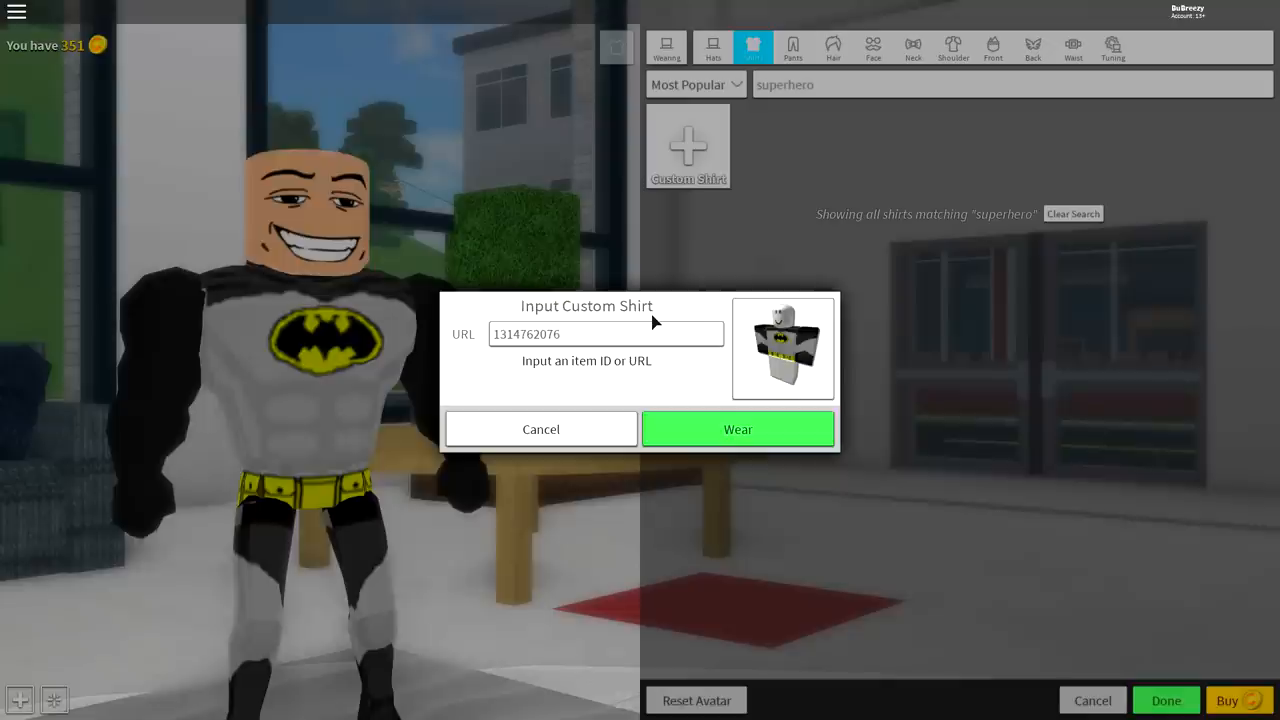
pyautogui.moveTo(920, 461)
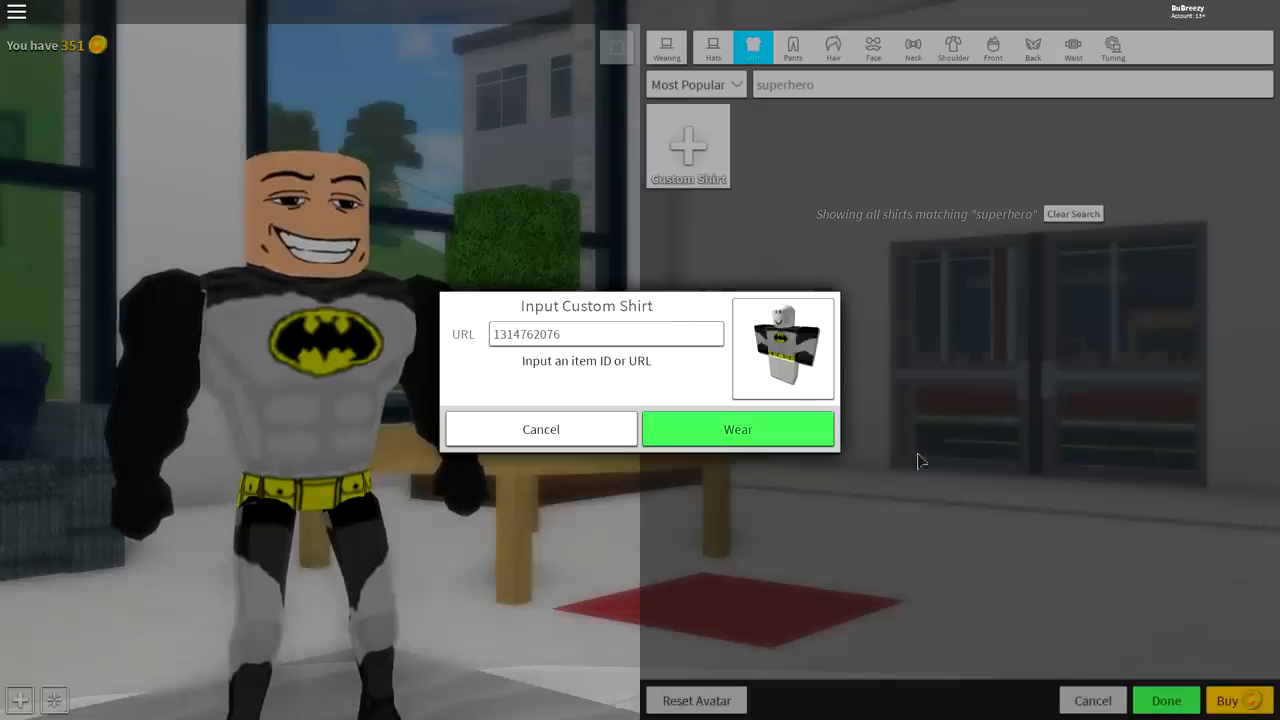
pyautogui.click(737, 429)
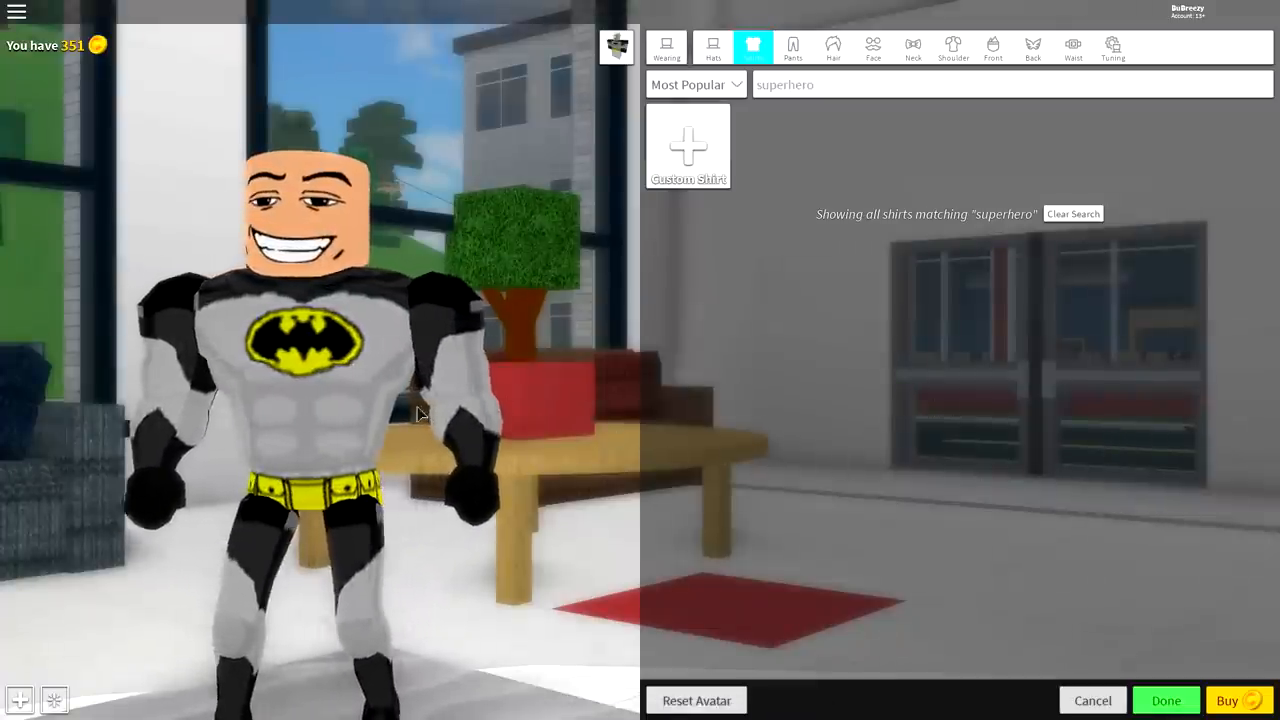
pyautogui.click(1166, 700)
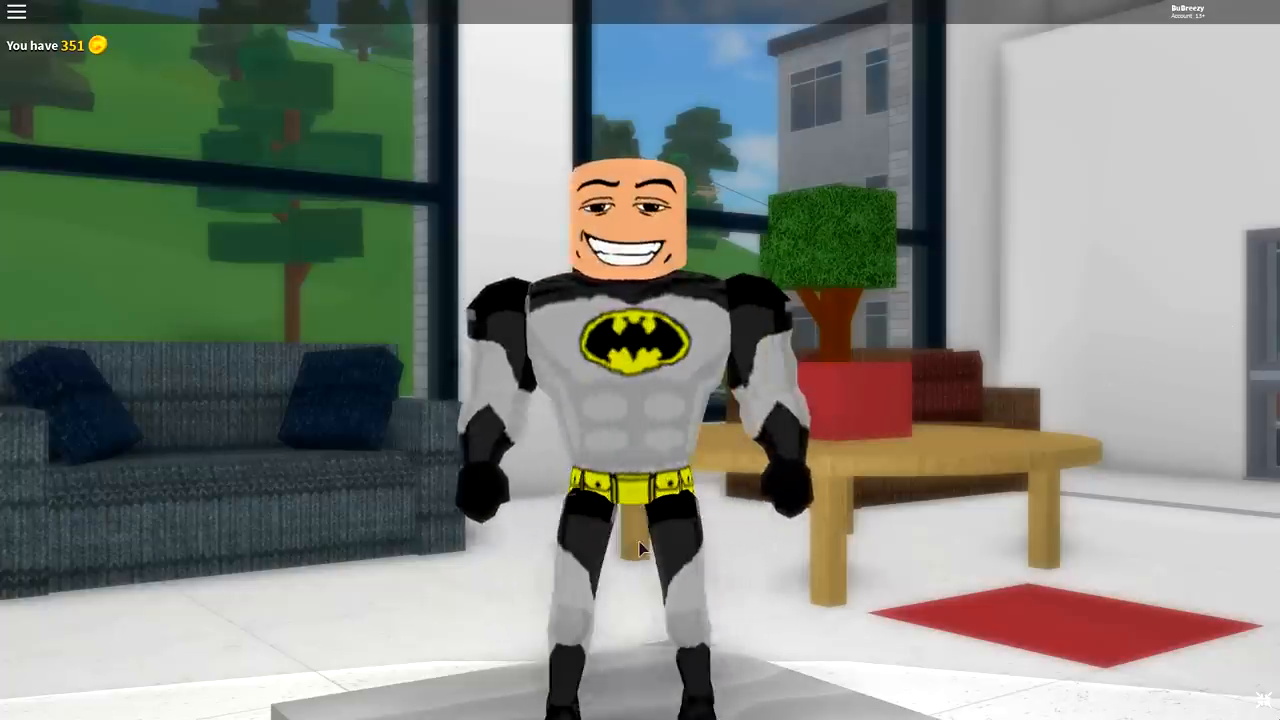
# Wear the Black Knight Helmet and Feared Skull hats, then search hair for 'claw'
pyautogui.click(16, 12)
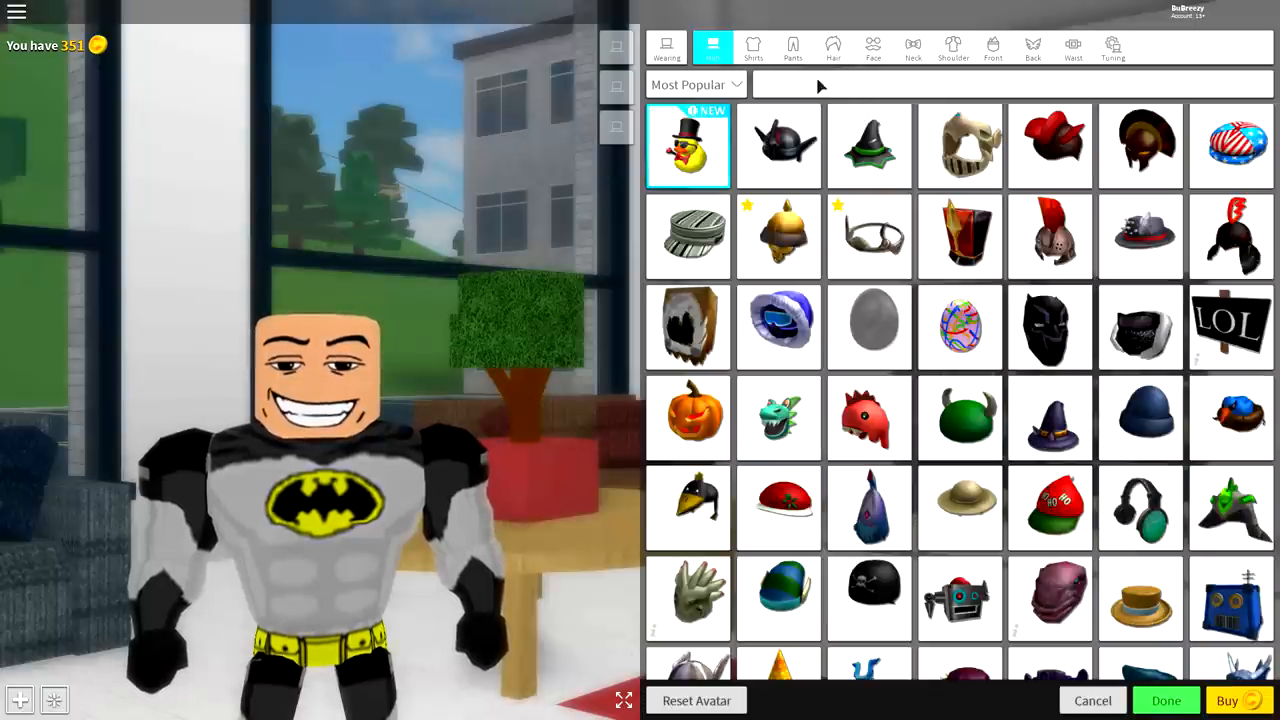
pyautogui.write('black kni')
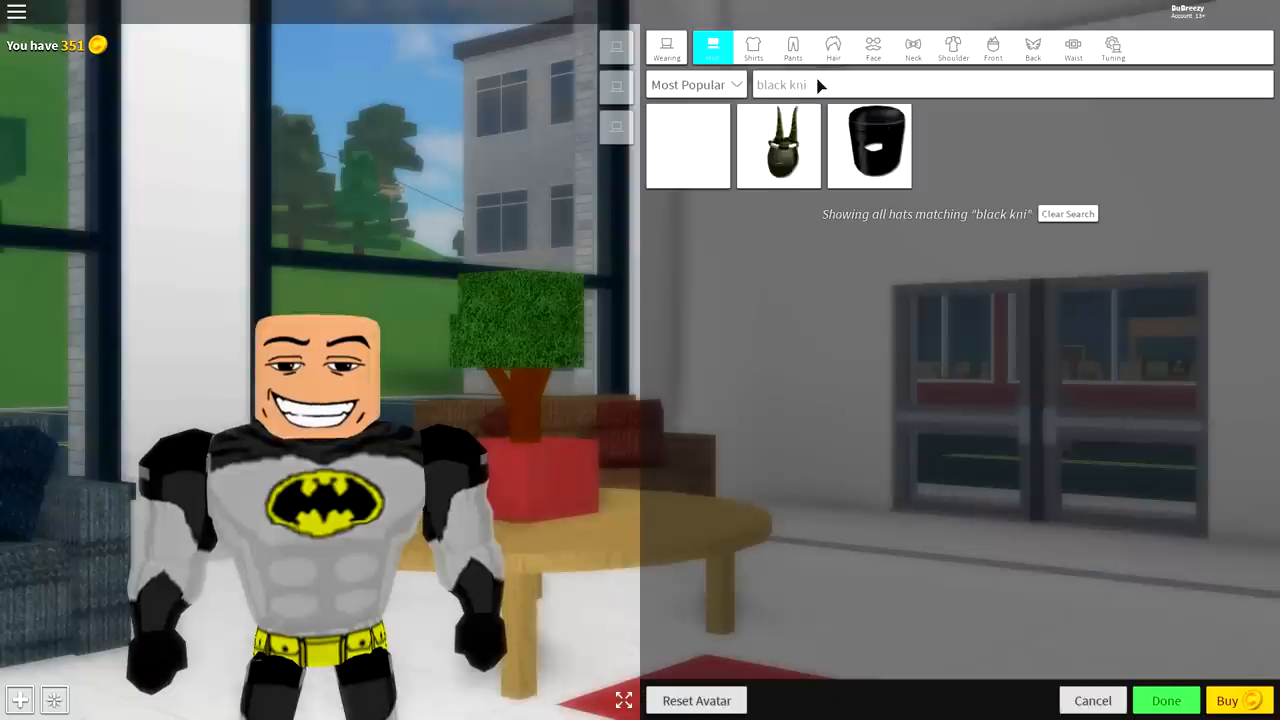
pyautogui.click(869, 146)
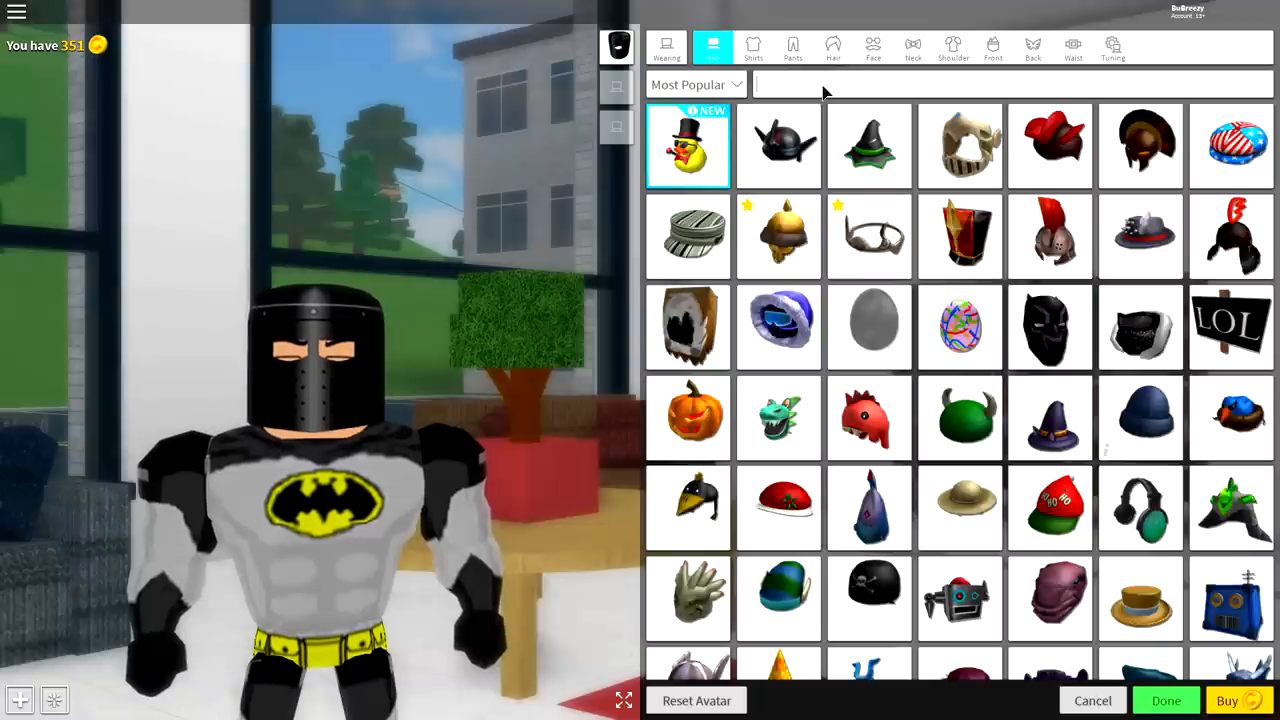
pyautogui.write('feared skull')
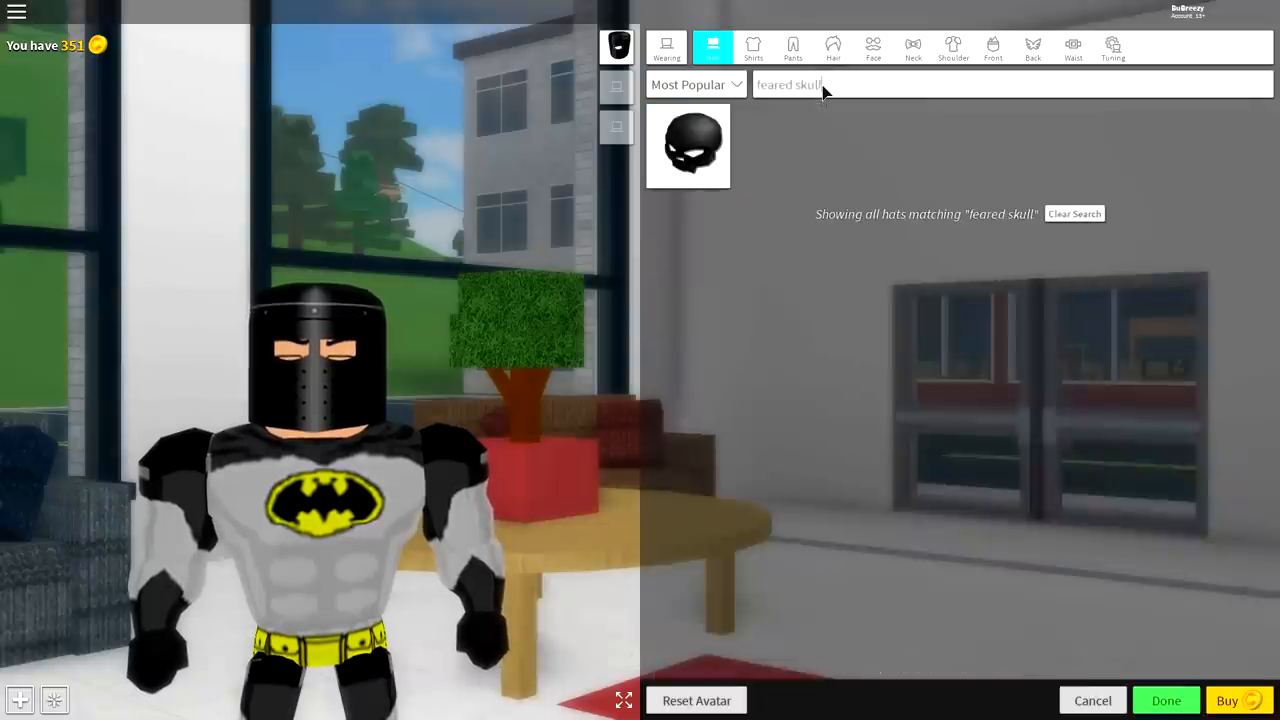
pyautogui.click(688, 145)
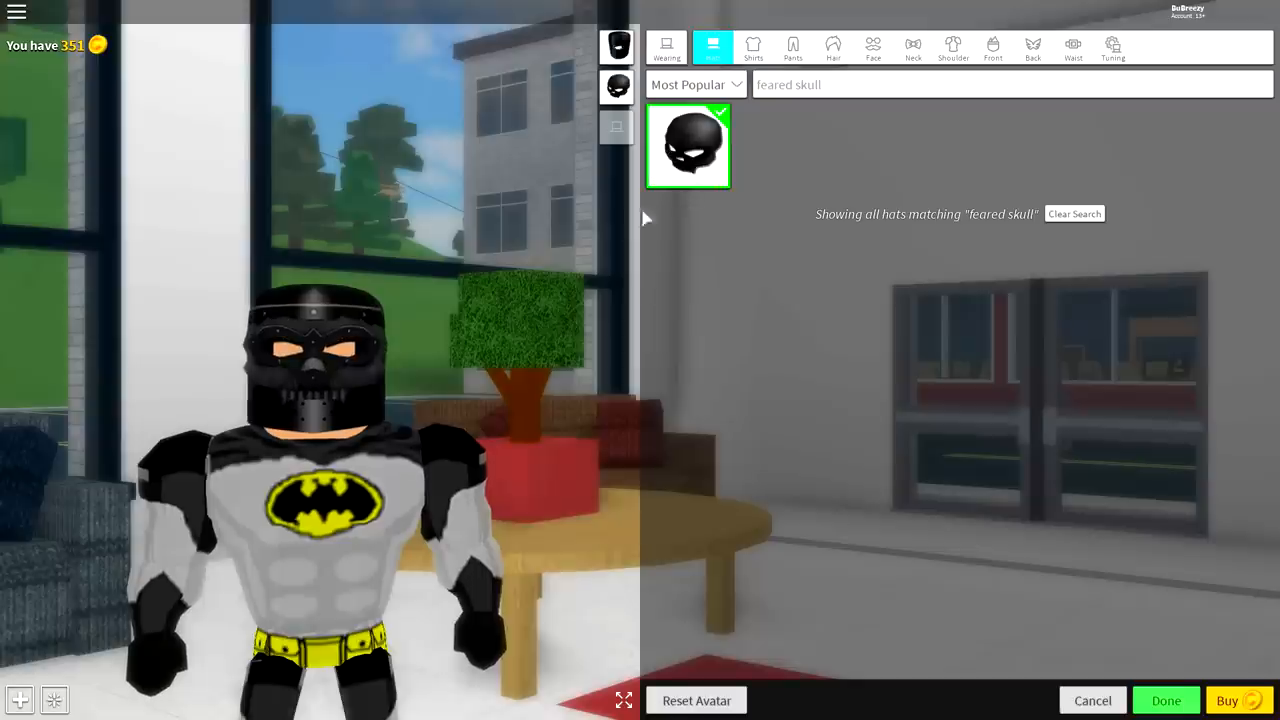
pyautogui.click(833, 47)
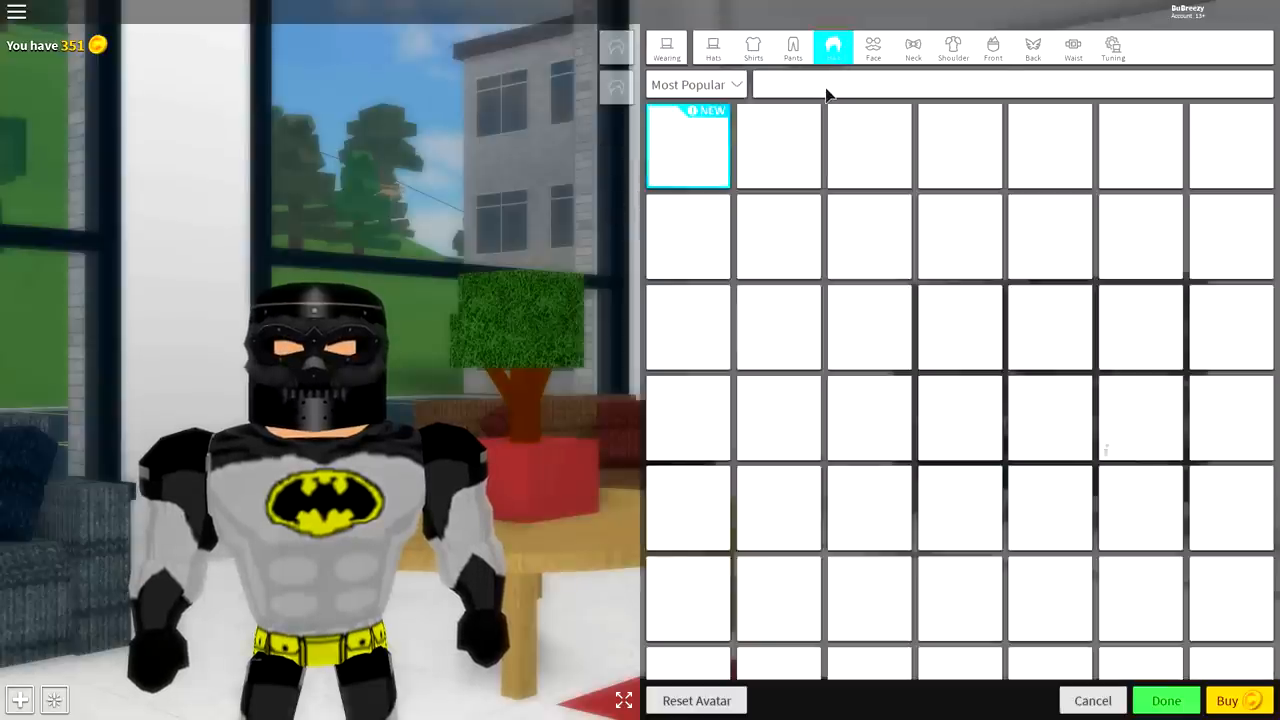
pyautogui.write('claw')
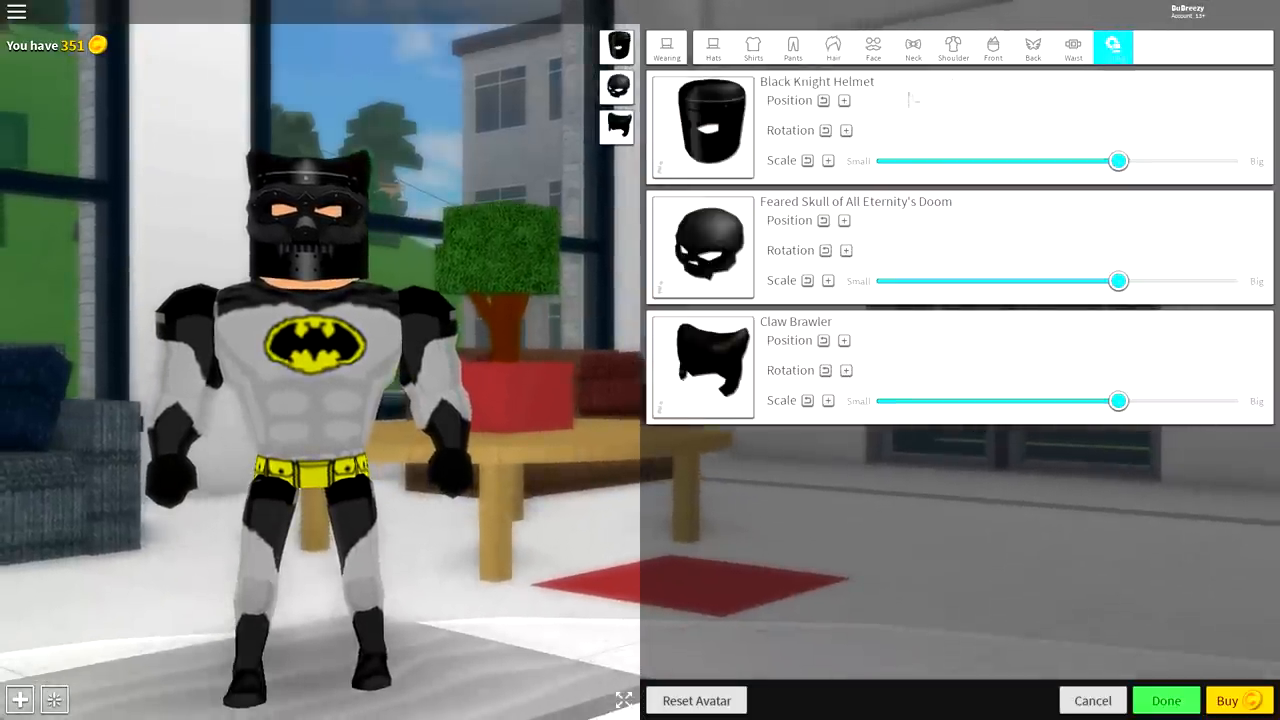
# Shrink helmet and skull to minimum scale and tune Claw Brawler width and thickness
pyautogui.moveTo(1117, 160); pyautogui.dragTo(875, 160)
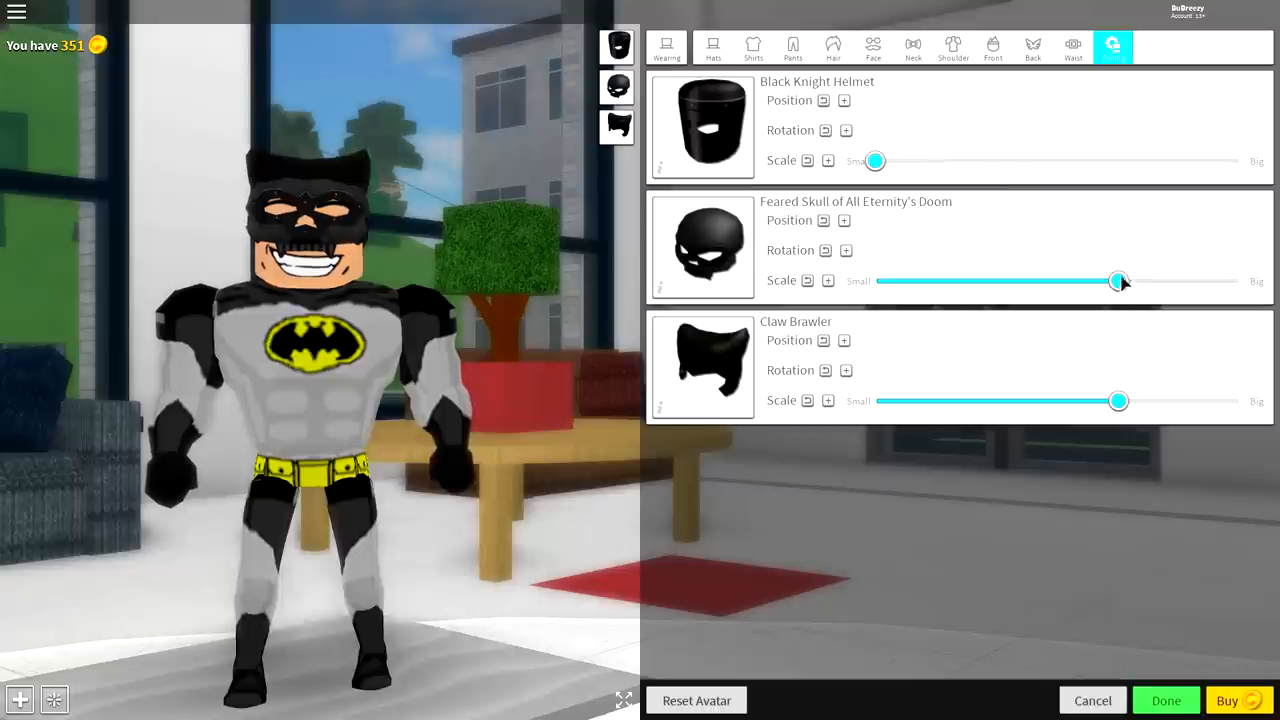
pyautogui.moveTo(1118, 280); pyautogui.dragTo(875, 280)
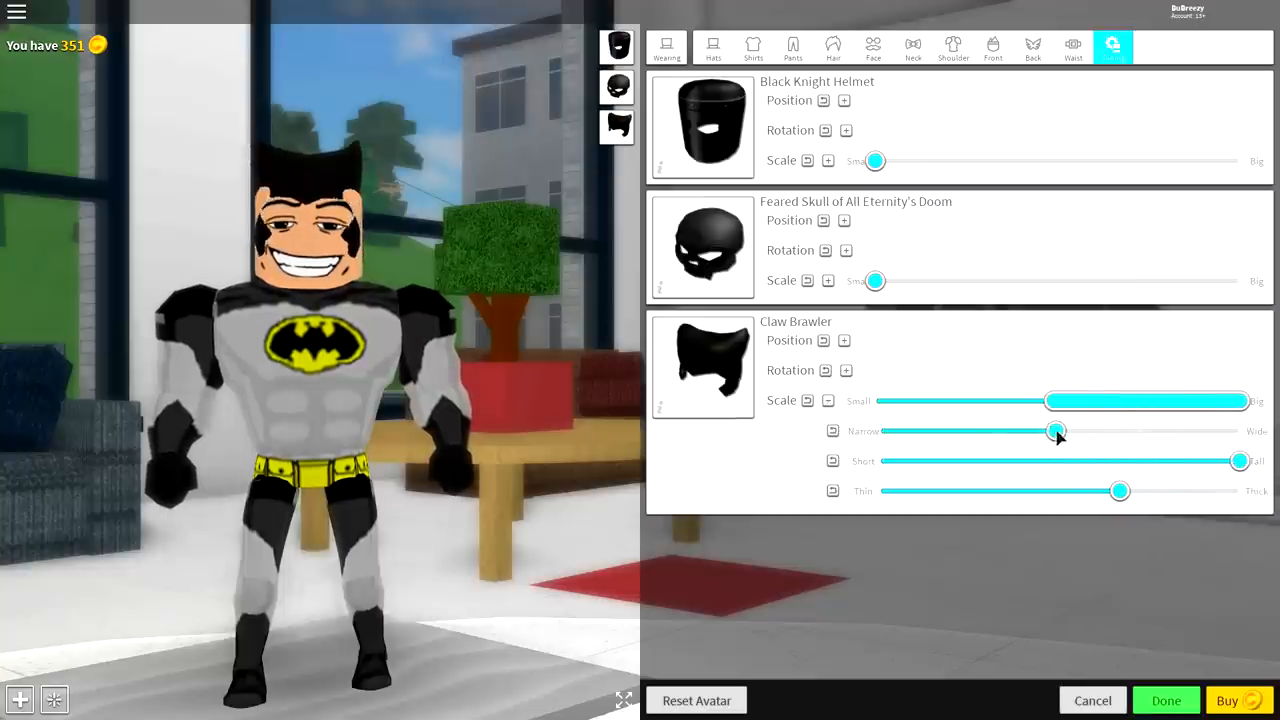
pyautogui.moveTo(1055, 430); pyautogui.dragTo(1090, 430)
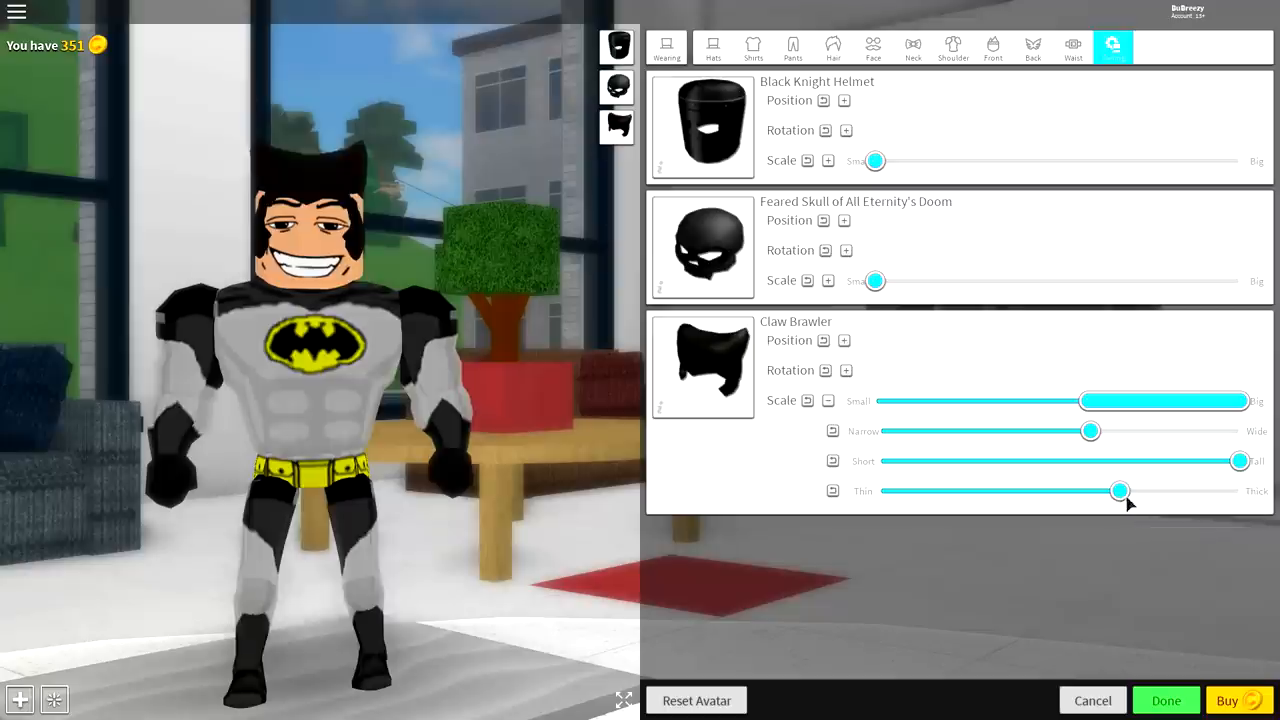
pyautogui.moveTo(1120, 490); pyautogui.dragTo(995, 490)
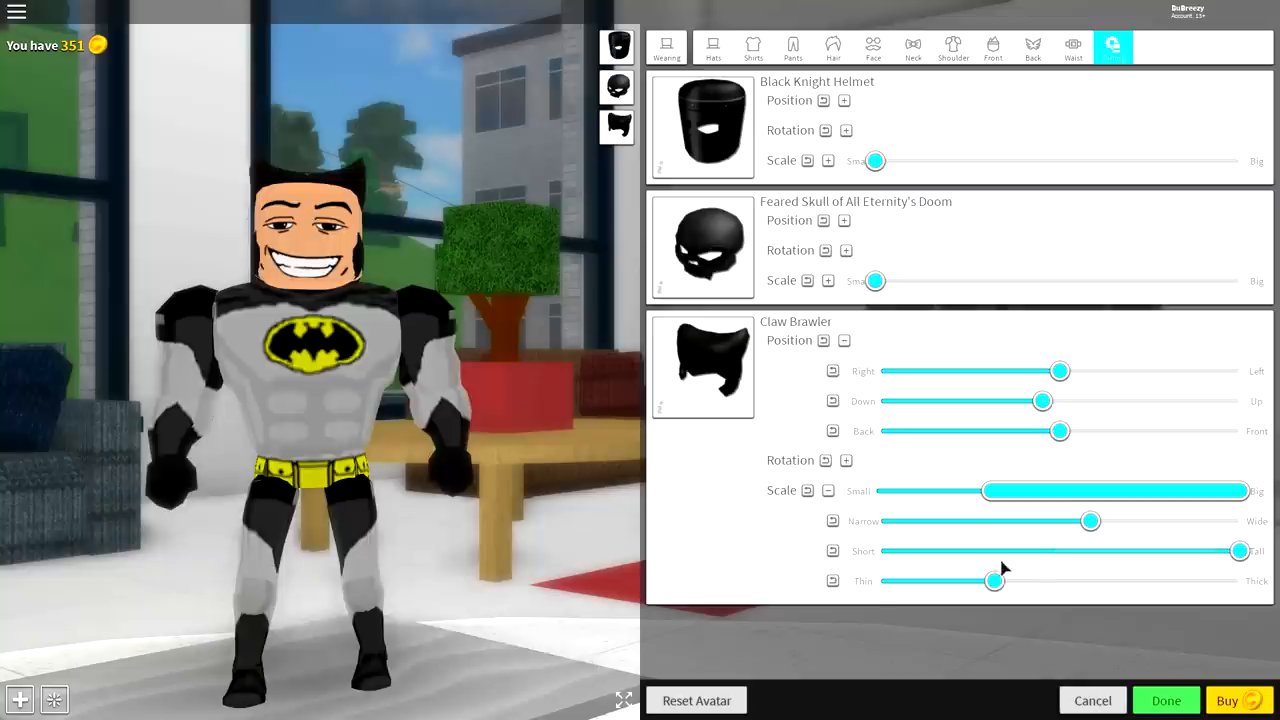
pyautogui.moveTo(993, 580); pyautogui.dragTo(945, 580)
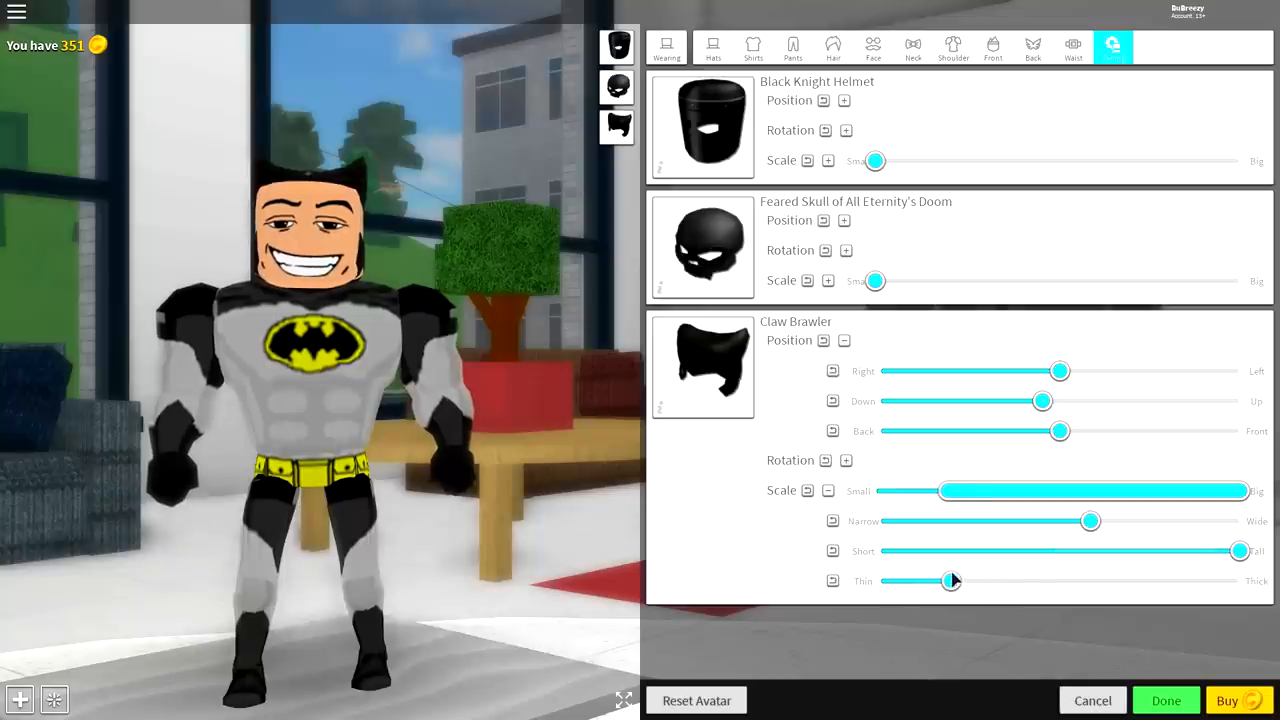
pyautogui.moveTo(1090, 520); pyautogui.dragTo(1051, 520)
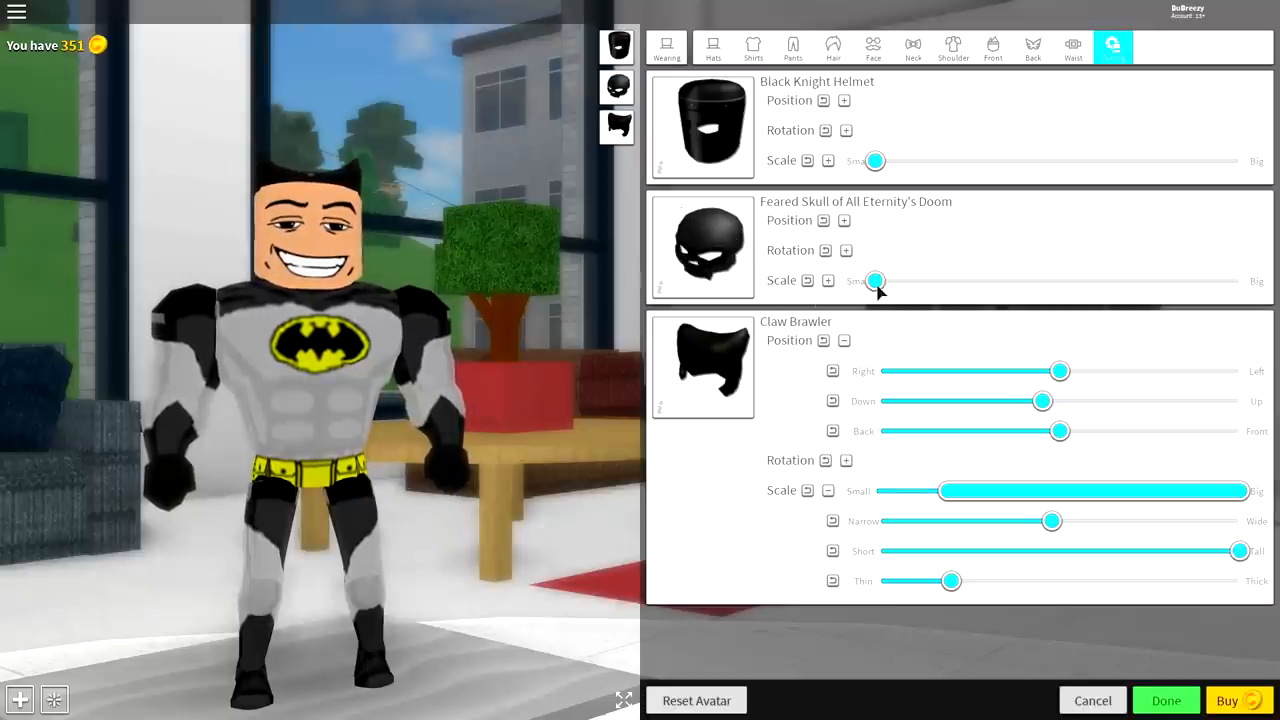
pyautogui.moveTo(877, 281); pyautogui.dragTo(1093, 281)
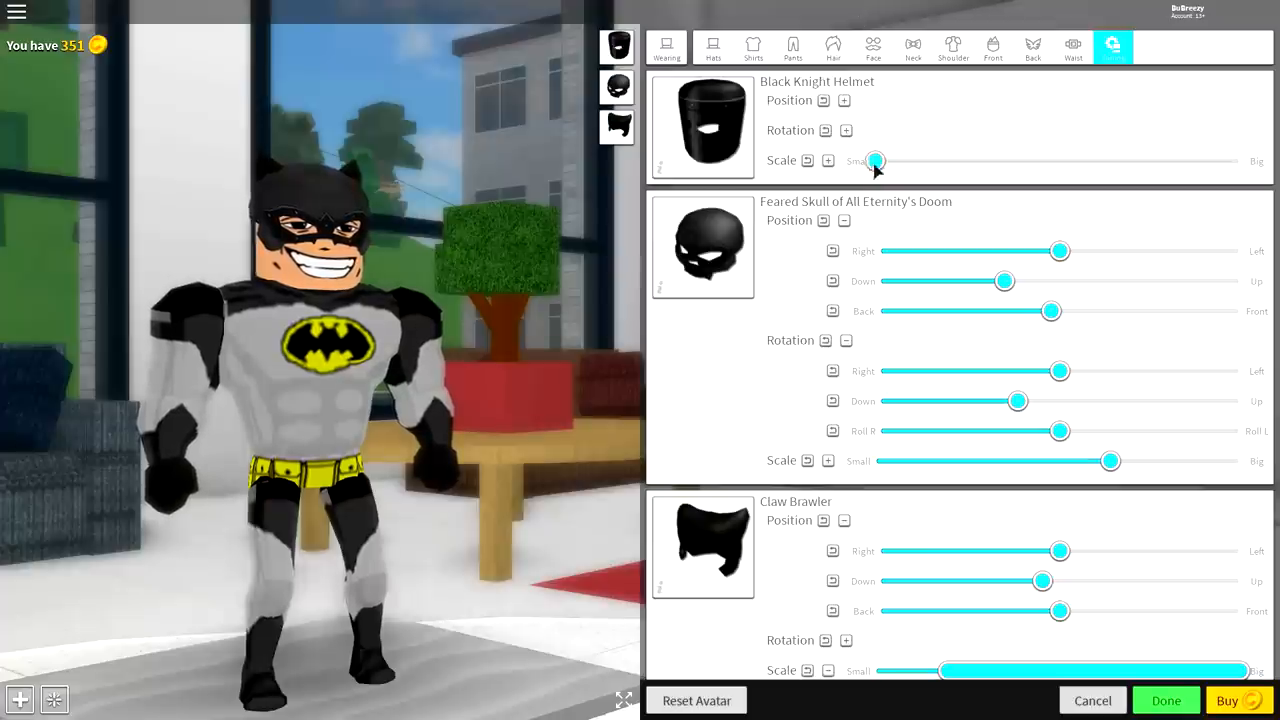
# Enlarge the Black Knight Helmet and adjust its separate width, height and thickness
pyautogui.moveTo(875, 161); pyautogui.dragTo(1073, 161)
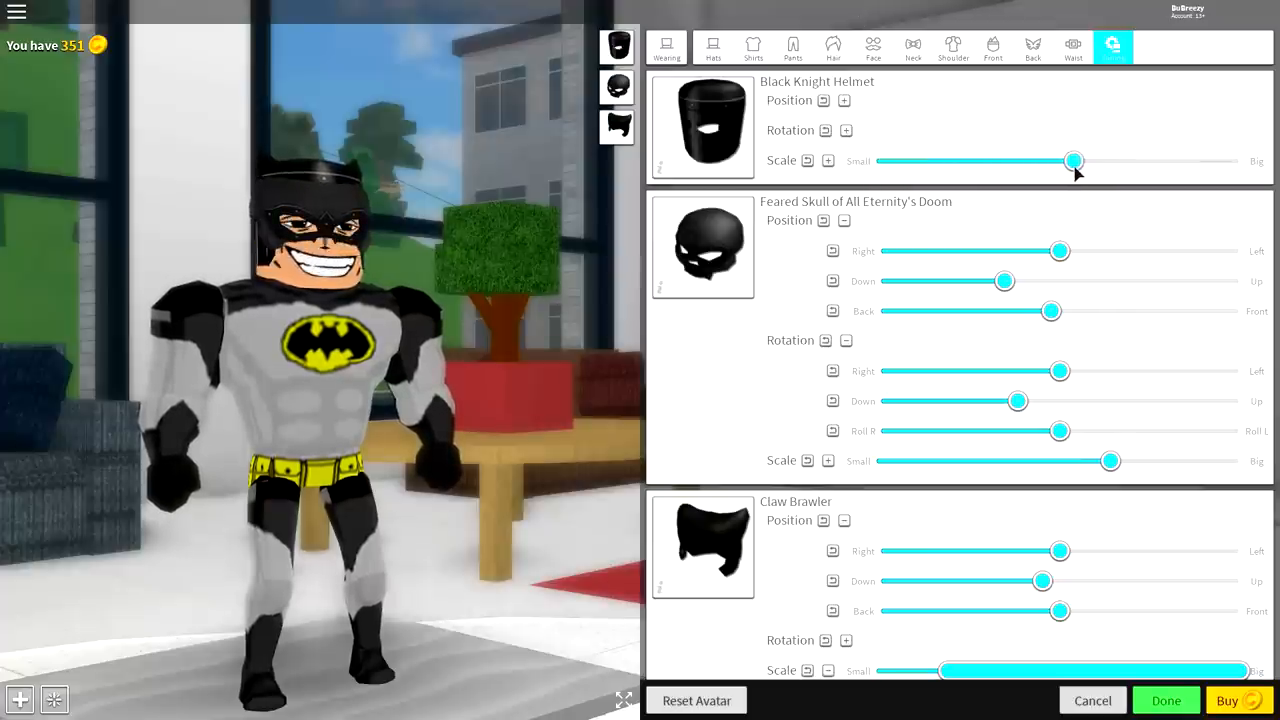
pyautogui.click(844, 160)
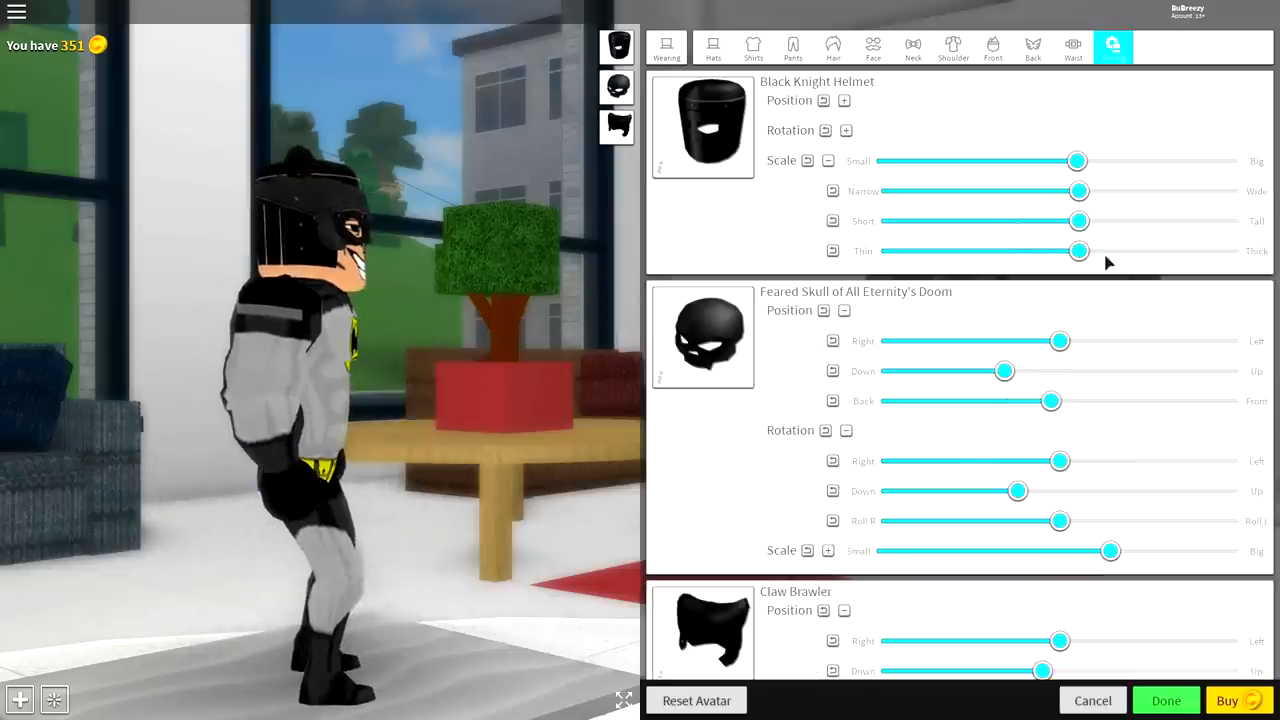
pyautogui.moveTo(1078, 160); pyautogui.dragTo(1085, 160)
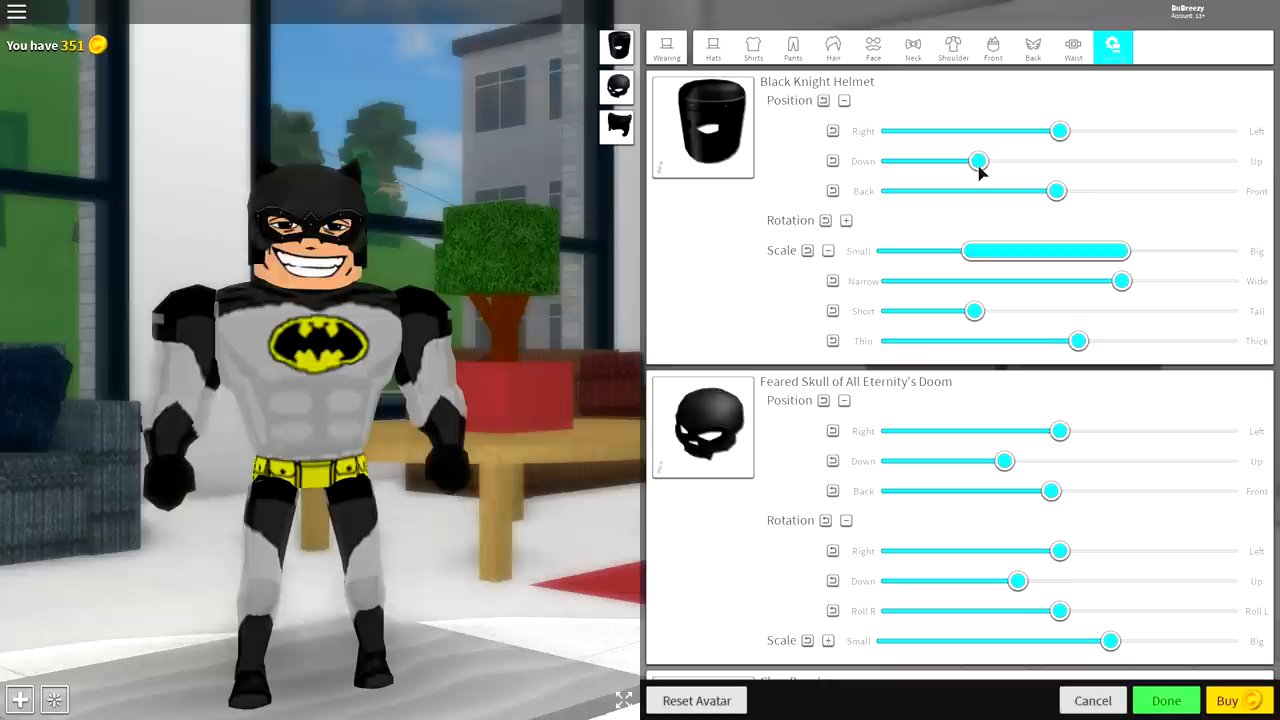
pyautogui.scroll(-3)
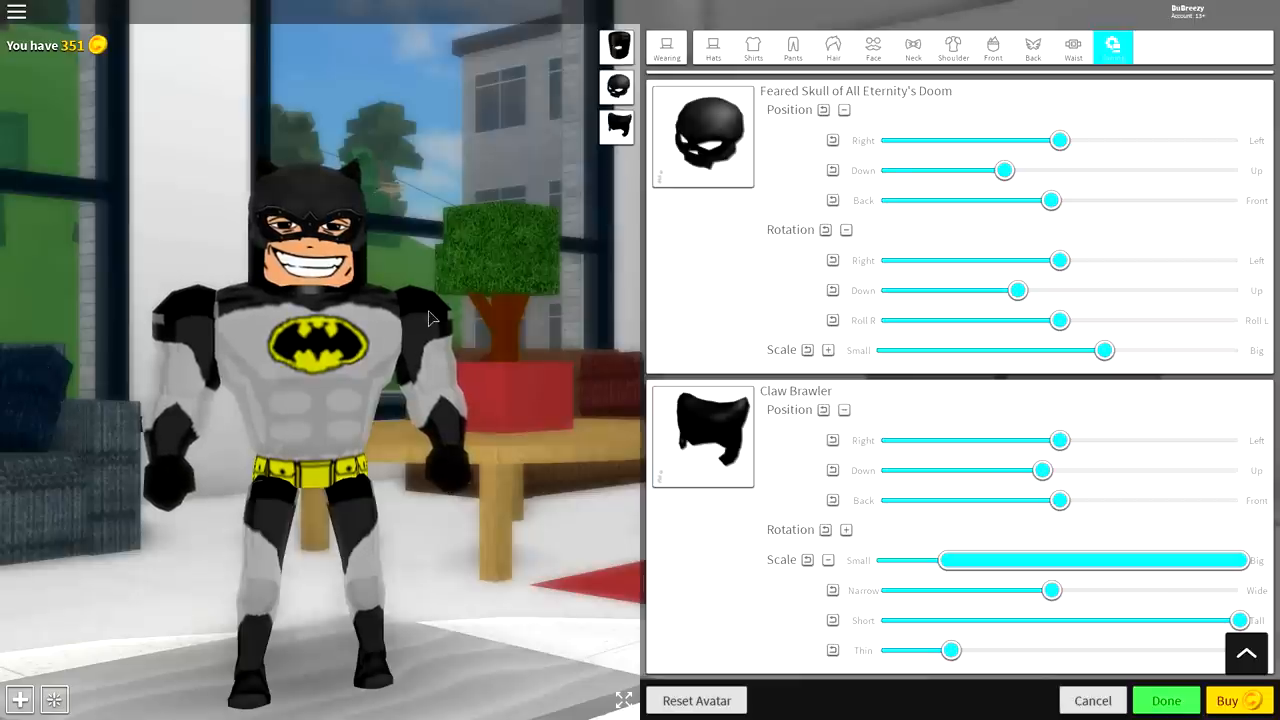
# Search face accessories for '8-bit' and equip the 8-Bit Sleep Mask
pyautogui.click(872, 47)
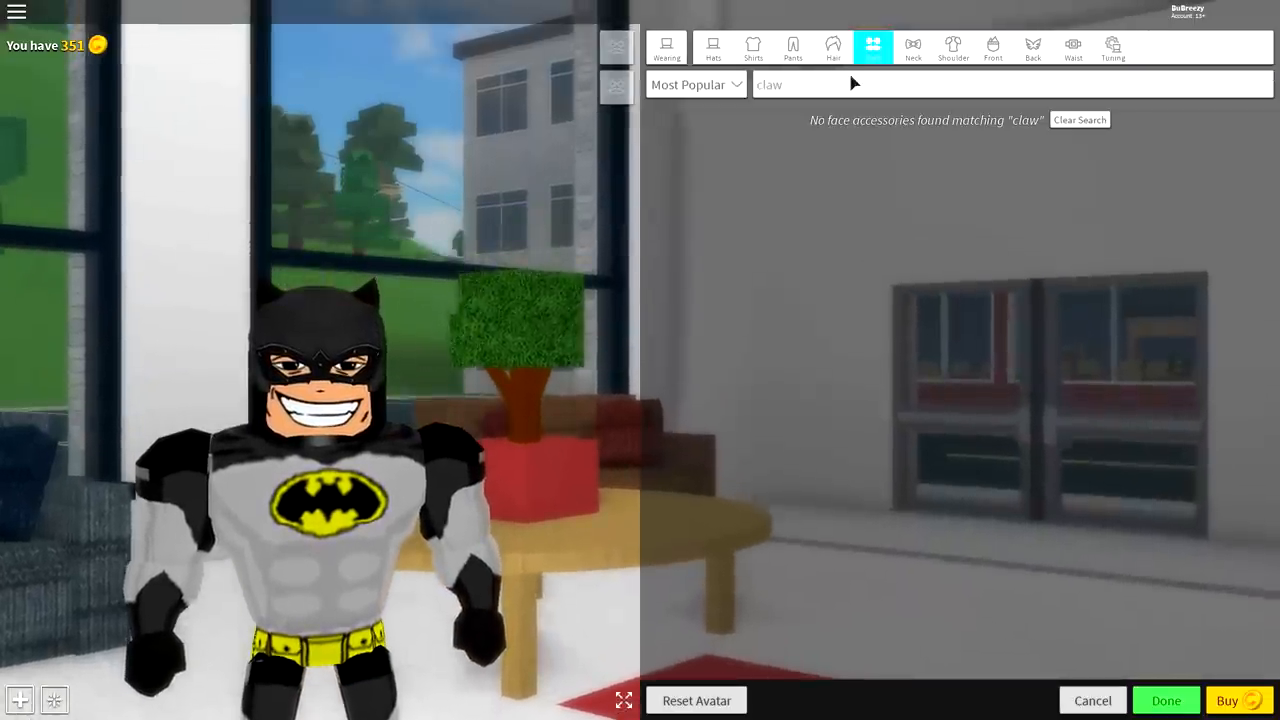
pyautogui.click(1080, 119)
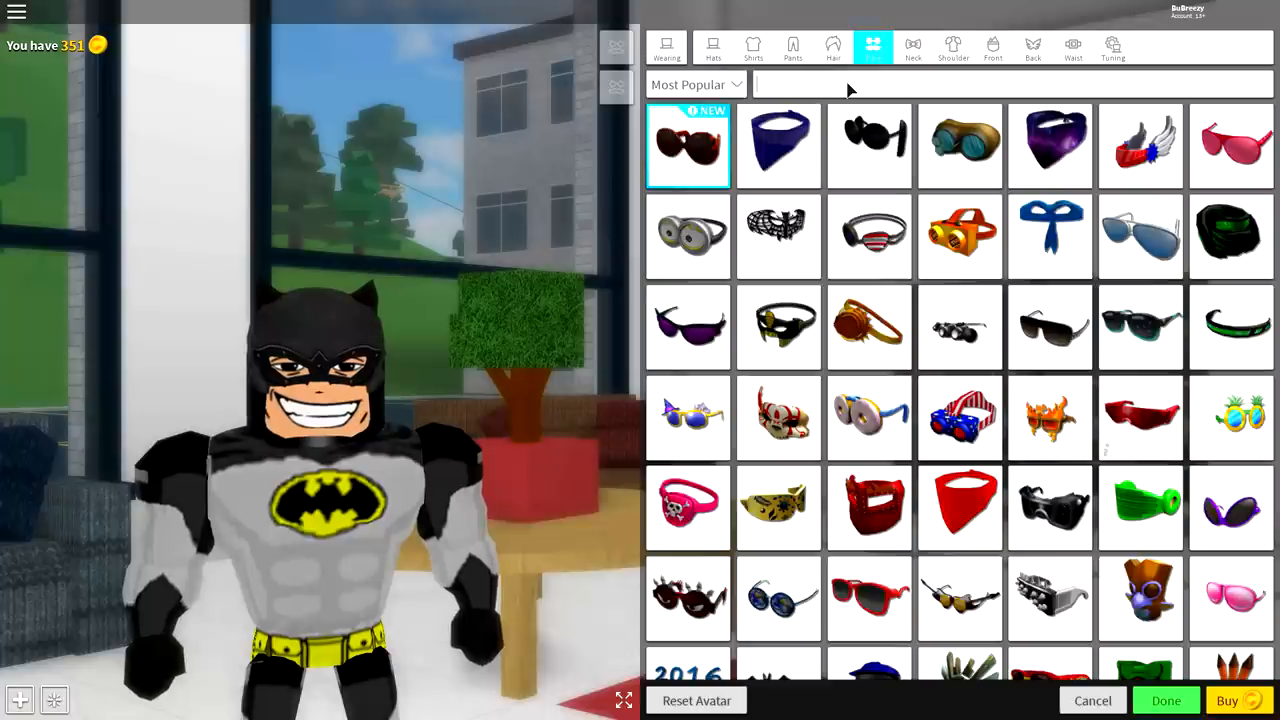
pyautogui.write('8-bit')
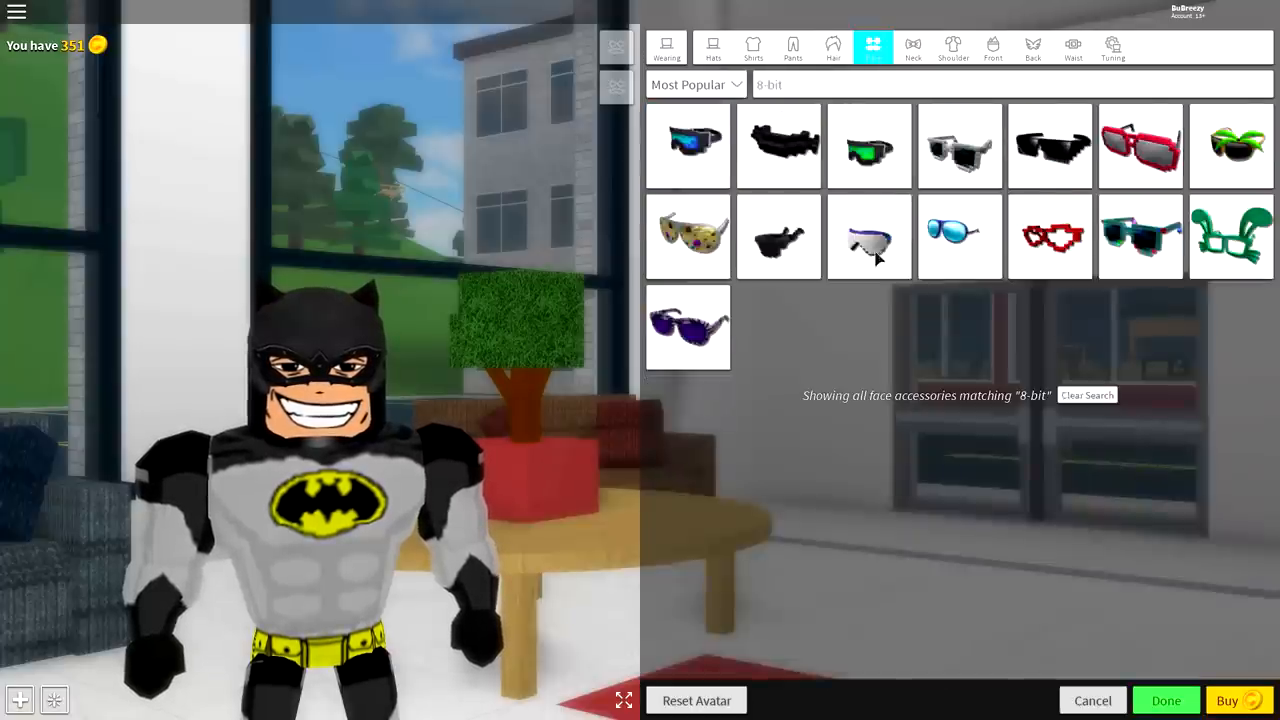
pyautogui.click(869, 237)
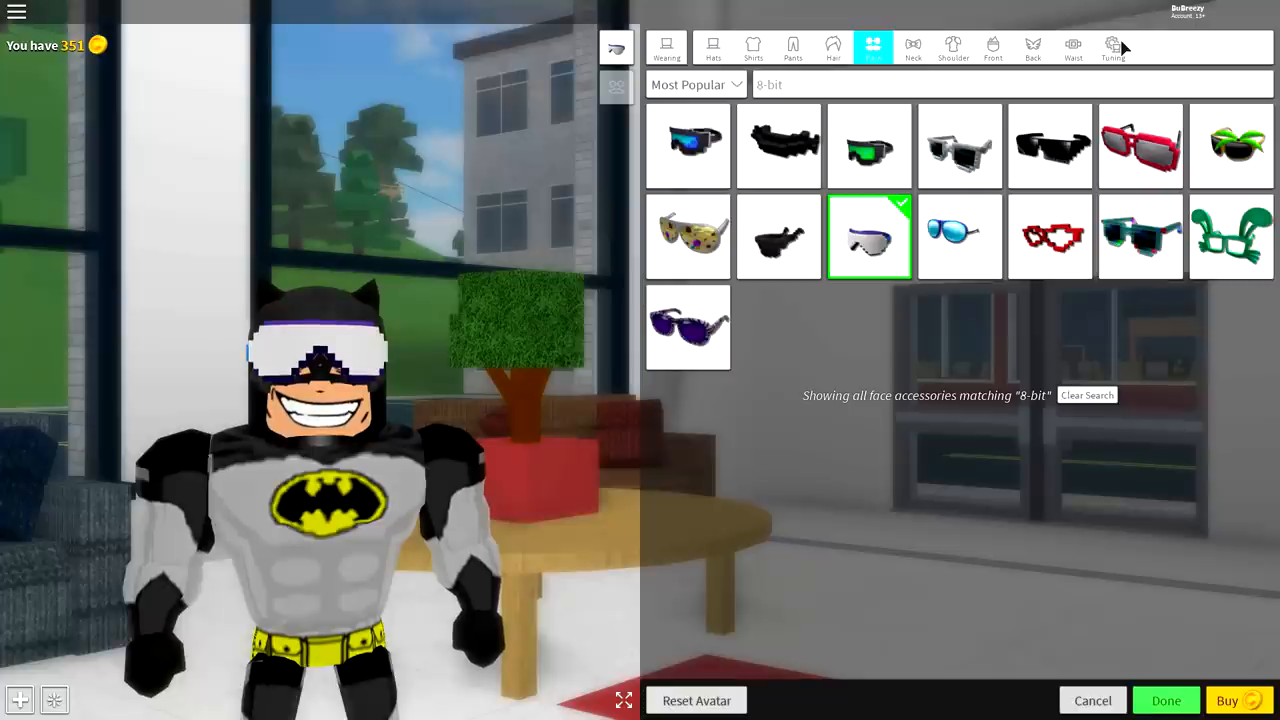
pyautogui.click(1113, 47)
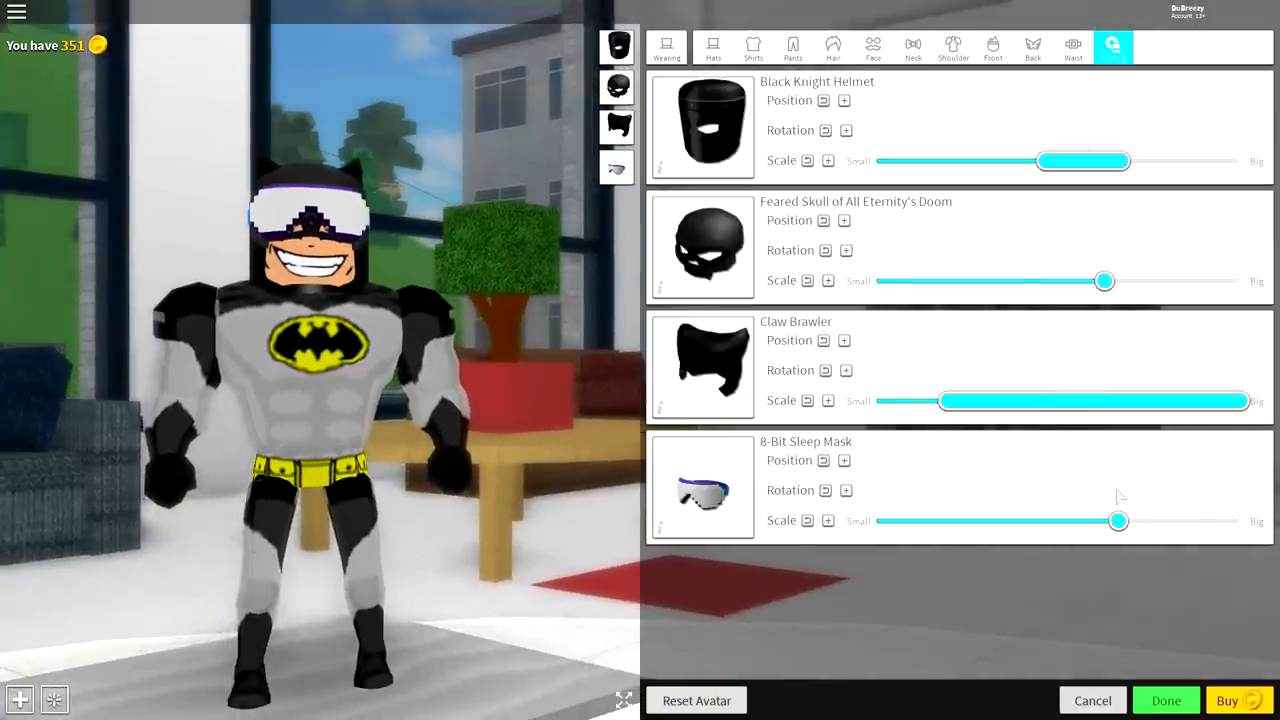
# Scale the 8-Bit Sleep Mask down and set Short to minimum for thin eye slits
pyautogui.moveTo(1118, 520); pyautogui.dragTo(1063, 520)
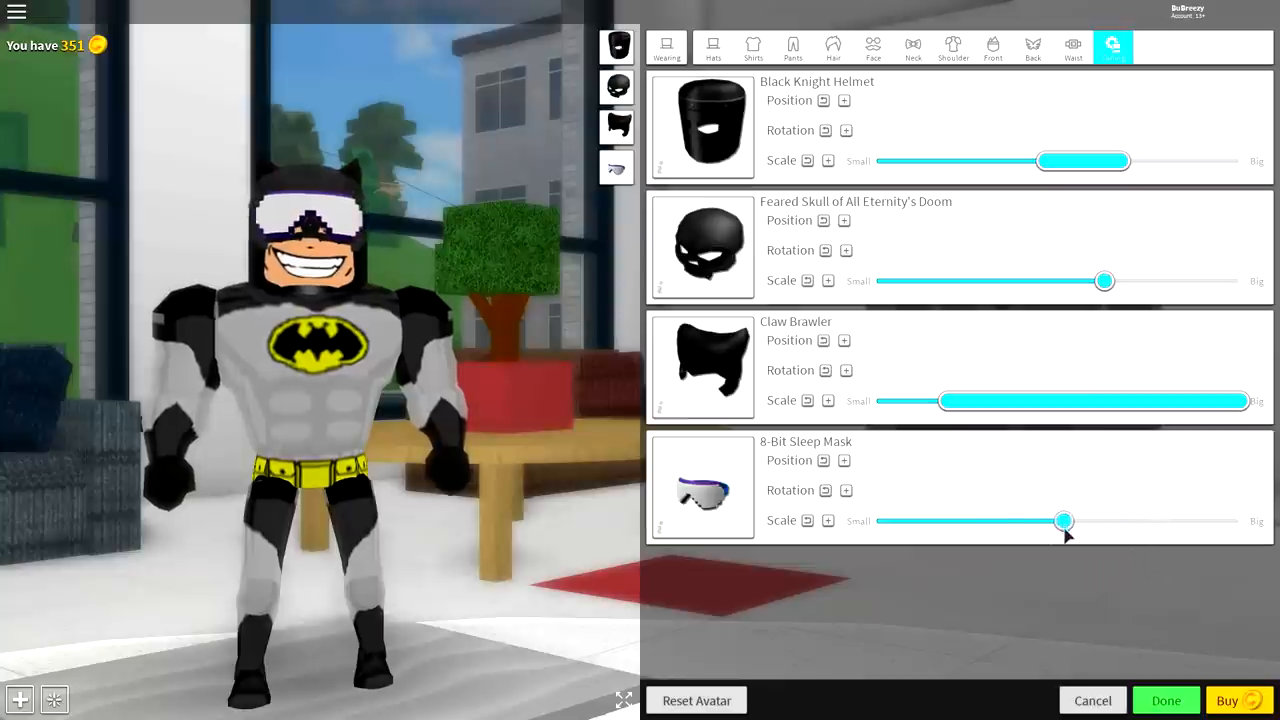
pyautogui.moveTo(1063, 520); pyautogui.dragTo(973, 520)
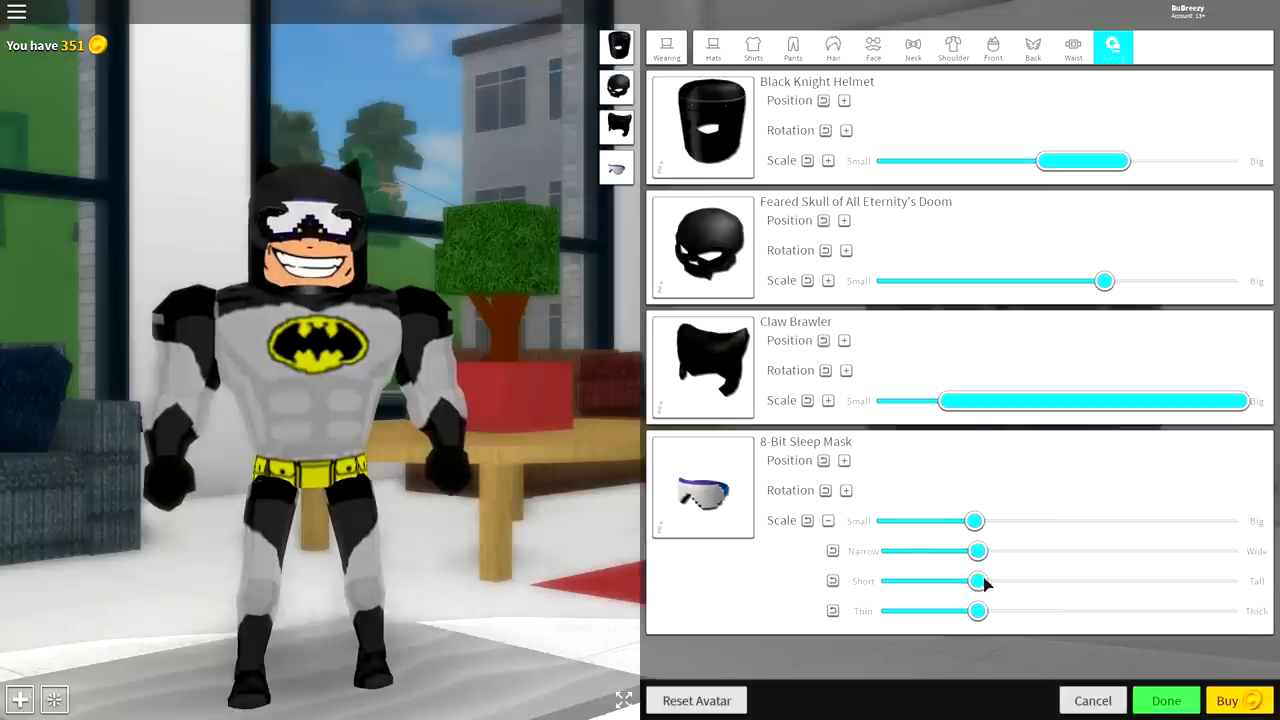
pyautogui.click(845, 460)
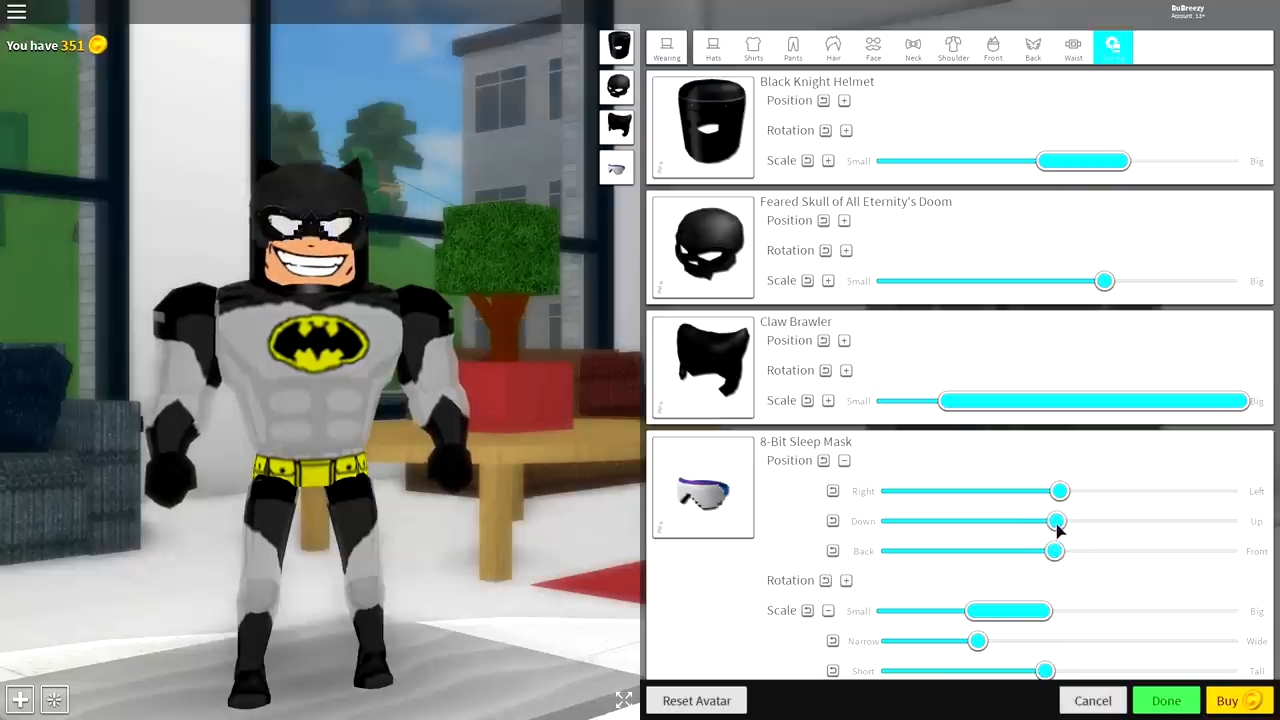
pyautogui.scroll(-3)
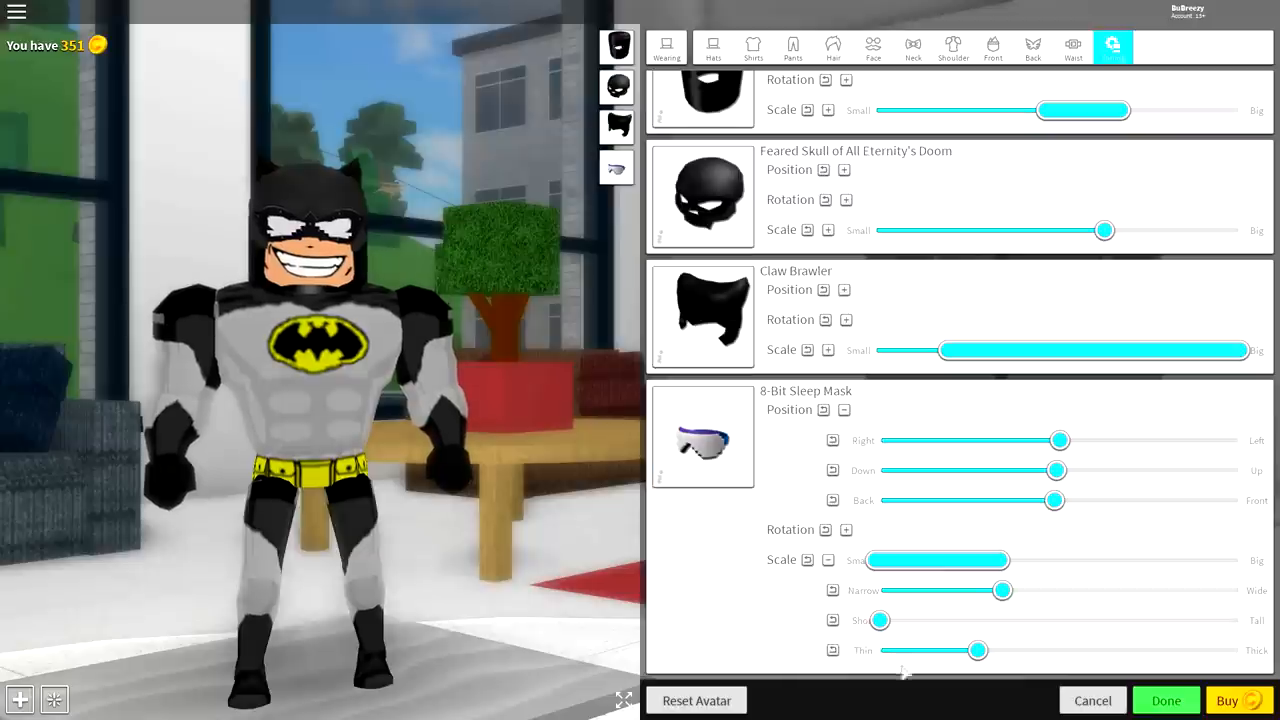
pyautogui.moveTo(978, 650); pyautogui.dragTo(1048, 650)
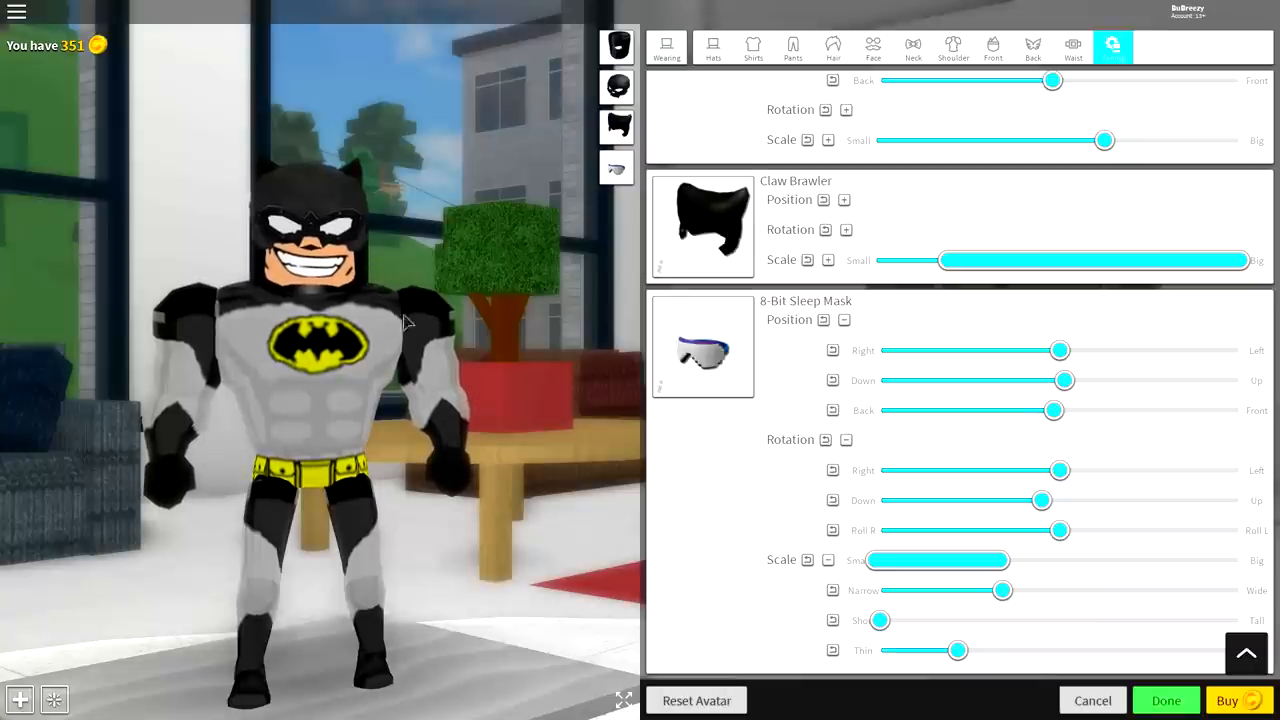
# Equip Green Snake Eyes from a 'gre' search and nudge it lower and forward
pyautogui.click(872, 45)
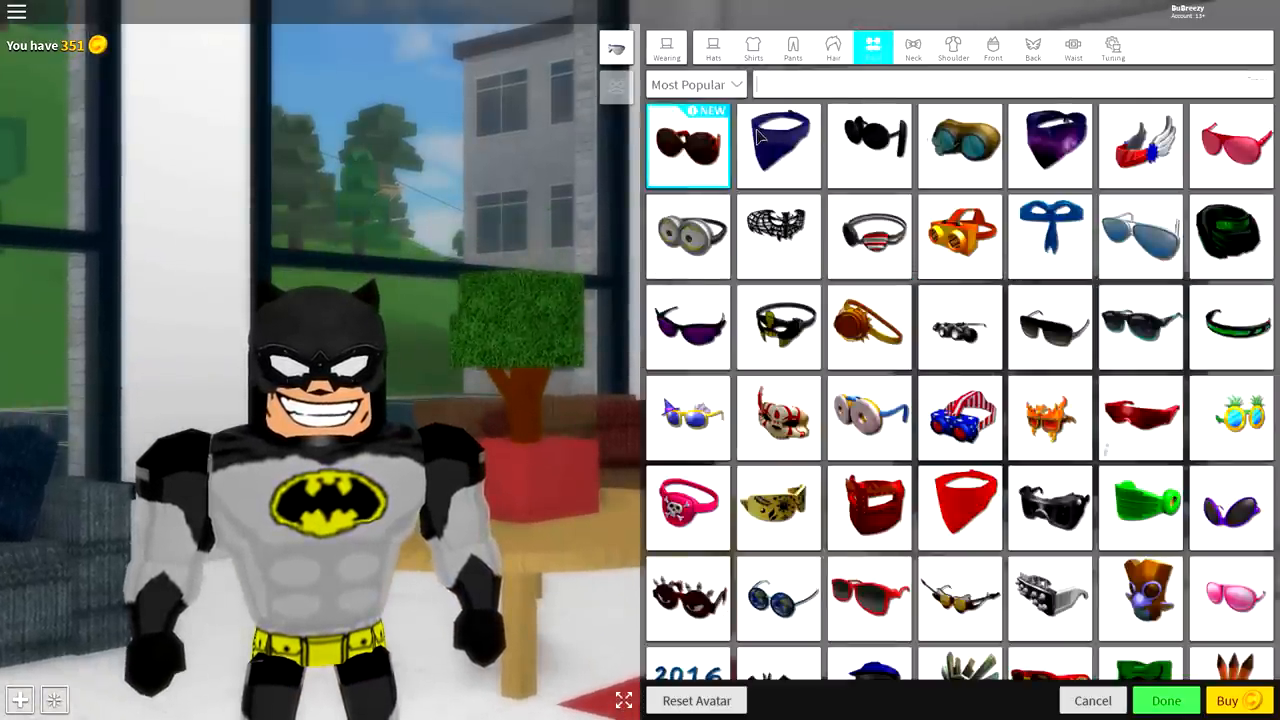
pyautogui.write('gre')
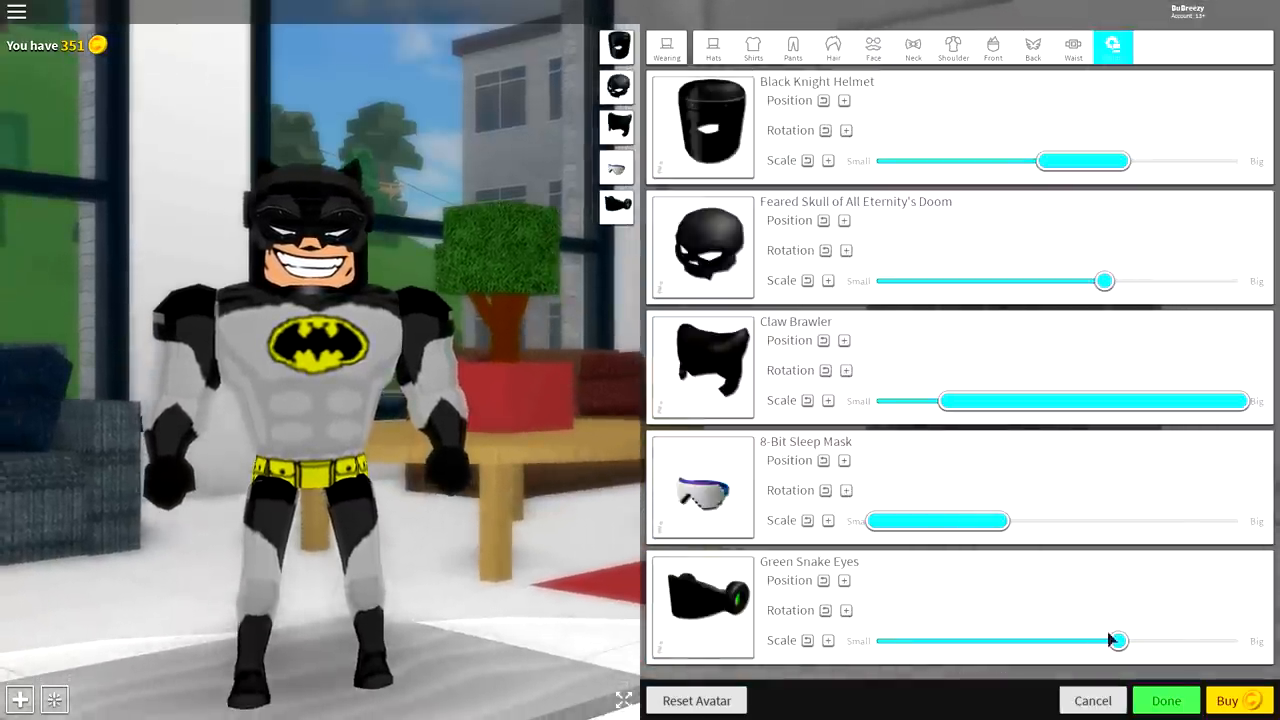
pyautogui.click(844, 580)
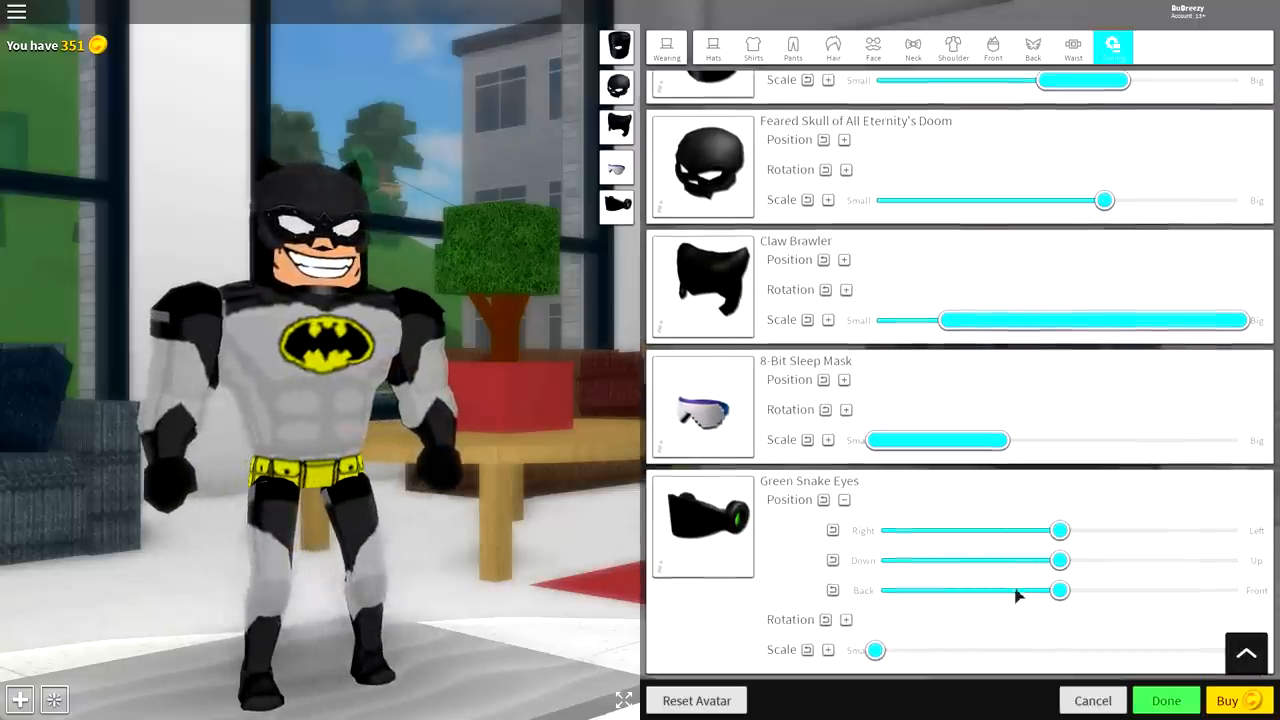
pyautogui.moveTo(1060, 590); pyautogui.dragTo(1088, 590)
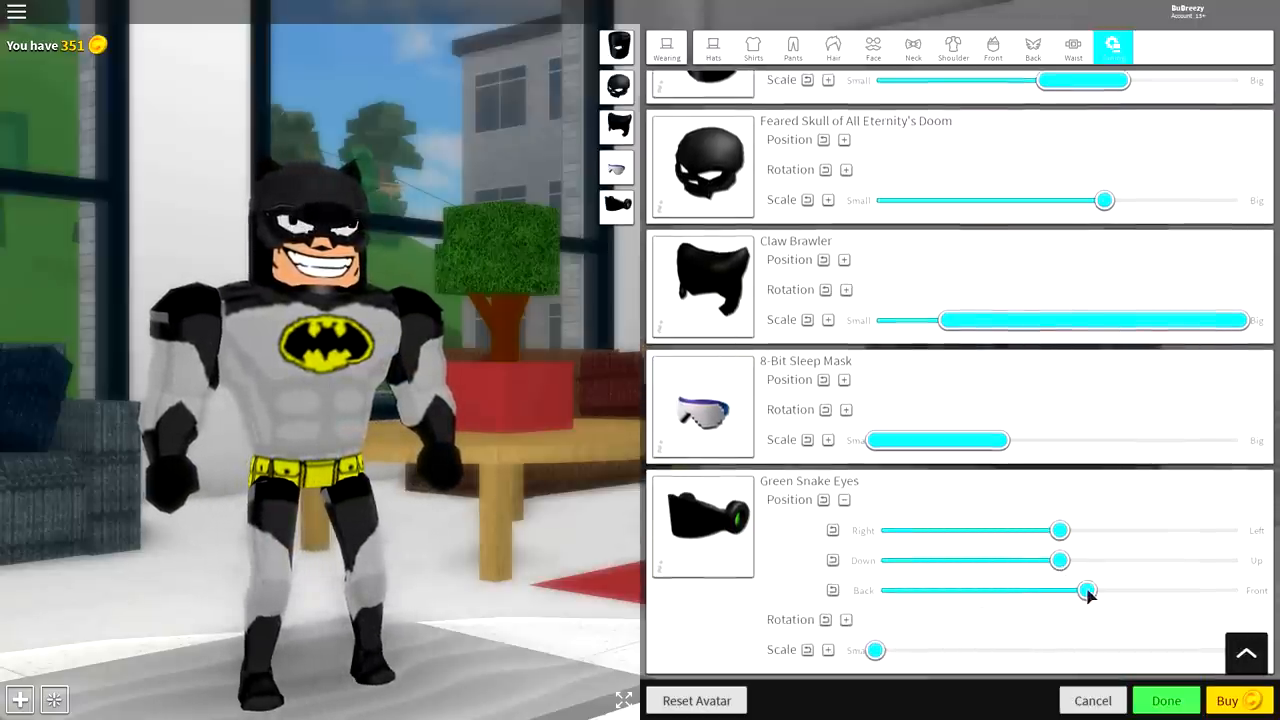
pyautogui.moveTo(1088, 590); pyautogui.dragTo(1063, 590)
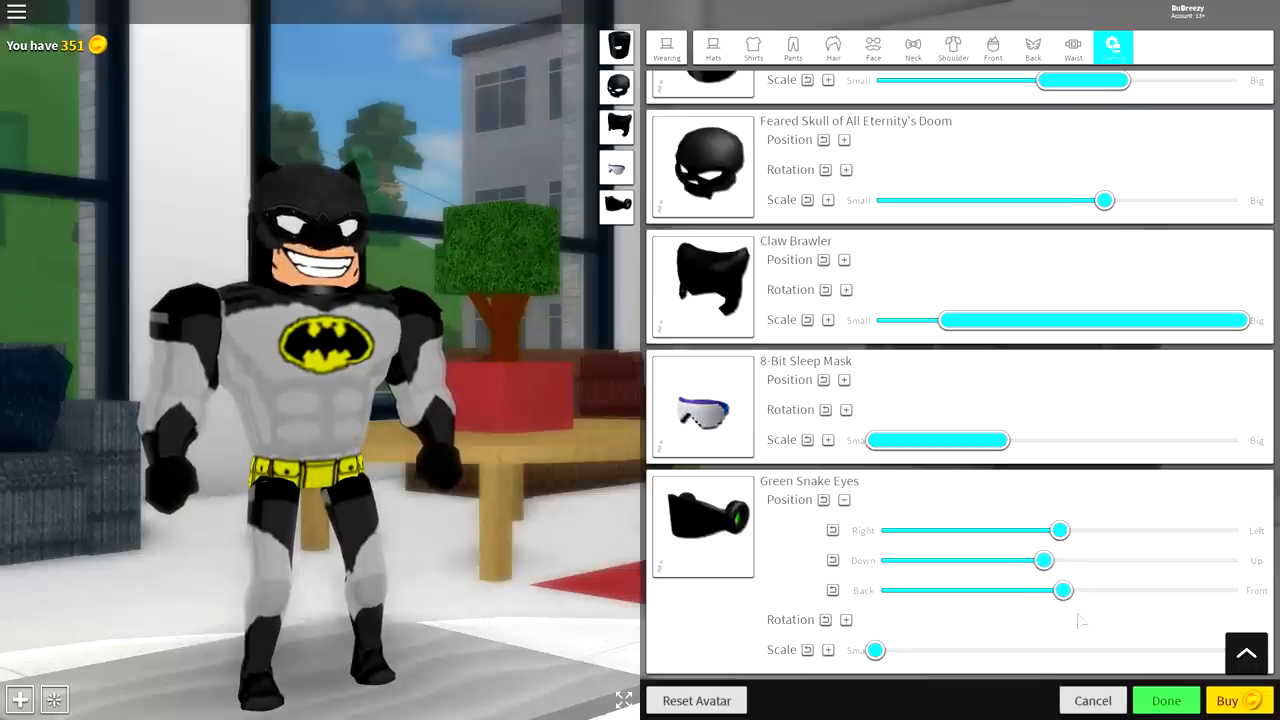
pyautogui.moveTo(1063, 590); pyautogui.dragTo(1057, 590)
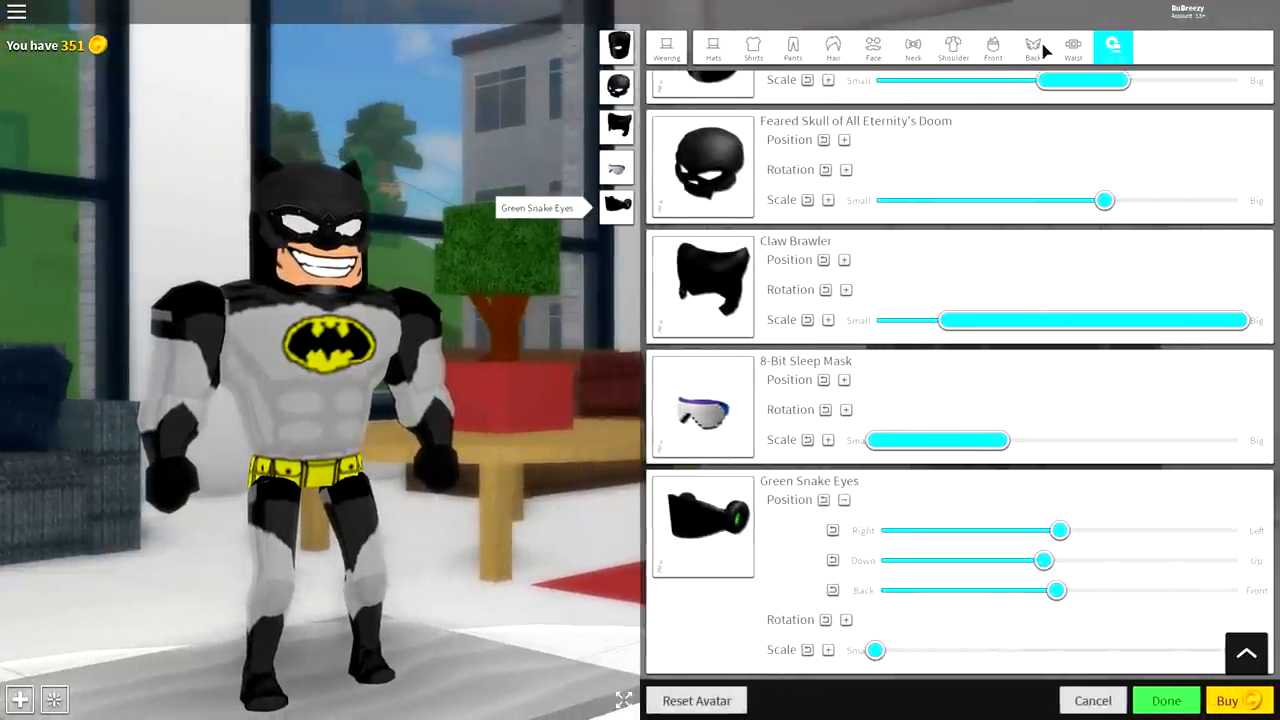
# Search back accessories for 'guard' and equip the black Guardian of the Night Cape
pyautogui.click(1033, 47)
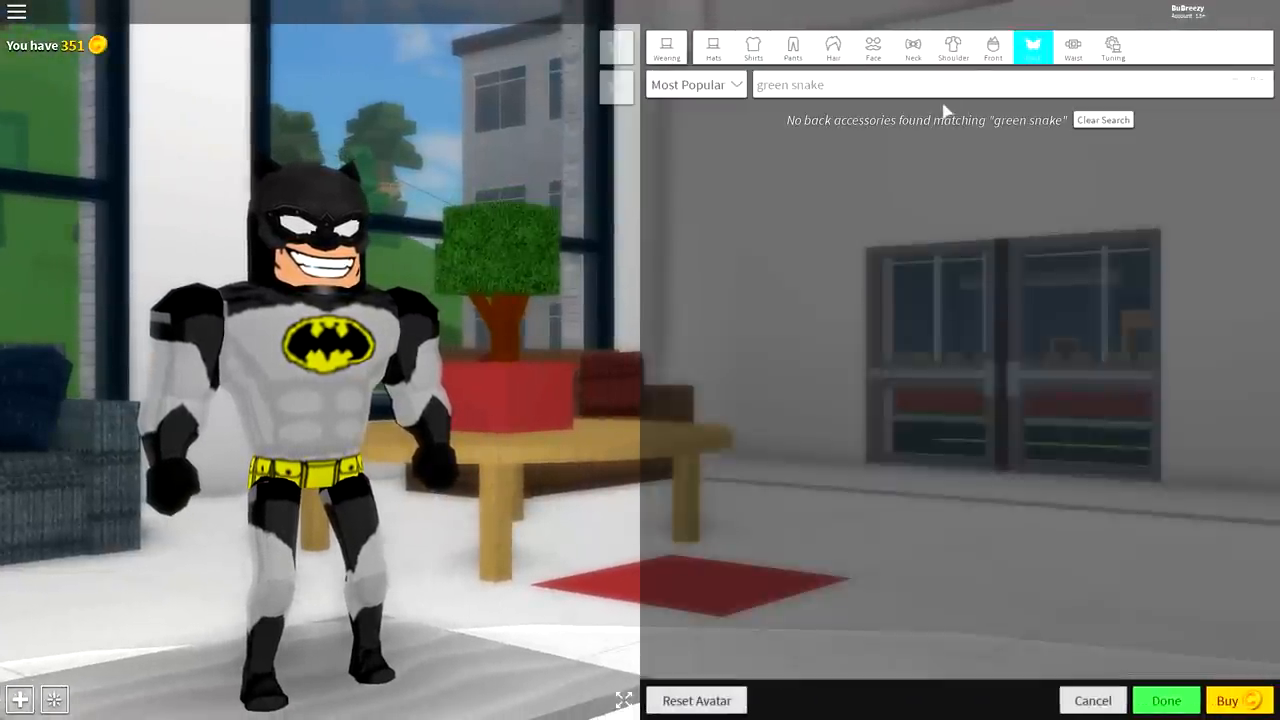
pyautogui.click(1103, 119)
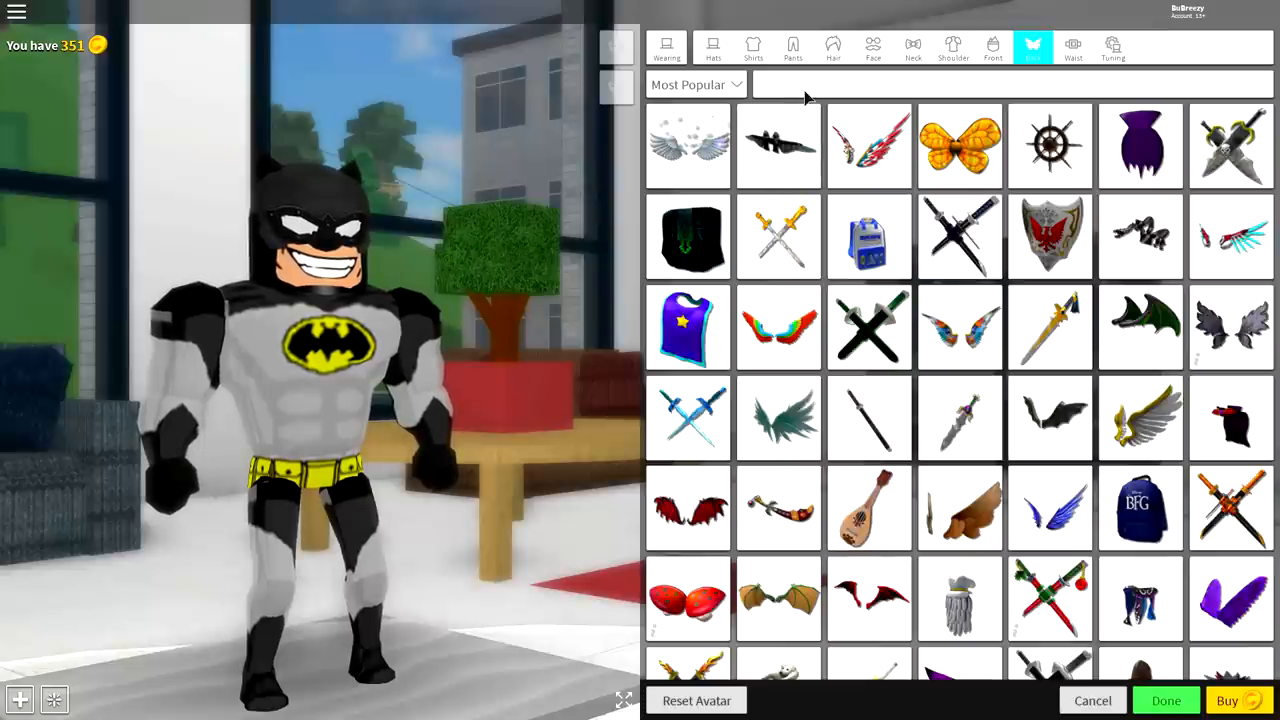
pyautogui.write('guard')
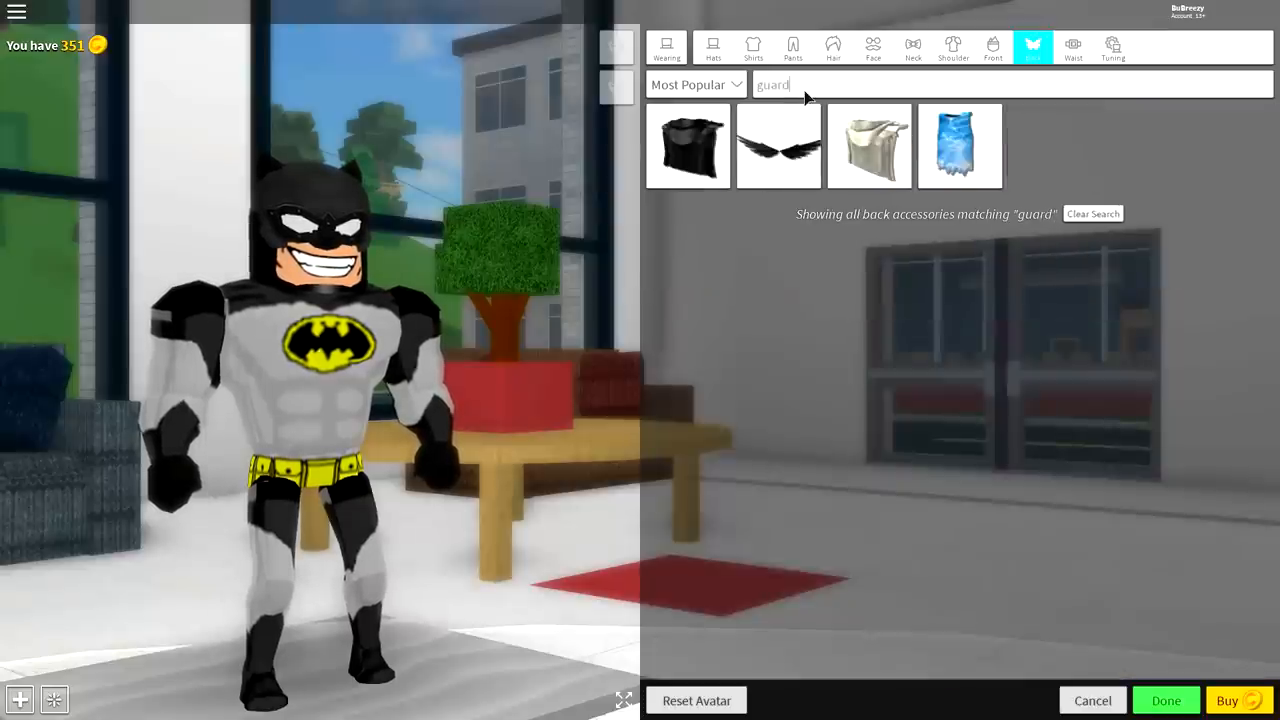
pyautogui.click(688, 146)
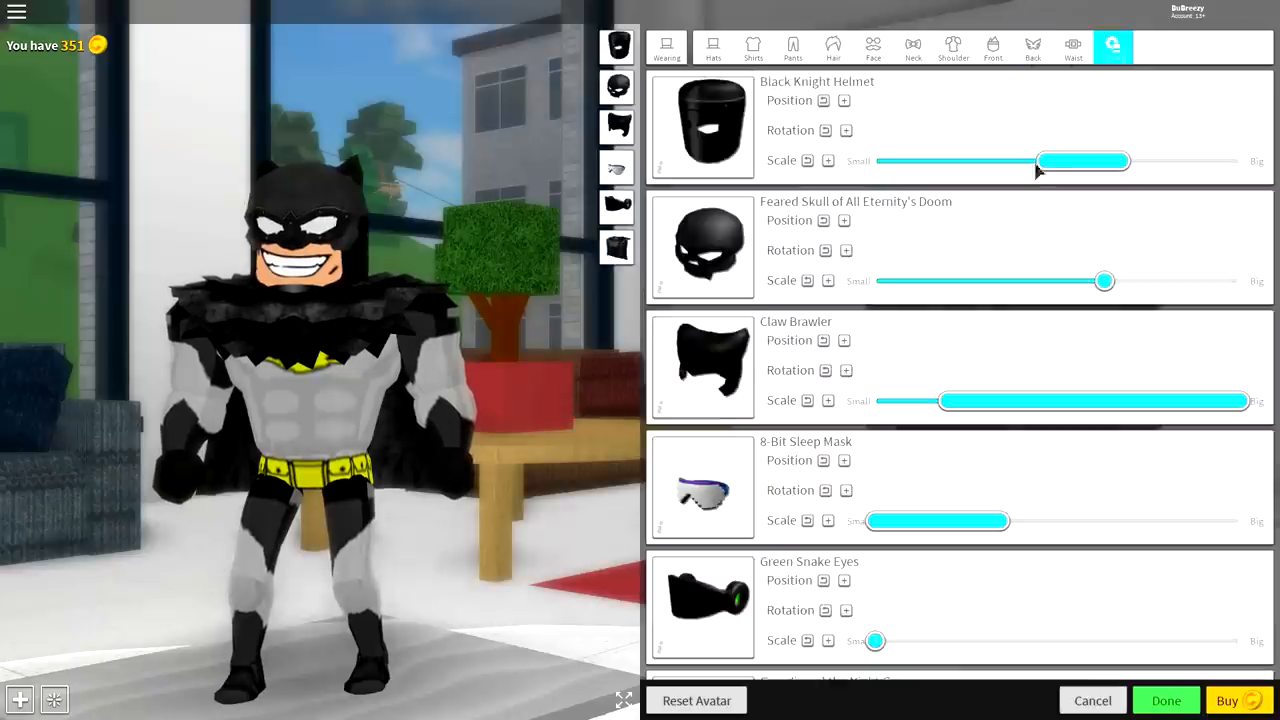
# Lower the cape and shift it slightly back, then save the outfit and return to the game
pyautogui.scroll(-3)
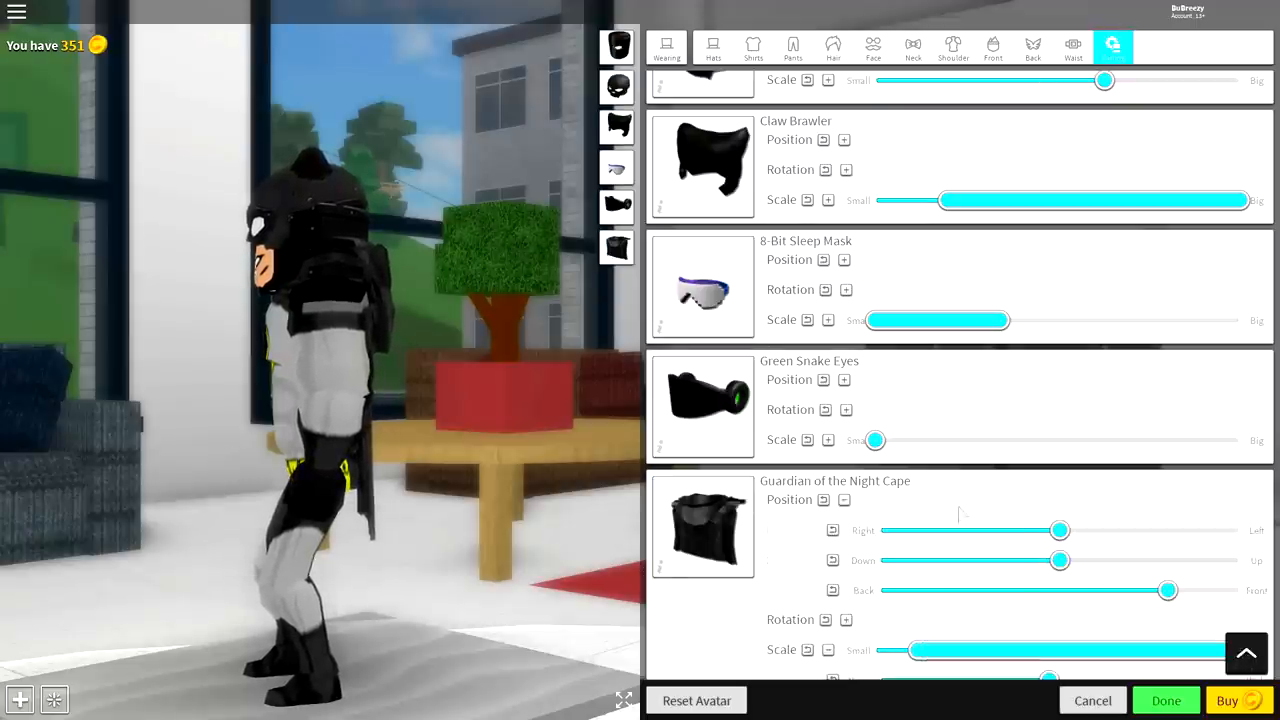
pyautogui.scroll(-3)
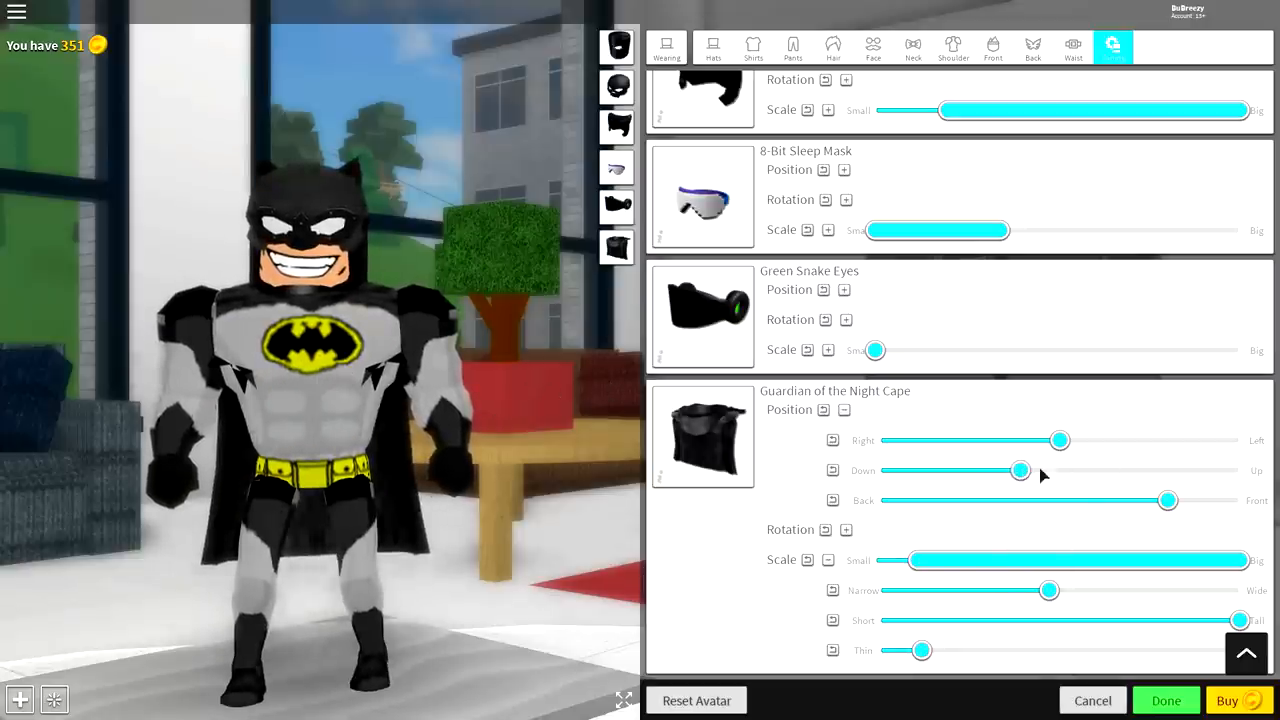
pyautogui.moveTo(1020, 470); pyautogui.dragTo(1028, 470)
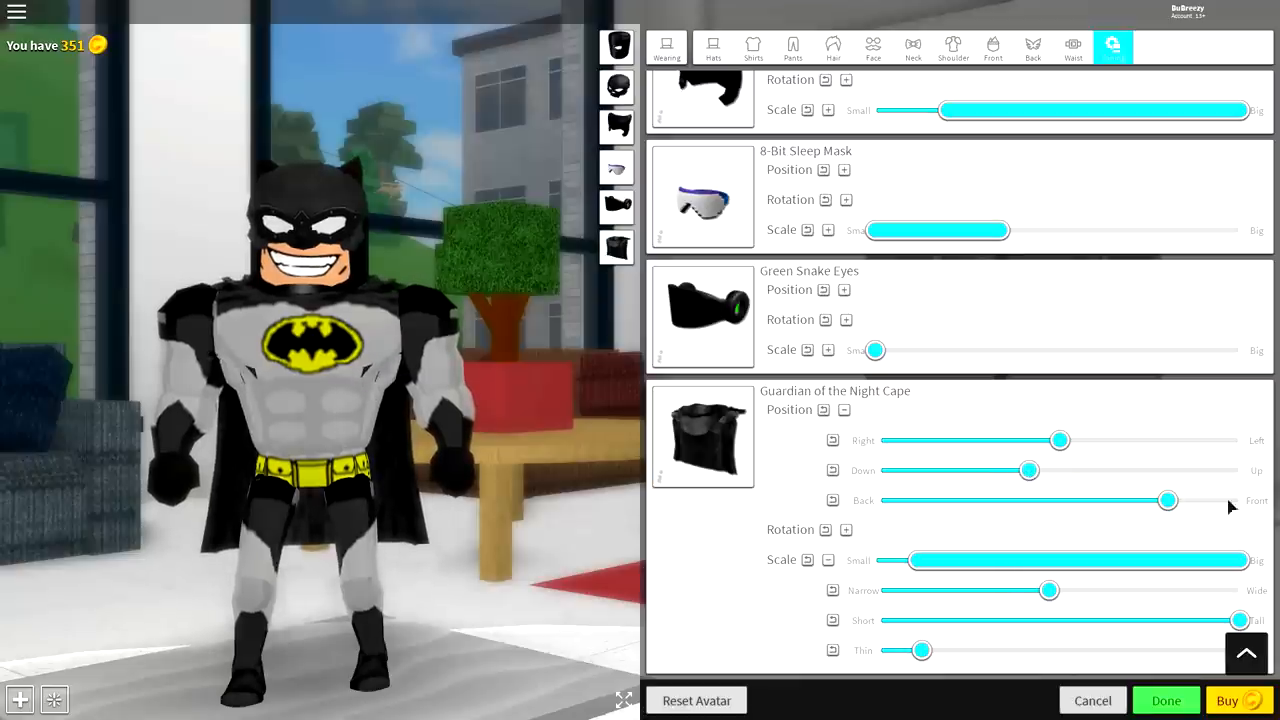
pyautogui.moveTo(1168, 500); pyautogui.dragTo(1155, 500)
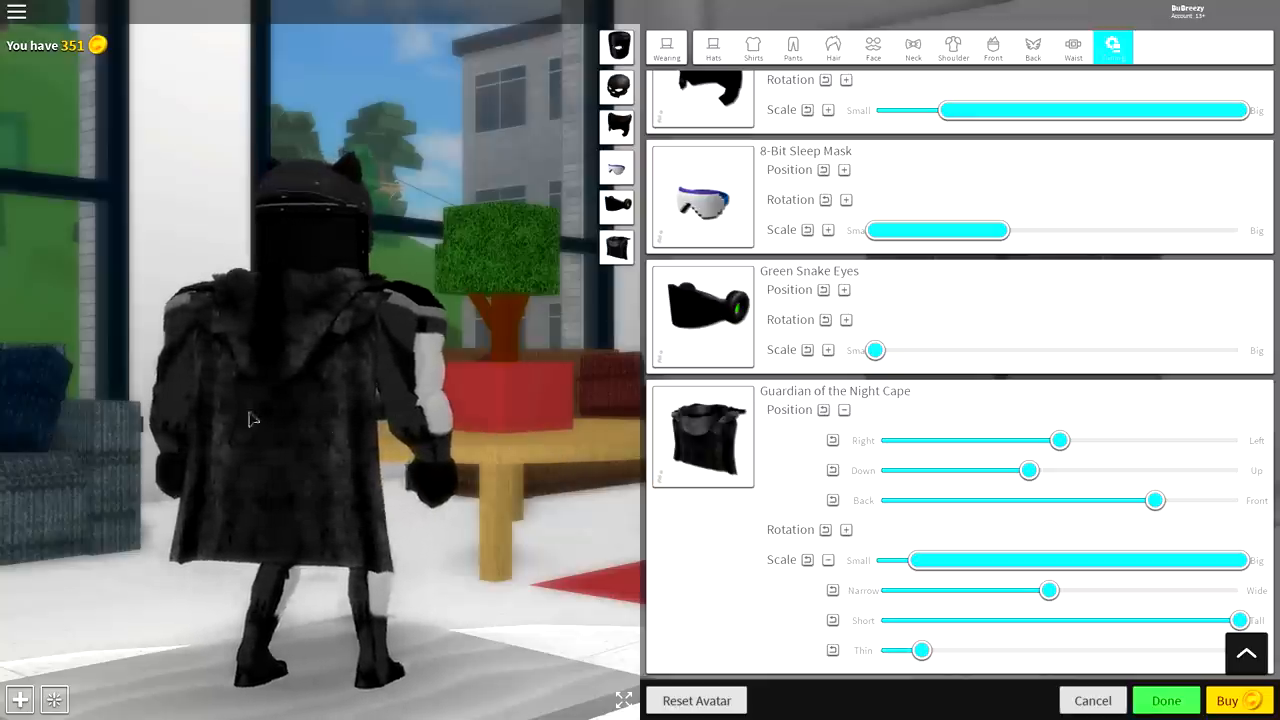
pyautogui.click(1165, 700)
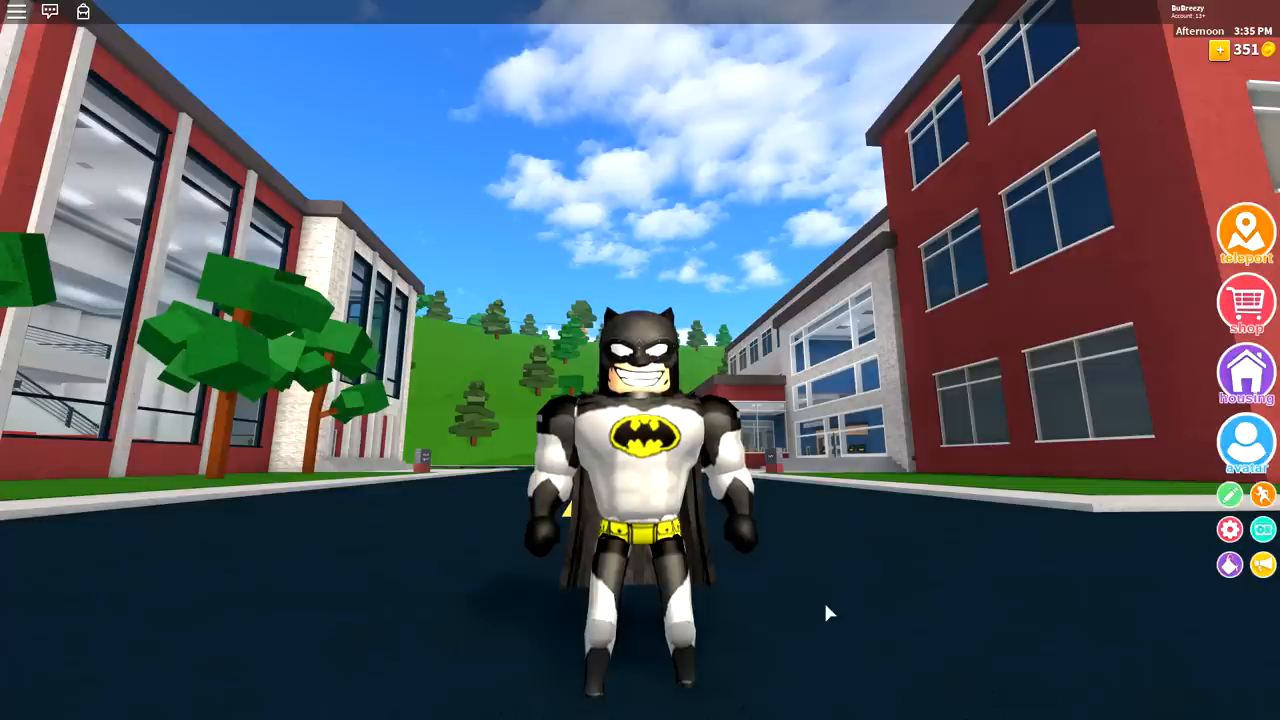
pyautogui.moveTo(863, 610)
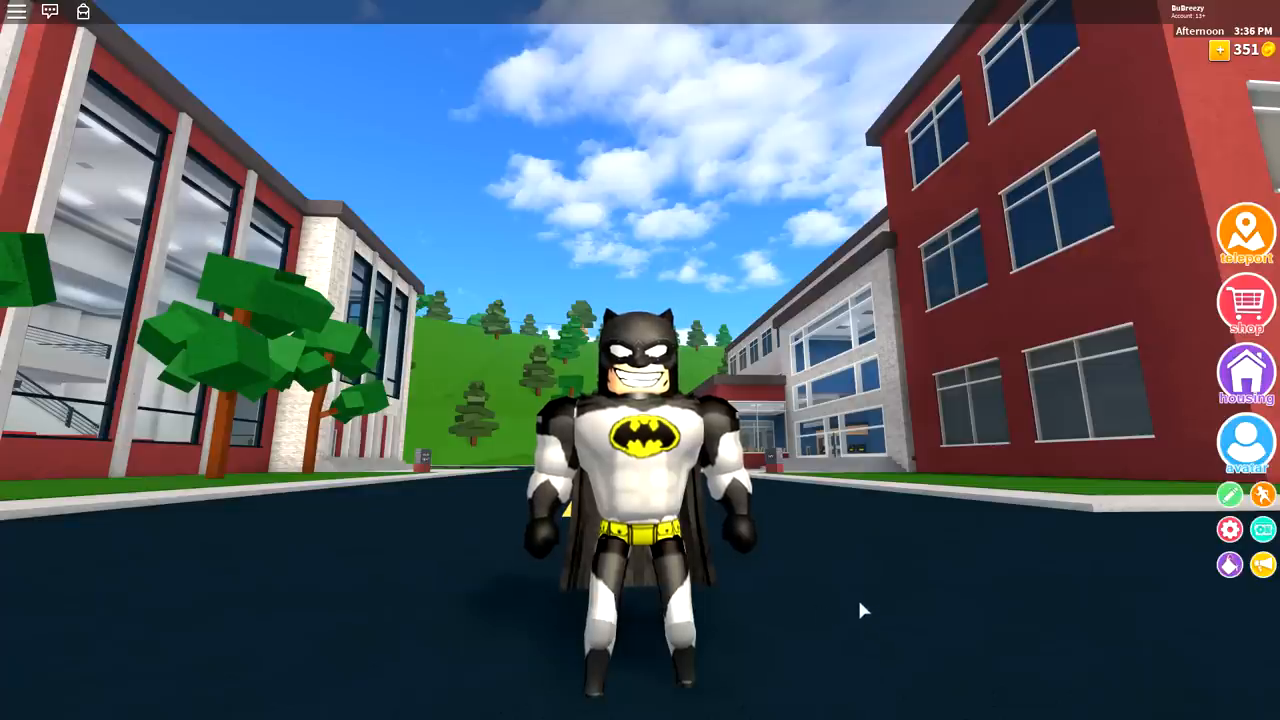